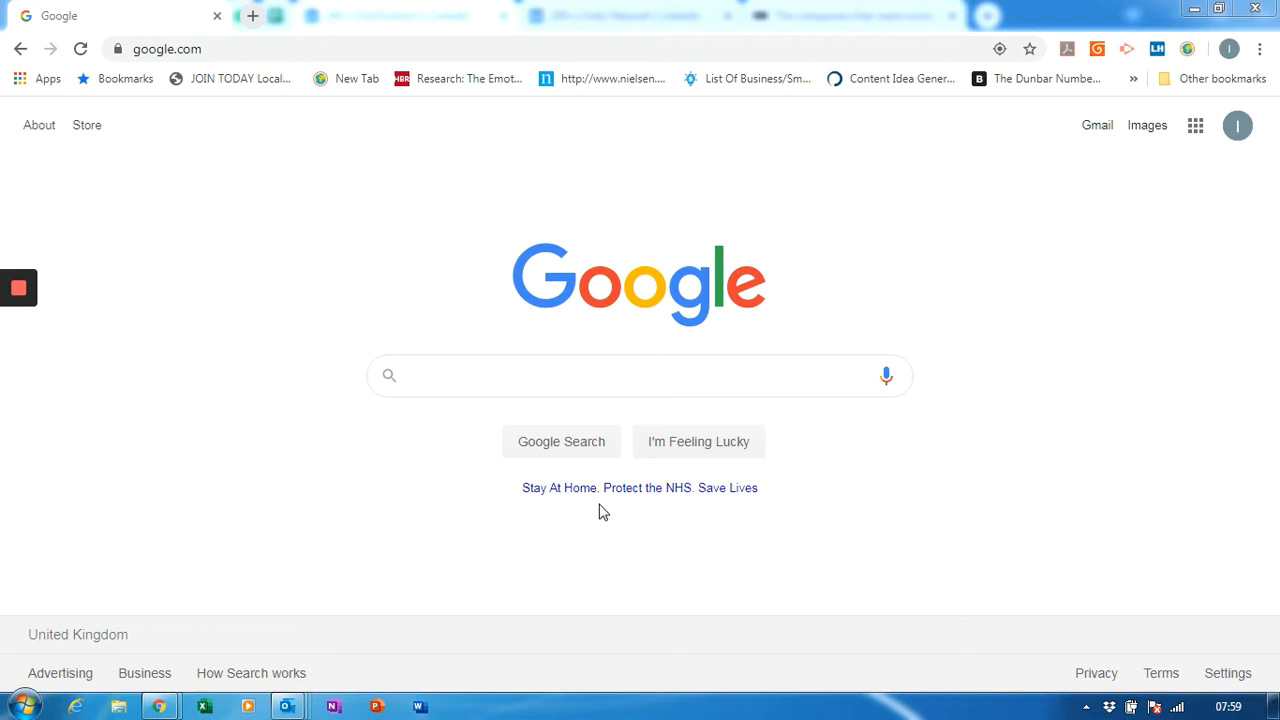
pyautogui.moveTo(505, 341)
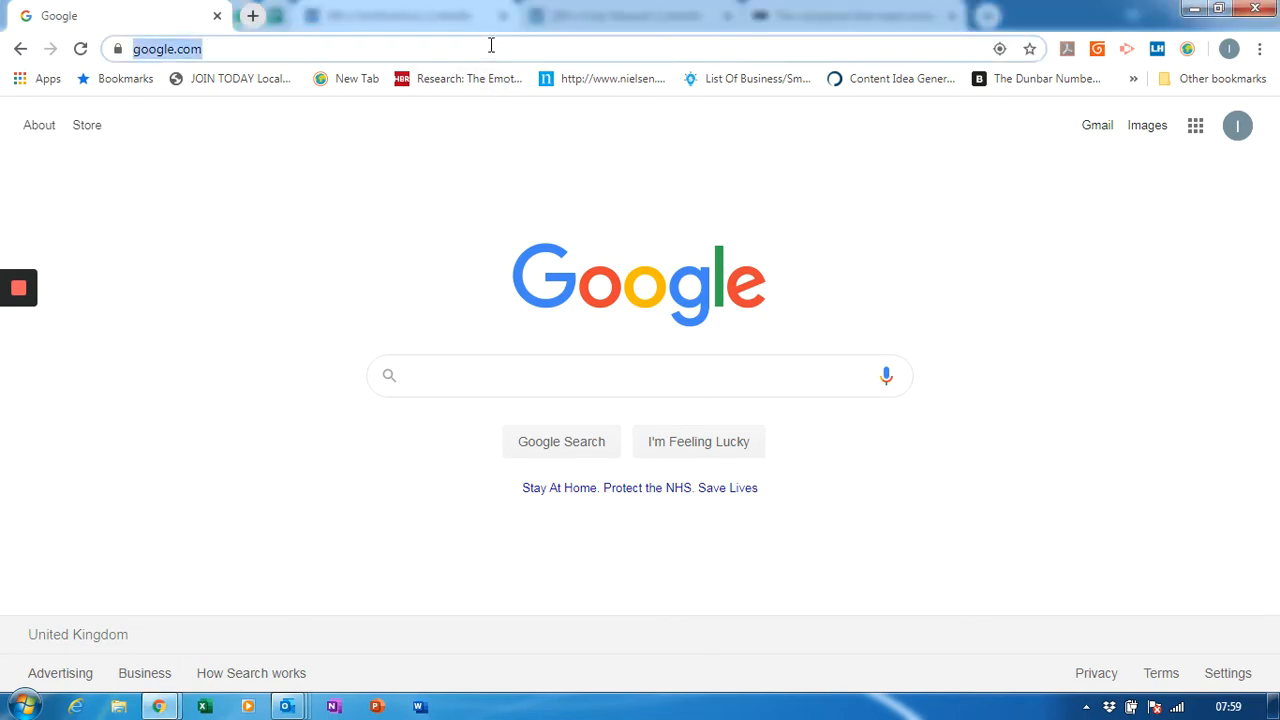
# - Go to the LinkedOnline site by entering its web address in Chrome's address bar
pyautogui.write('linkedin.com')
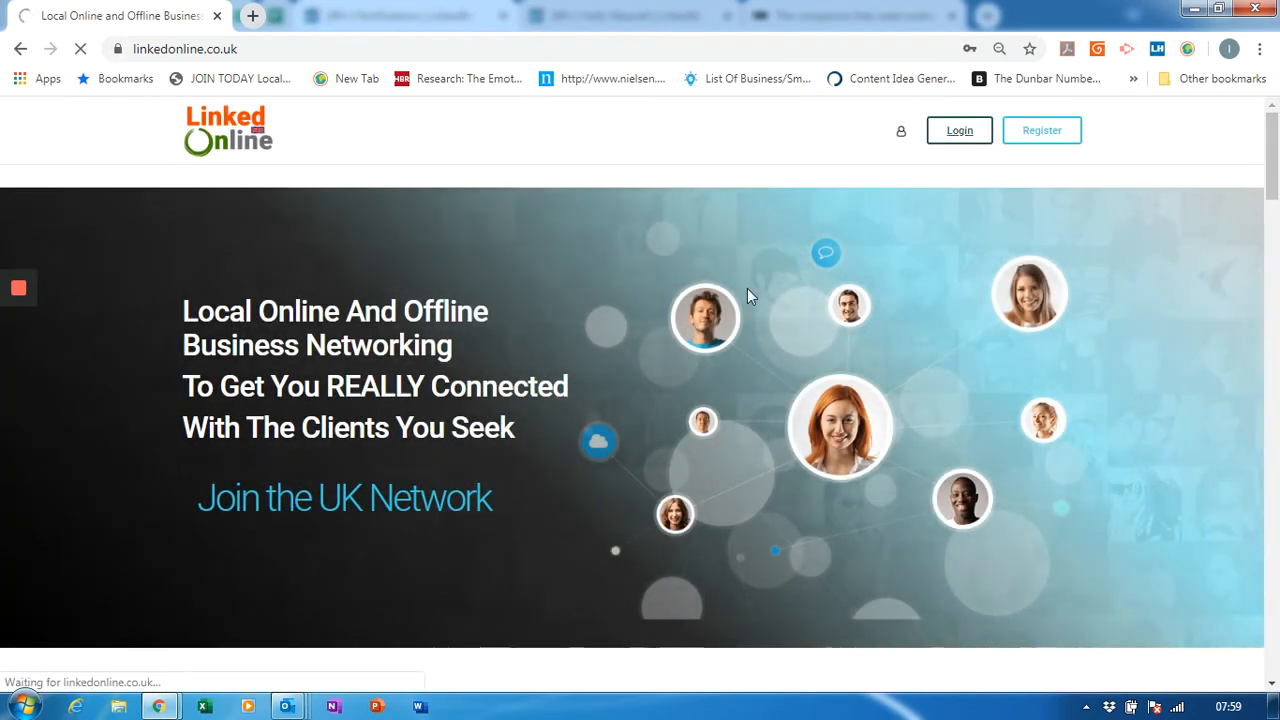
# - Log in to LinkedOnline with the saved username and password
pyautogui.click(957, 130)
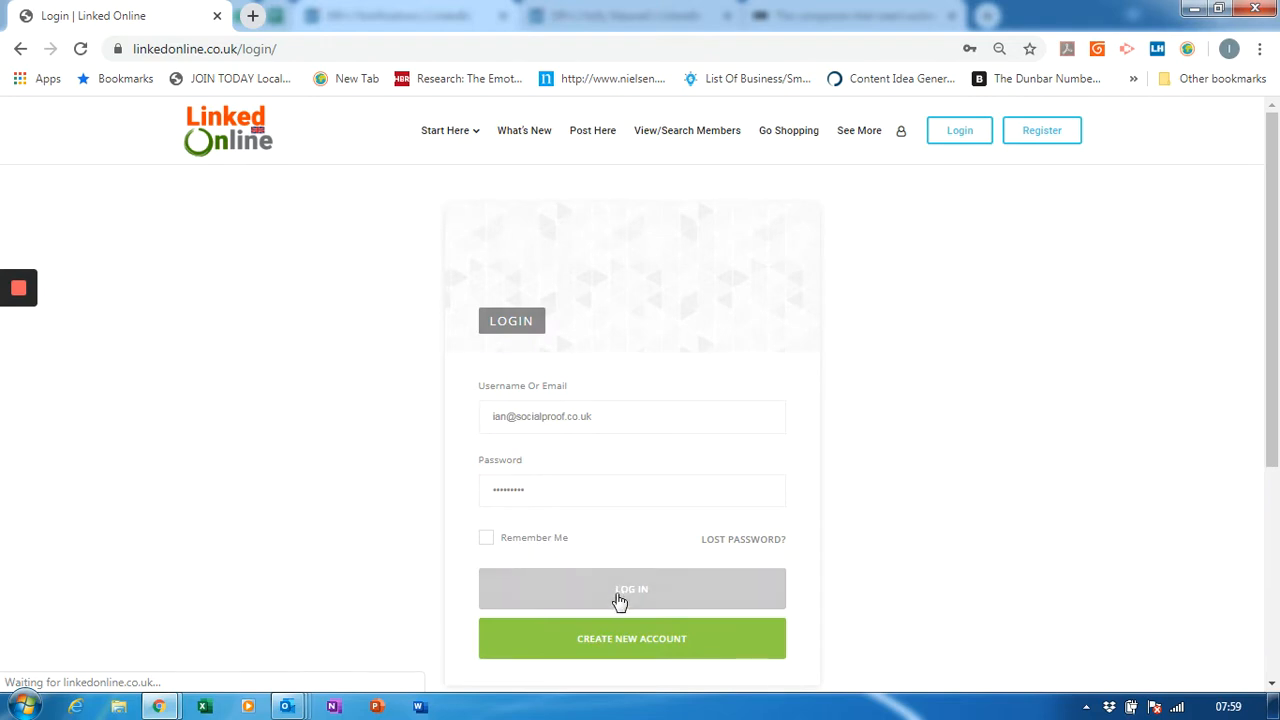
pyautogui.click(631, 588)
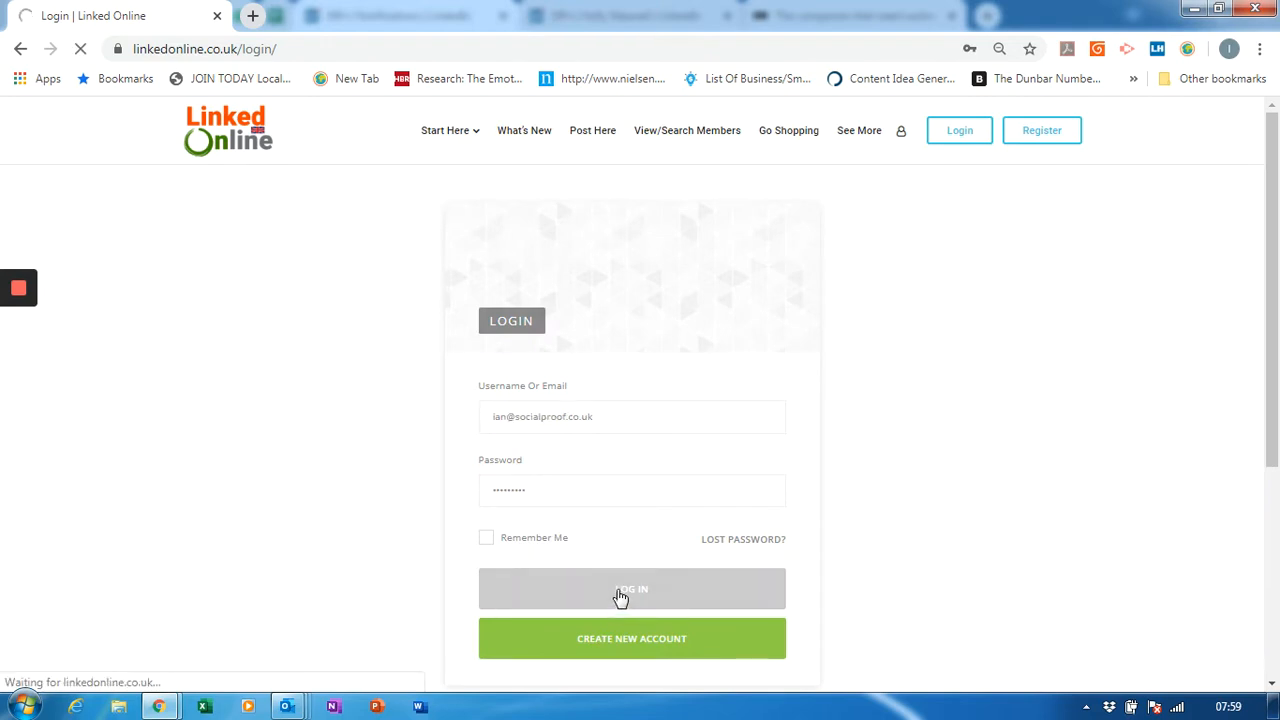
pyautogui.click(631, 588)
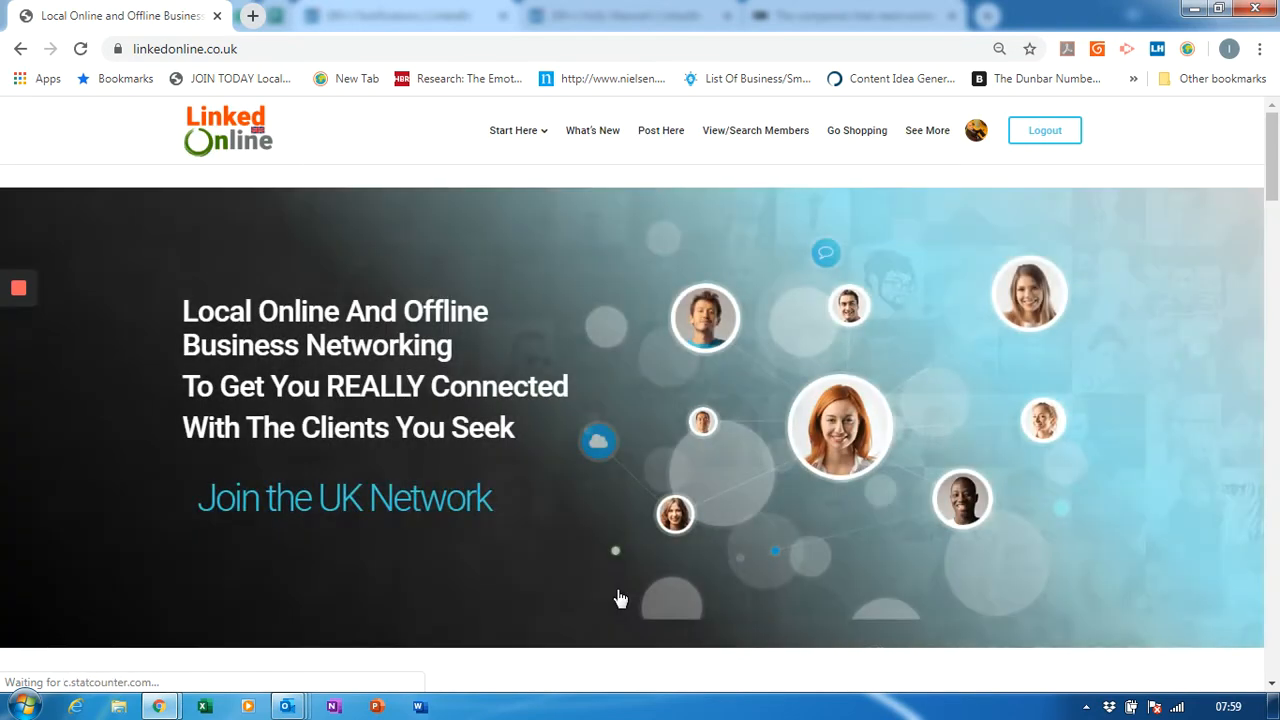
pyautogui.moveTo(743, 206)
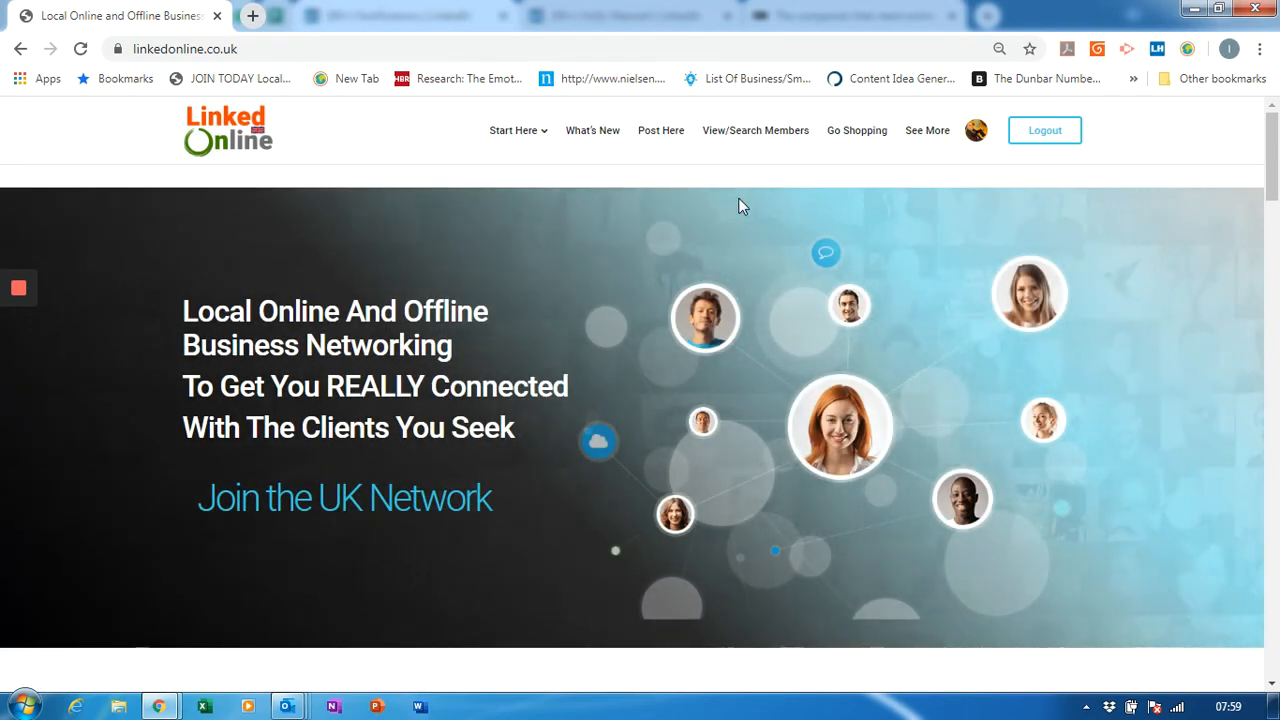
pyautogui.moveTo(755, 130)
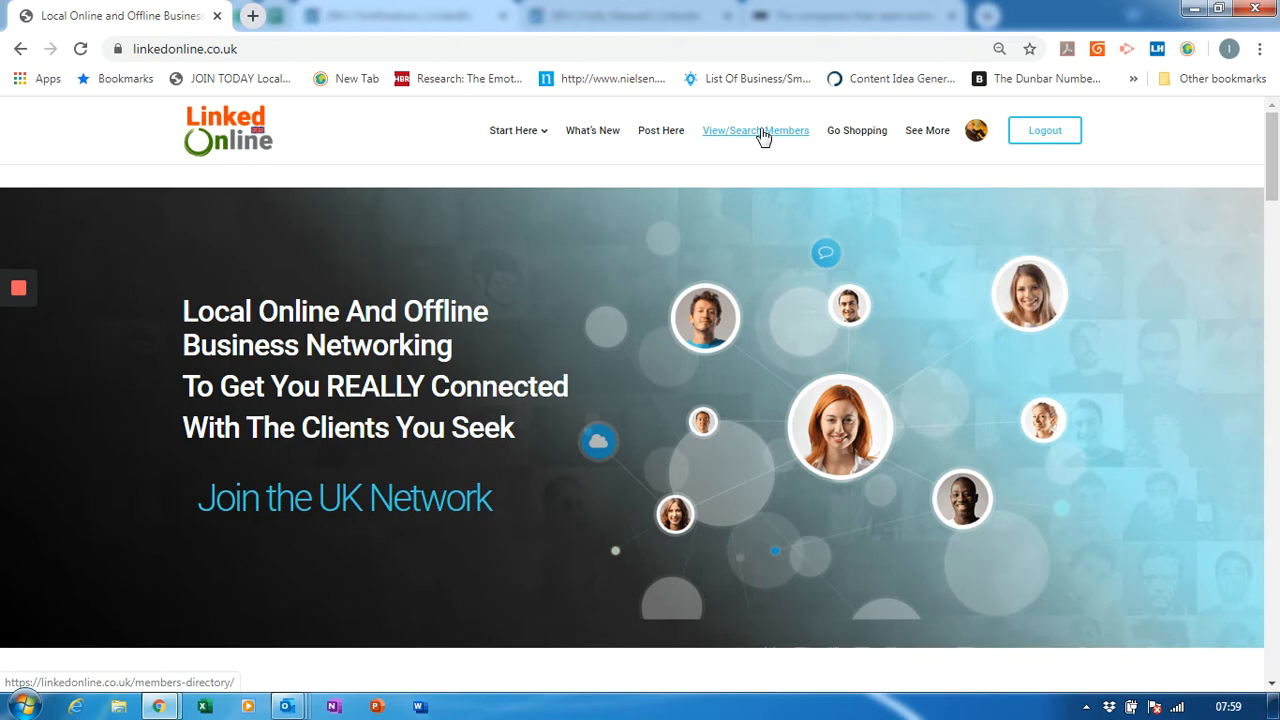
# - Open View/Search Members and scroll down the directory to the Beers @ No 42 card
pyautogui.click(755, 130)
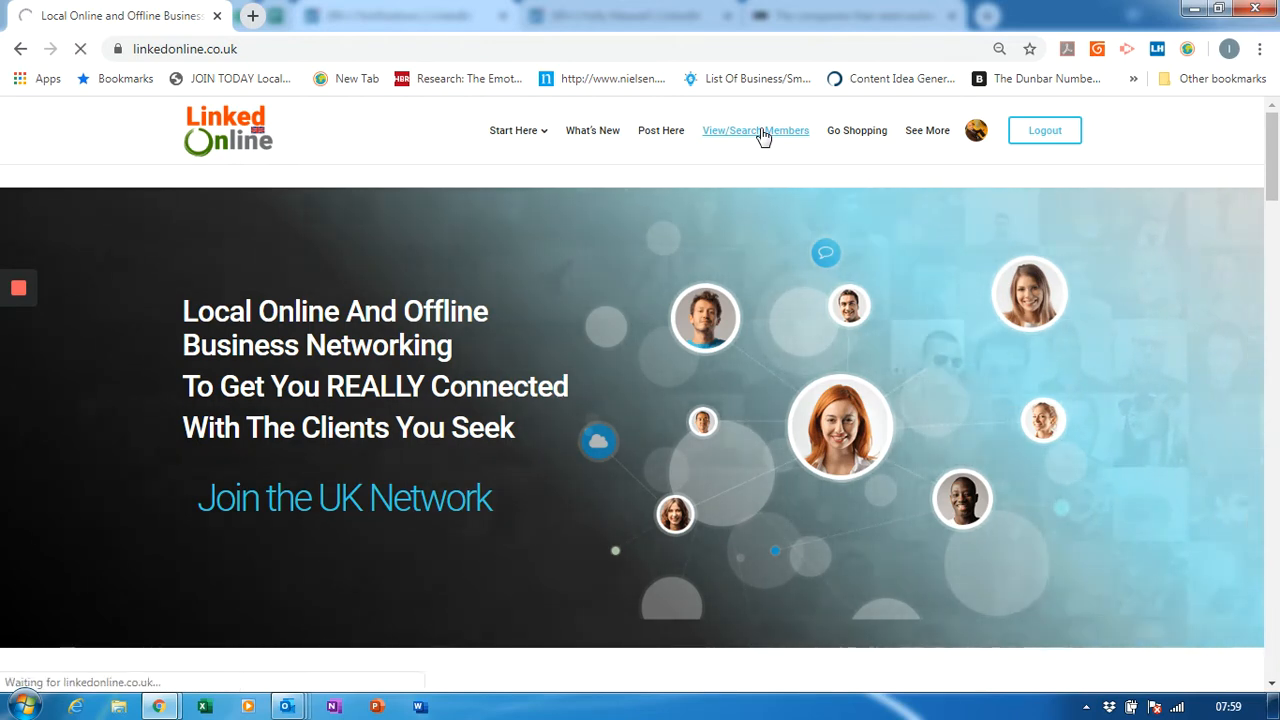
pyautogui.click(755, 130)
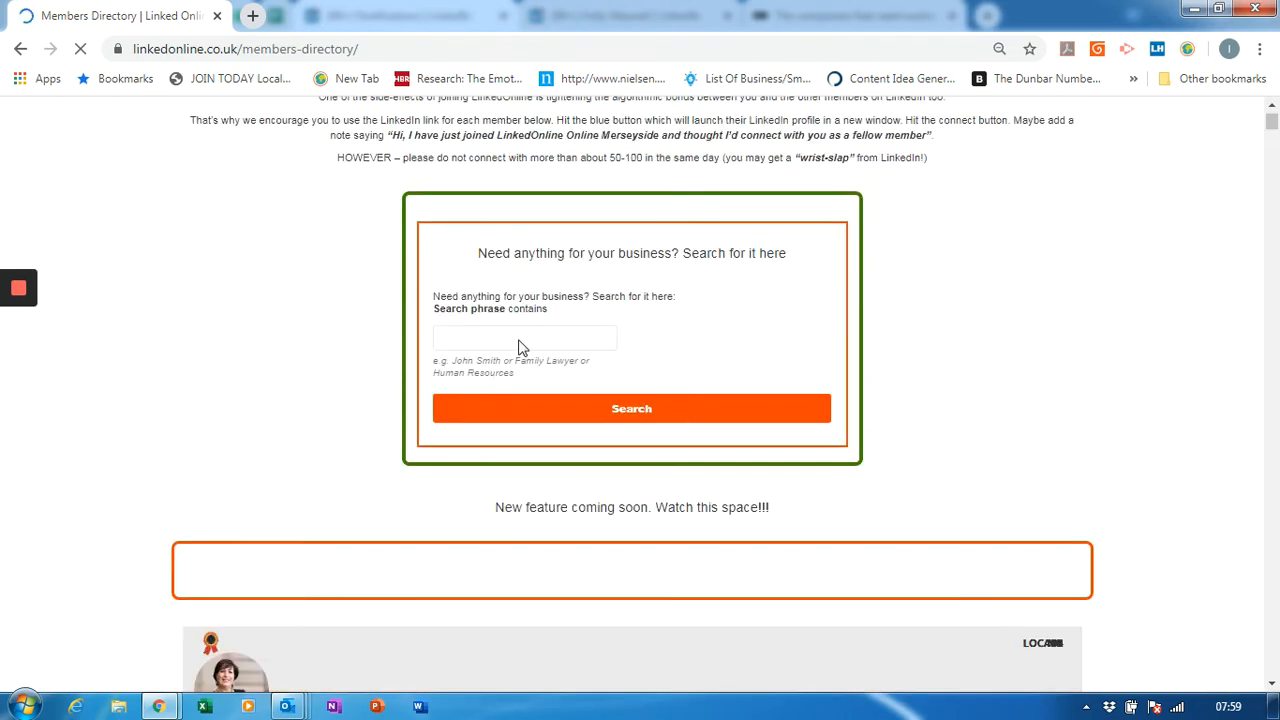
pyautogui.scroll(-3)
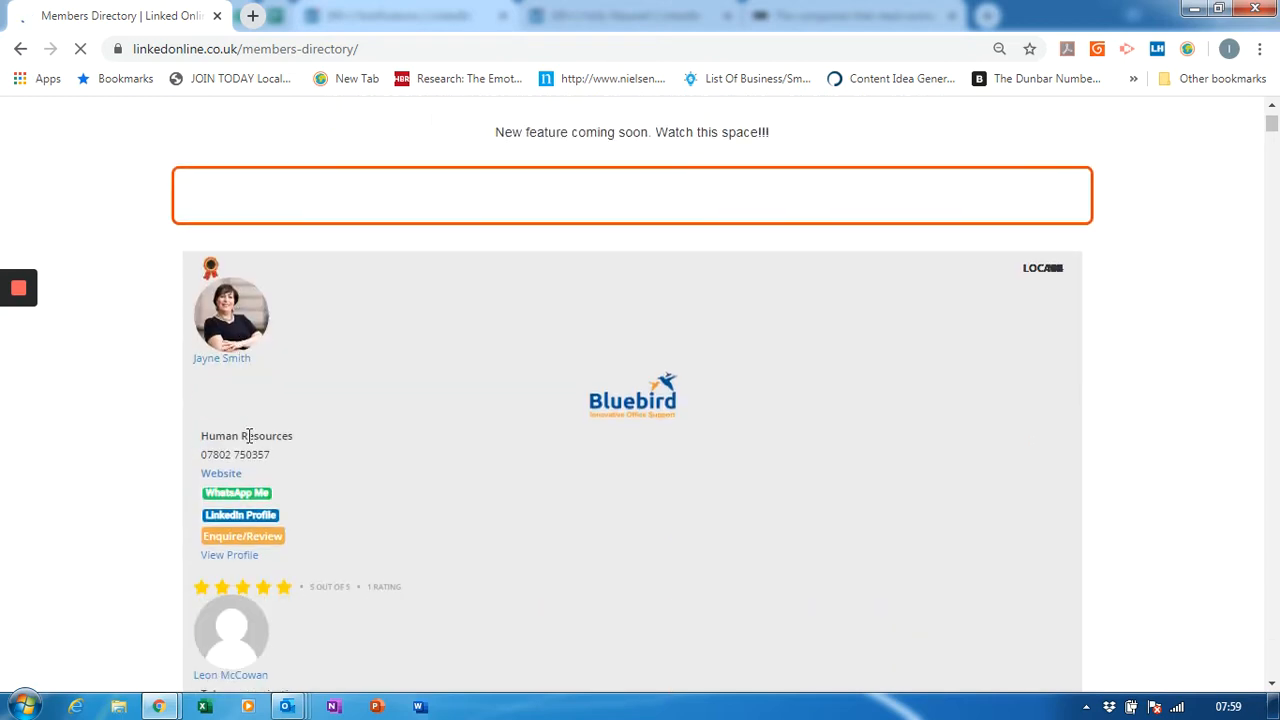
pyautogui.scroll(-3)
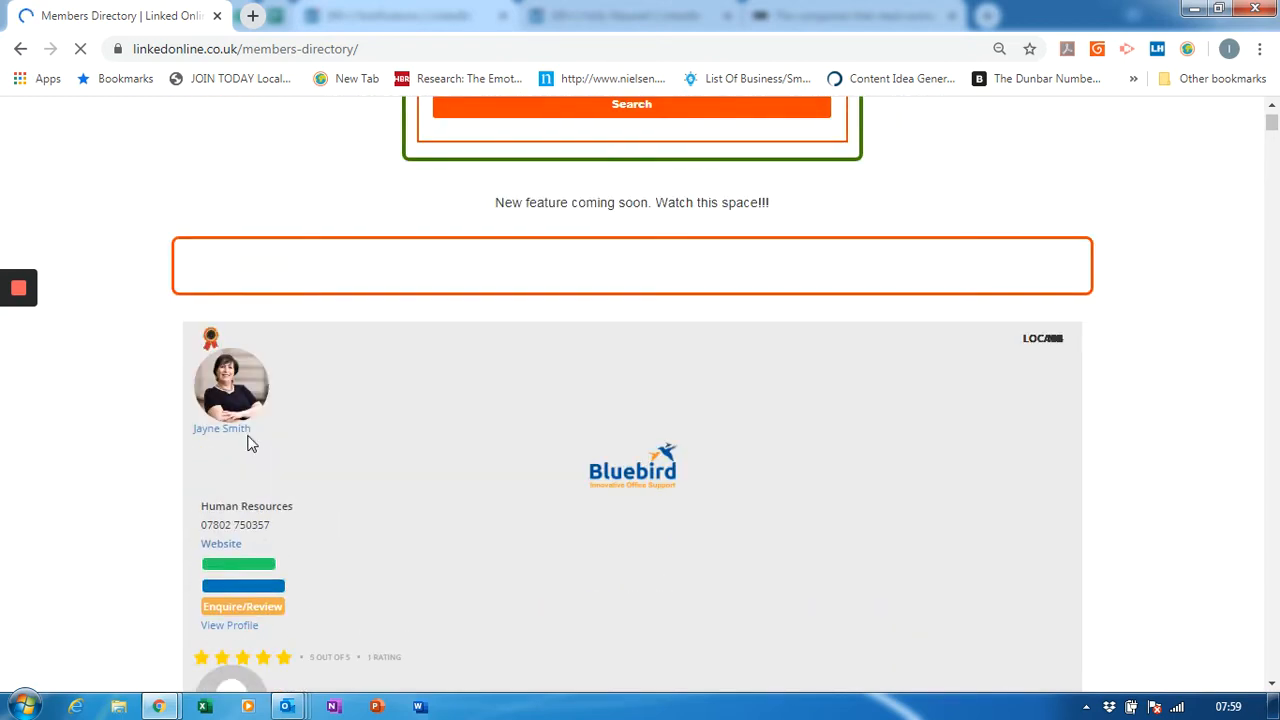
pyautogui.scroll(-3)
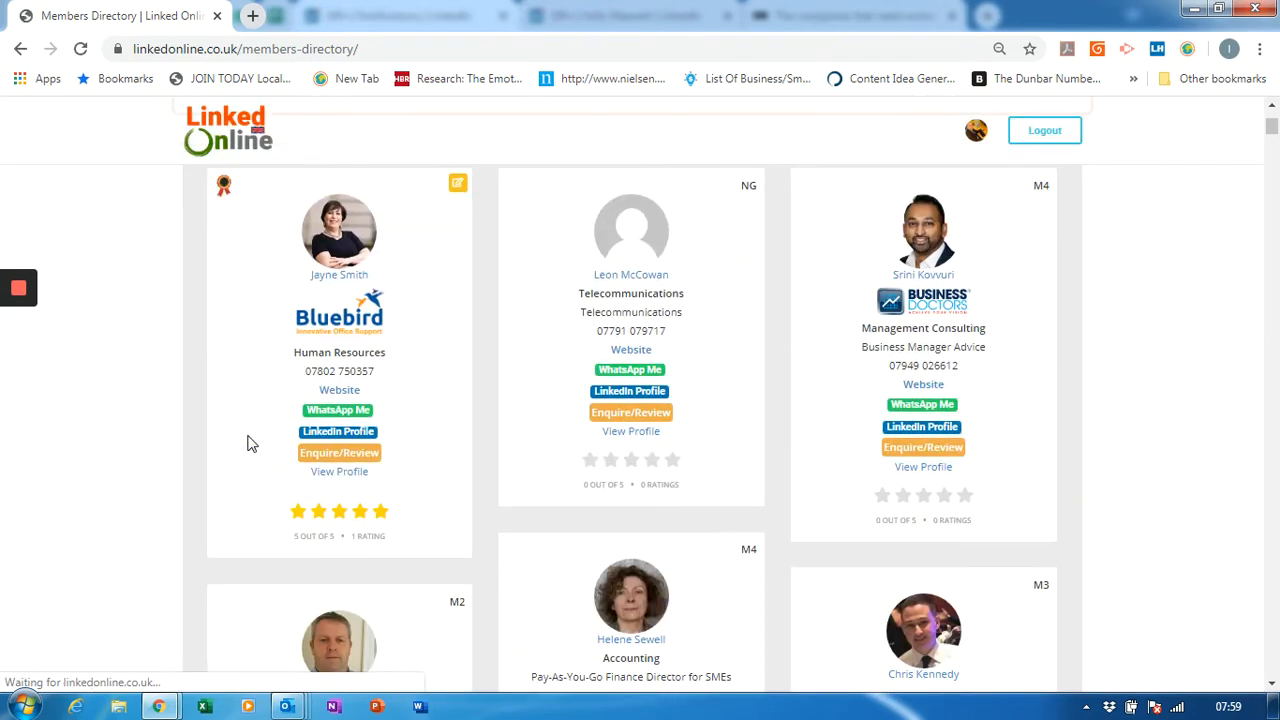
pyautogui.scroll(-3)
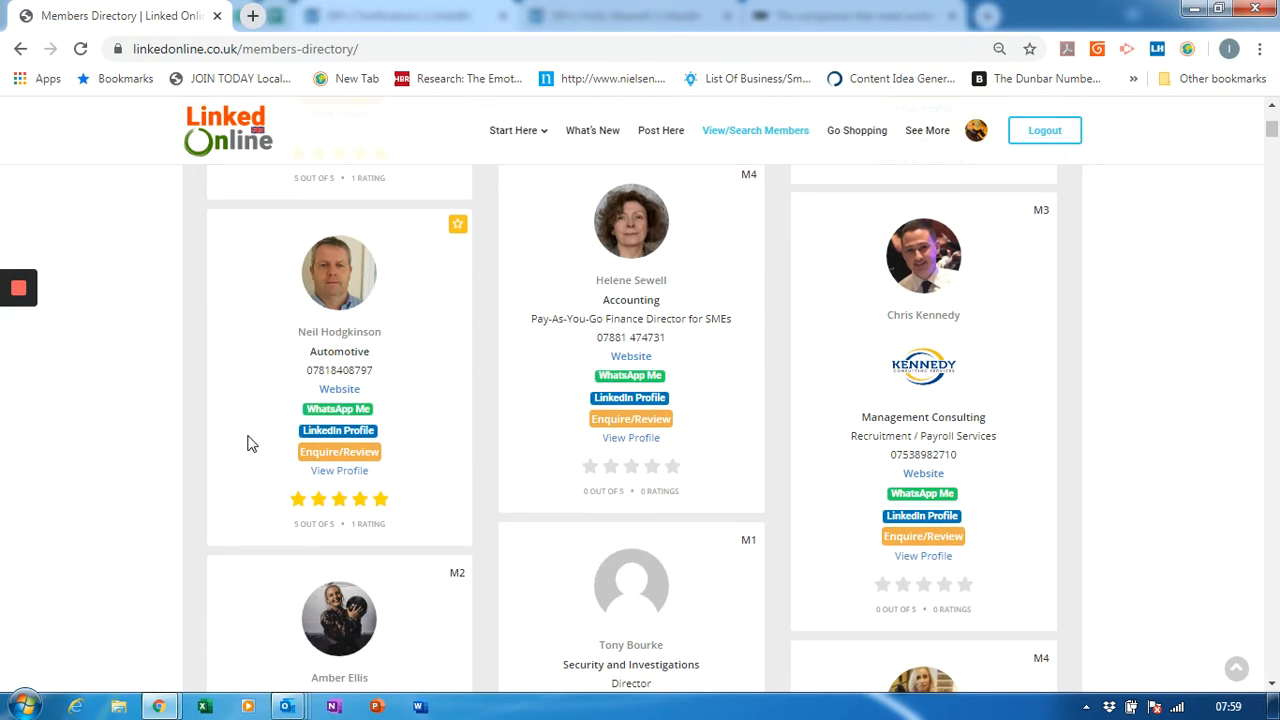
pyautogui.scroll(-3)
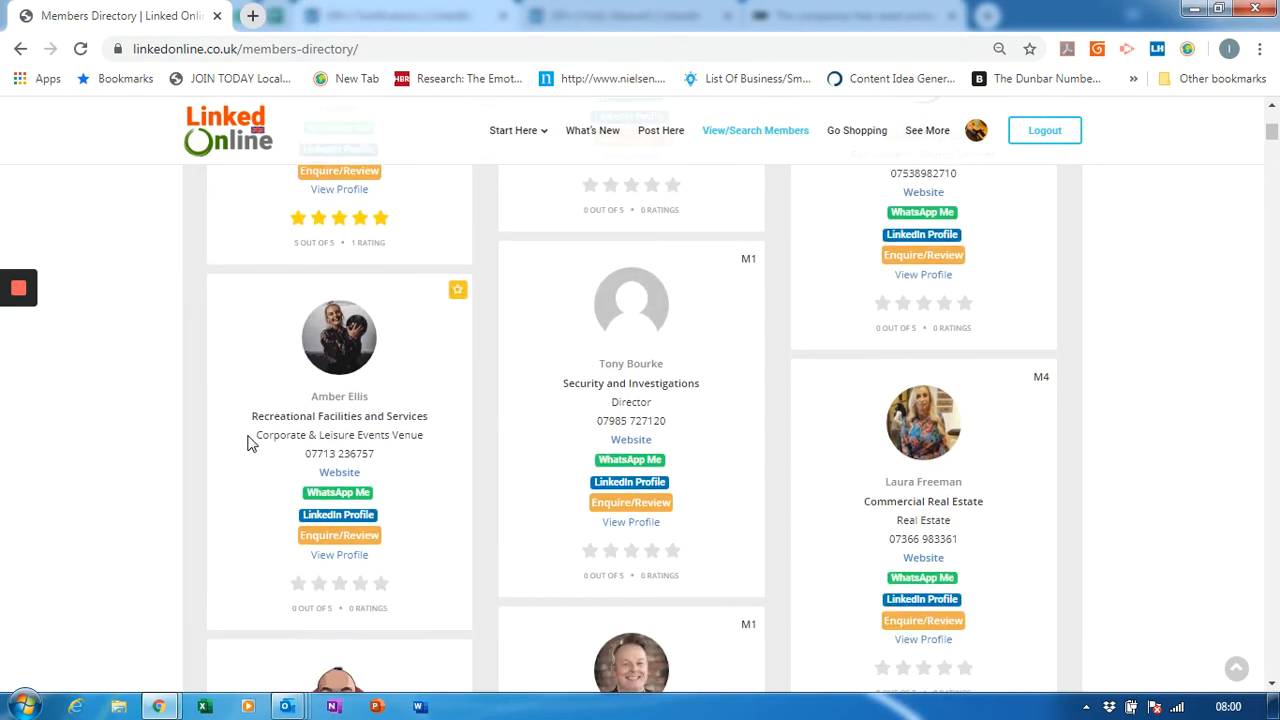
pyautogui.scroll(-3)
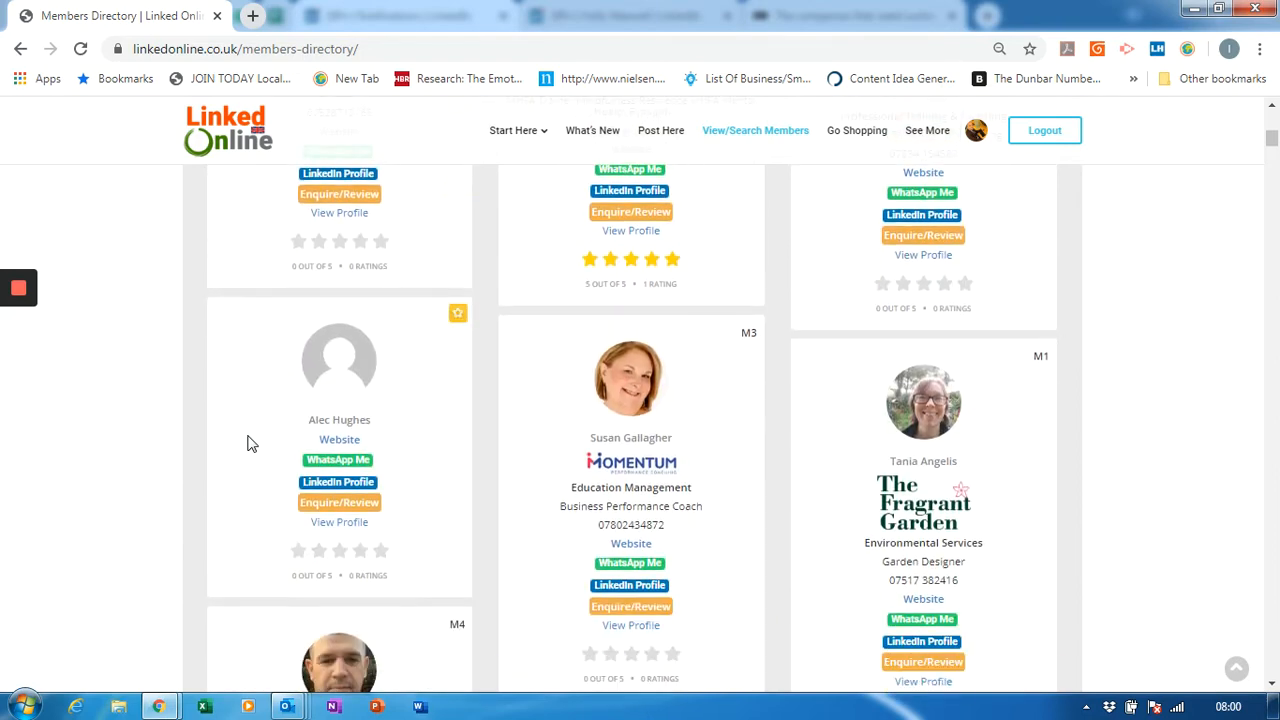
pyautogui.scroll(-3)
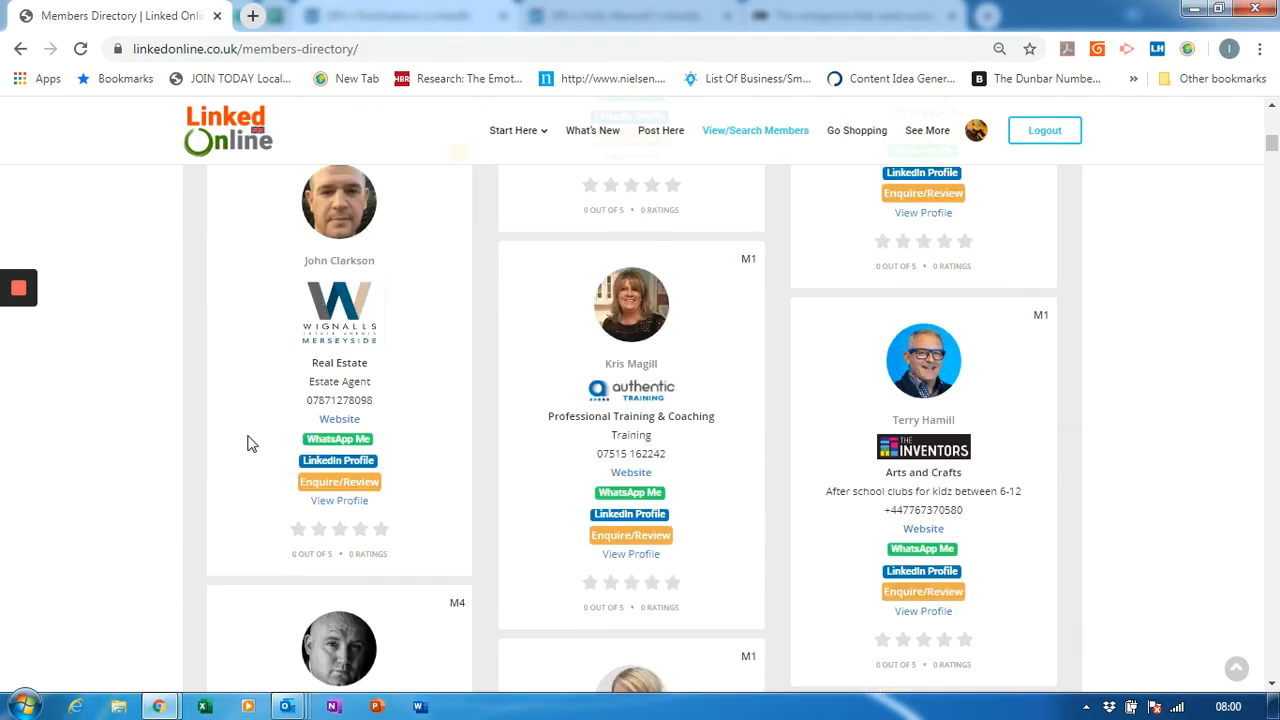
pyautogui.scroll(-3)
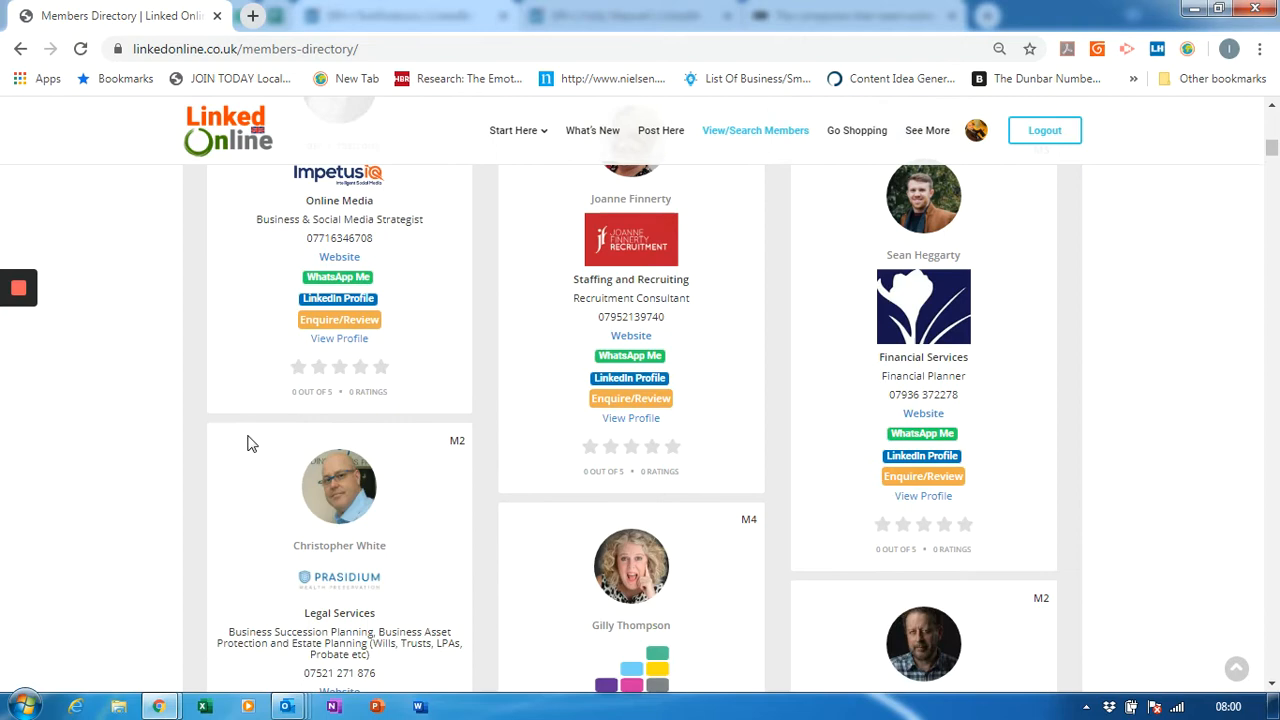
pyautogui.scroll(-3)
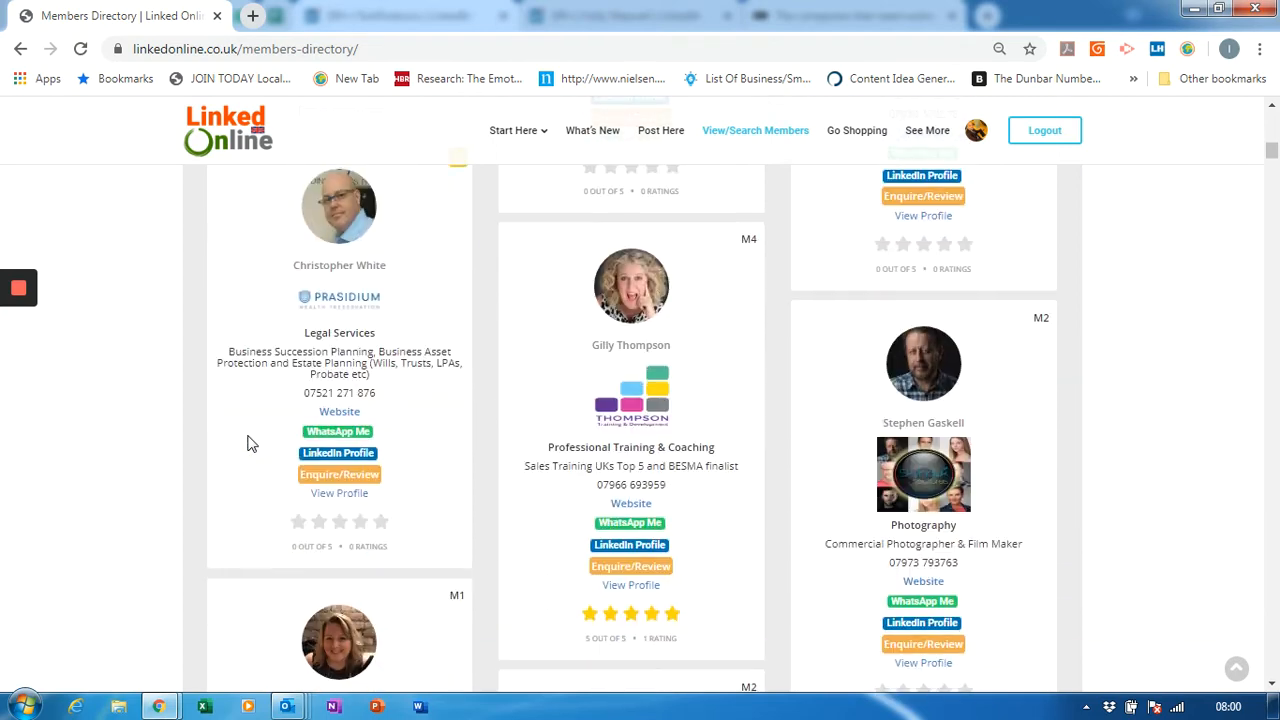
pyautogui.scroll(-3)
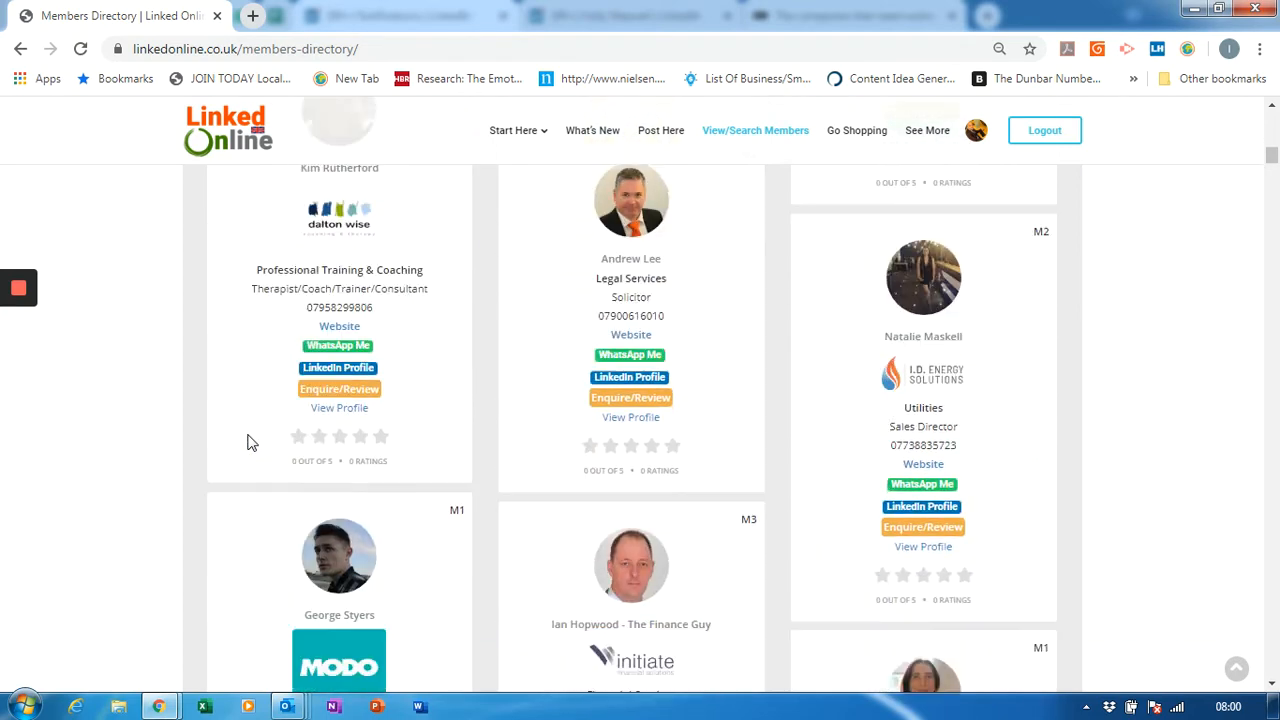
pyautogui.scroll(-3)
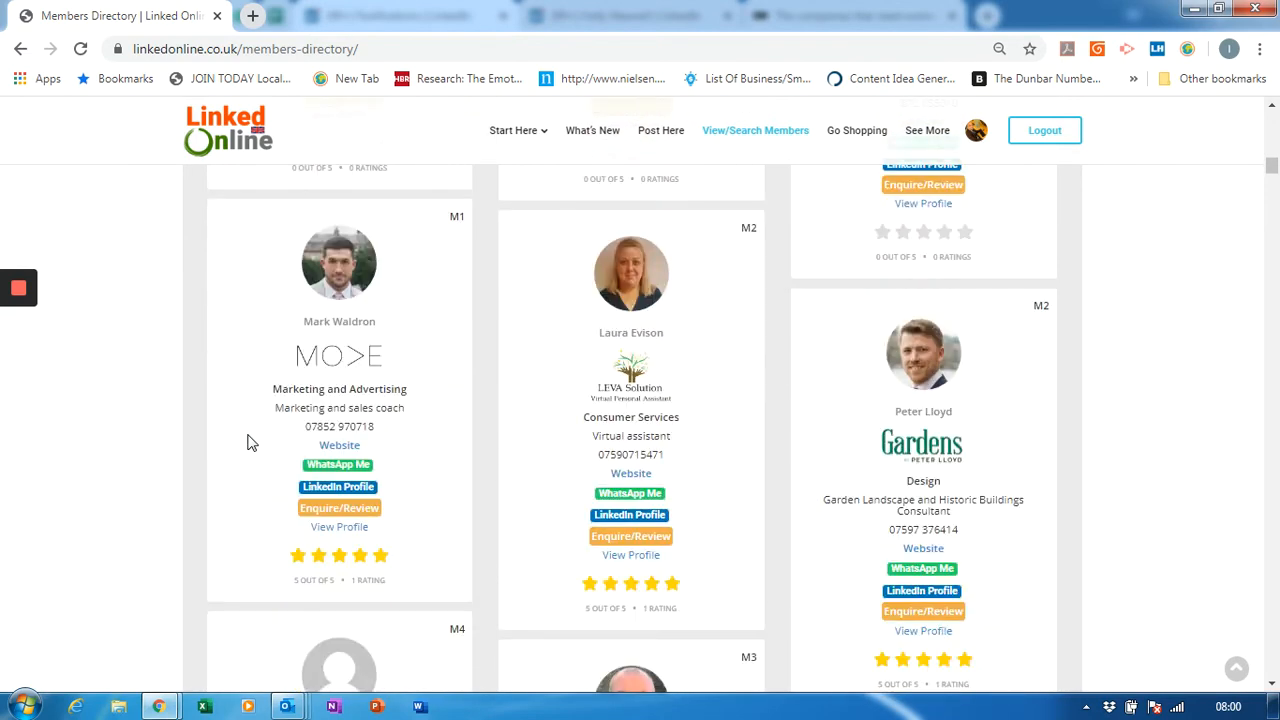
pyautogui.scroll(-3)
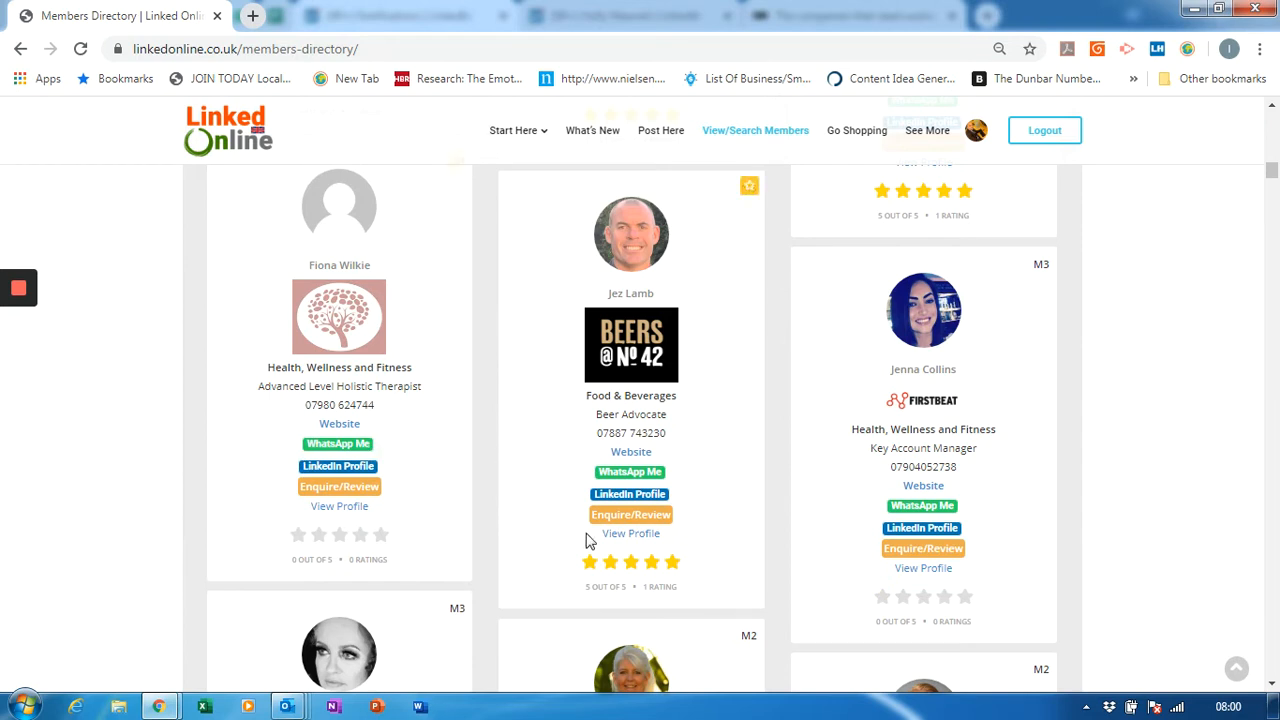
pyautogui.moveTo(587, 528)
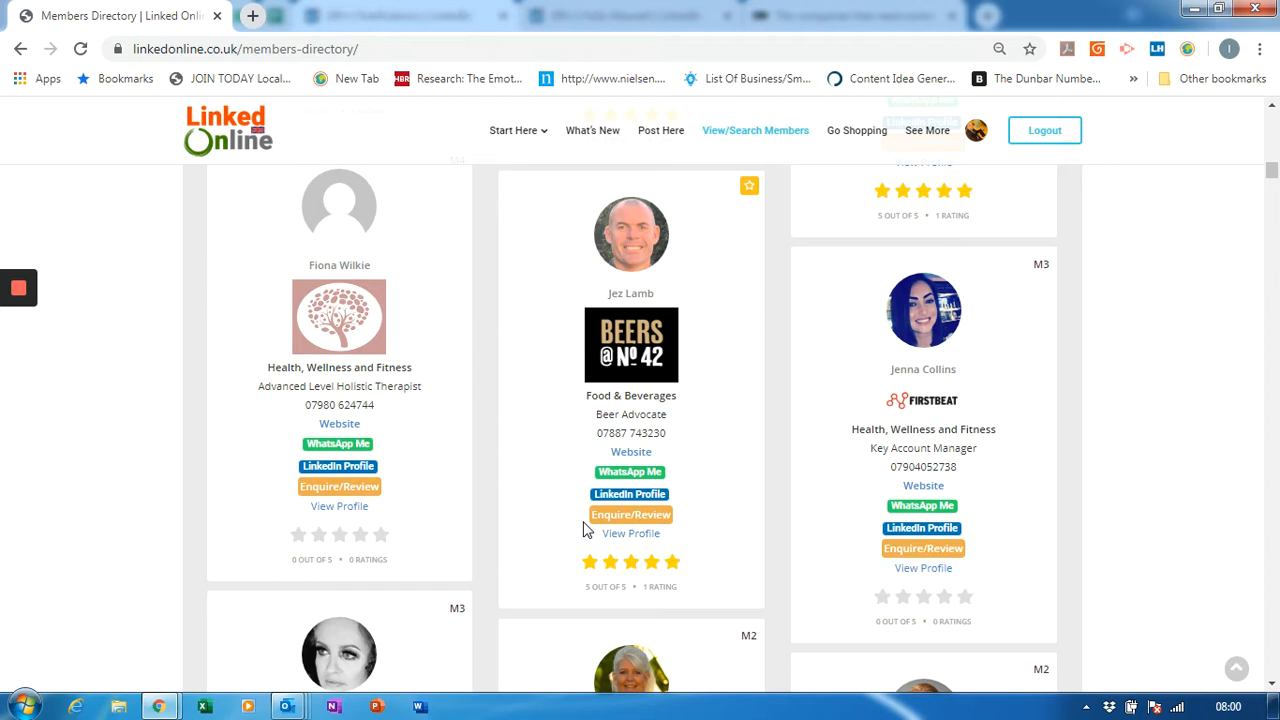
pyautogui.moveTo(656, 588)
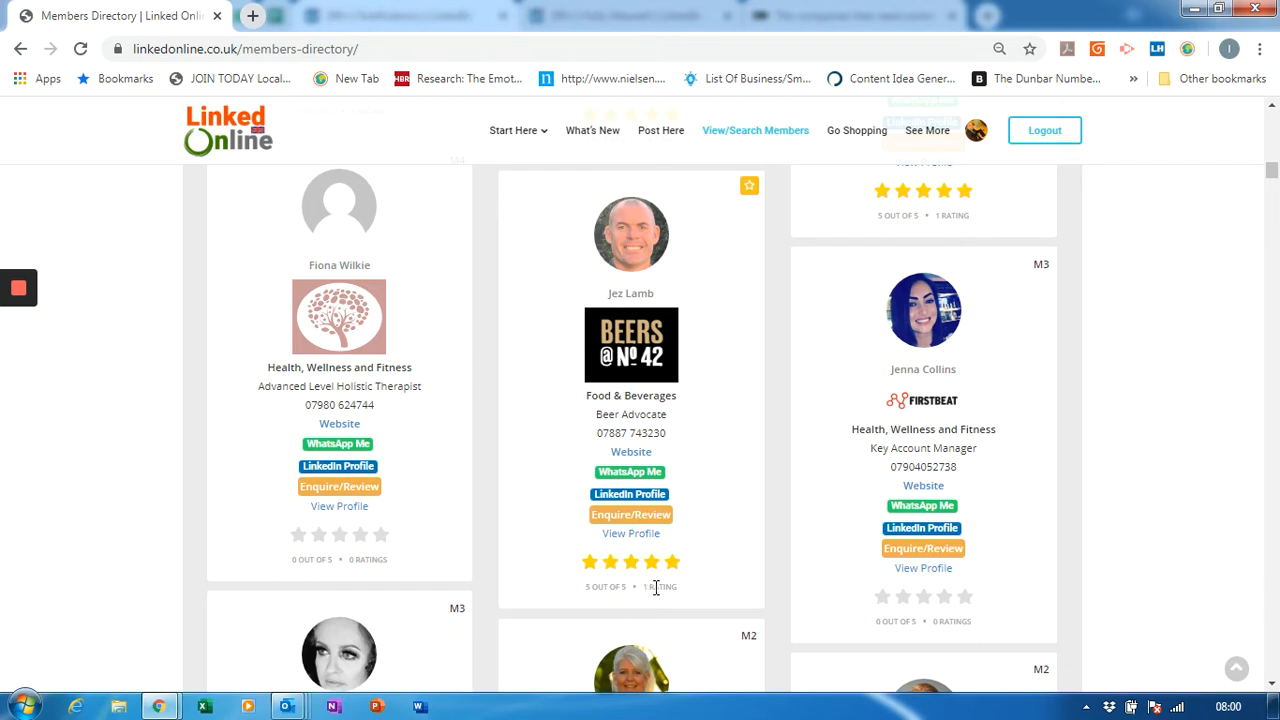
pyautogui.moveTo(625, 520)
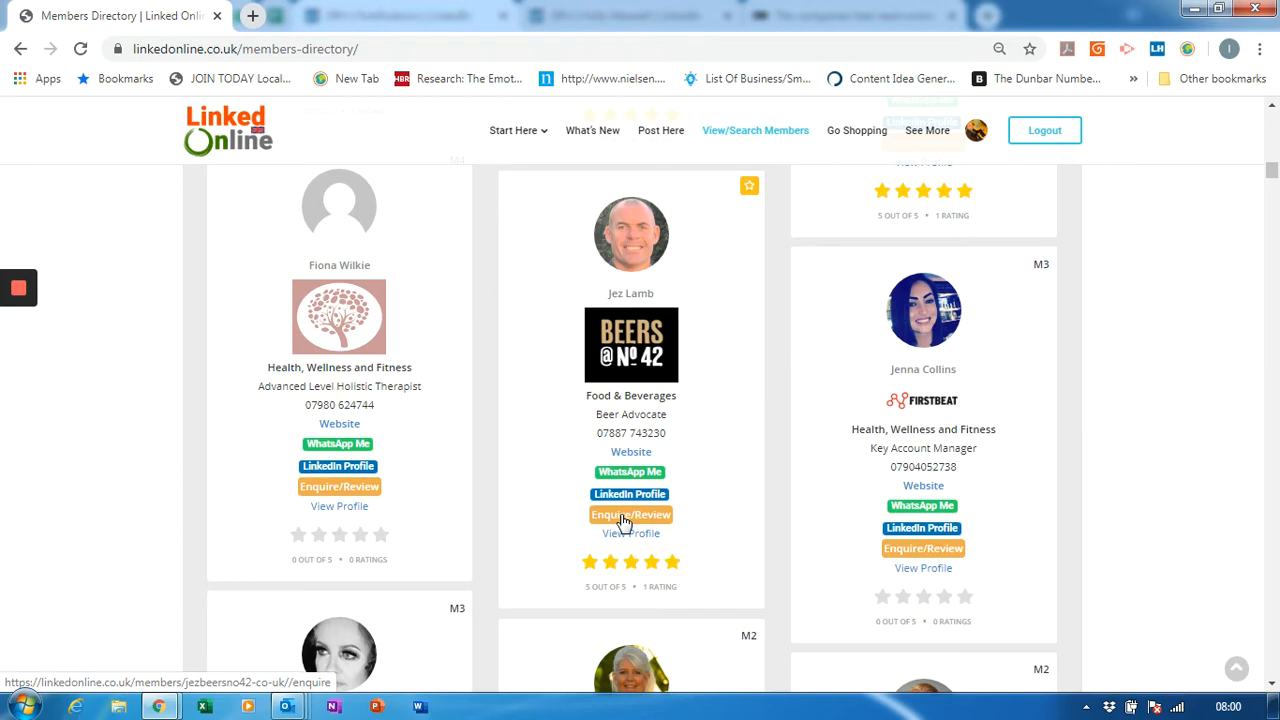
# - On Beers @ No 42's Enquire / Review tab, choose 'I've bought from them before and wish to review them.'
pyautogui.click(630, 514)
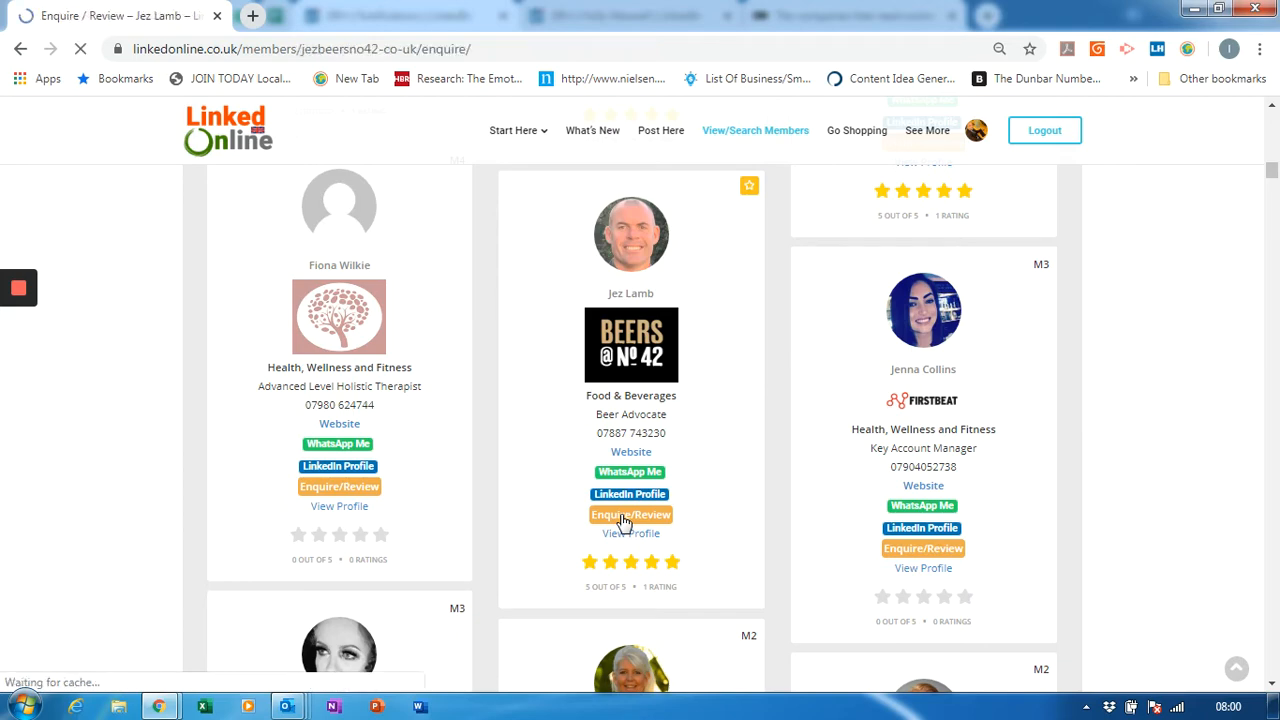
pyautogui.click(630, 514)
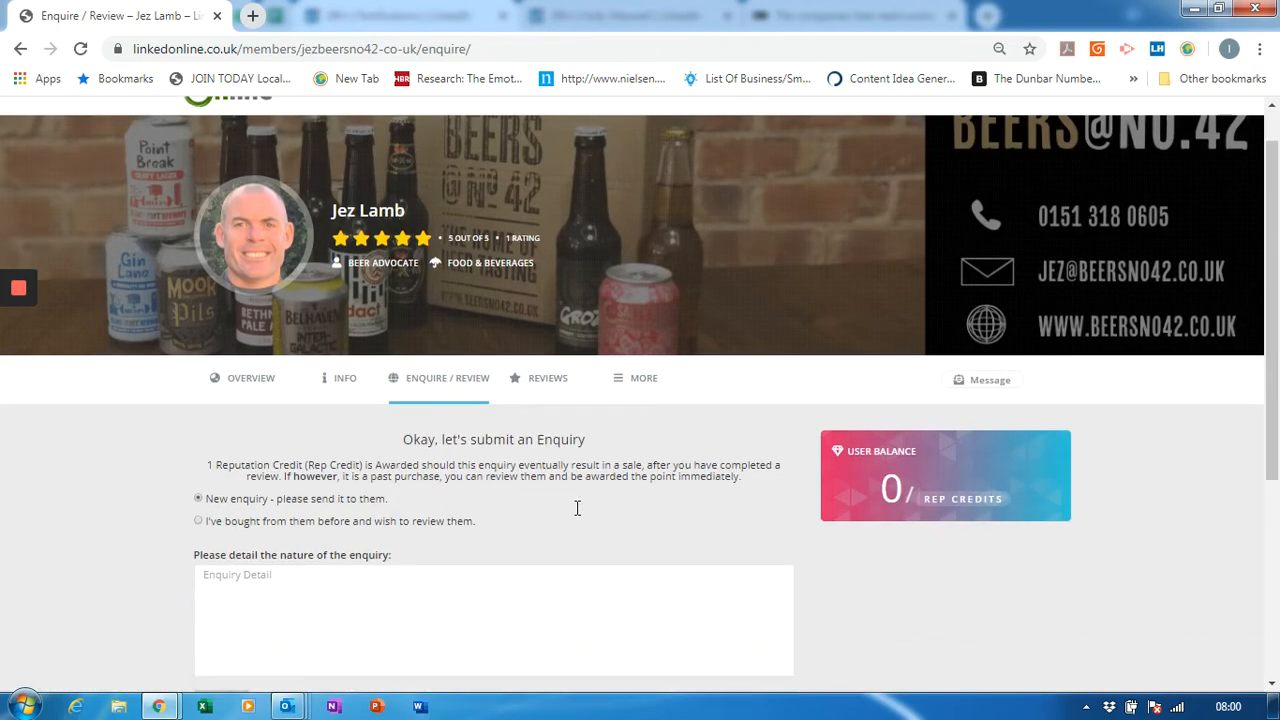
pyautogui.scroll(-3)
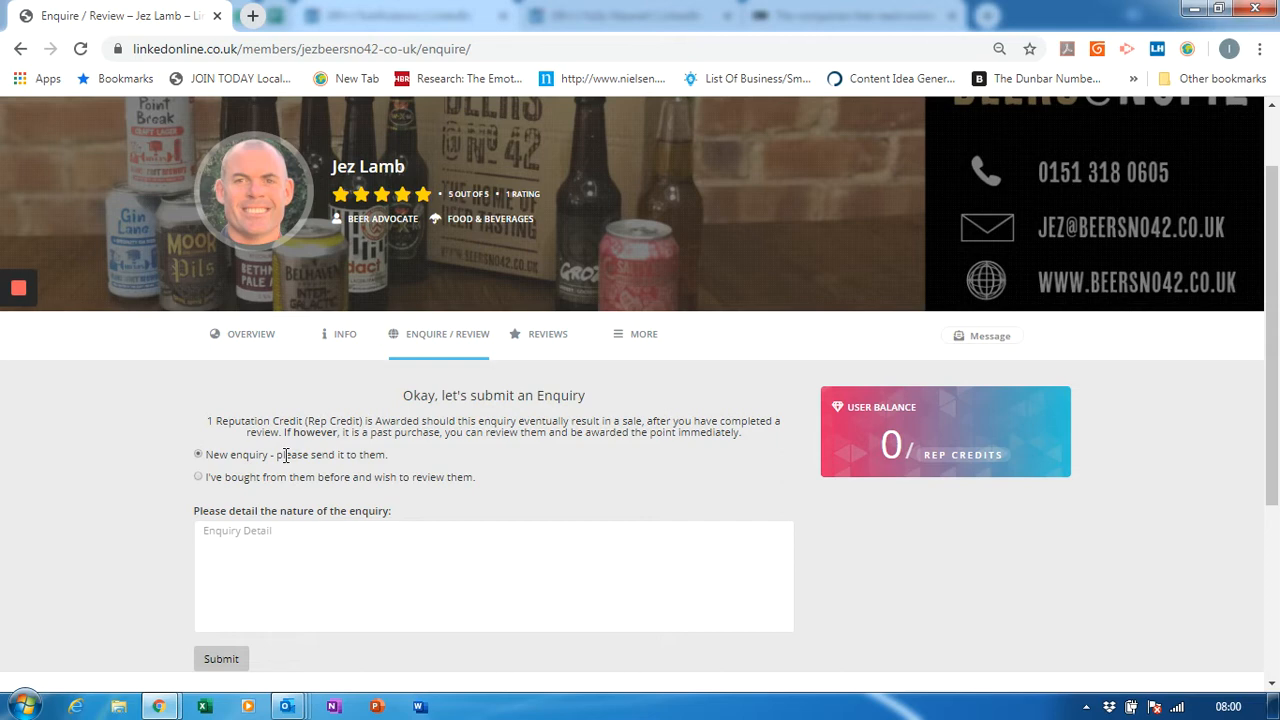
pyautogui.moveTo(206, 494)
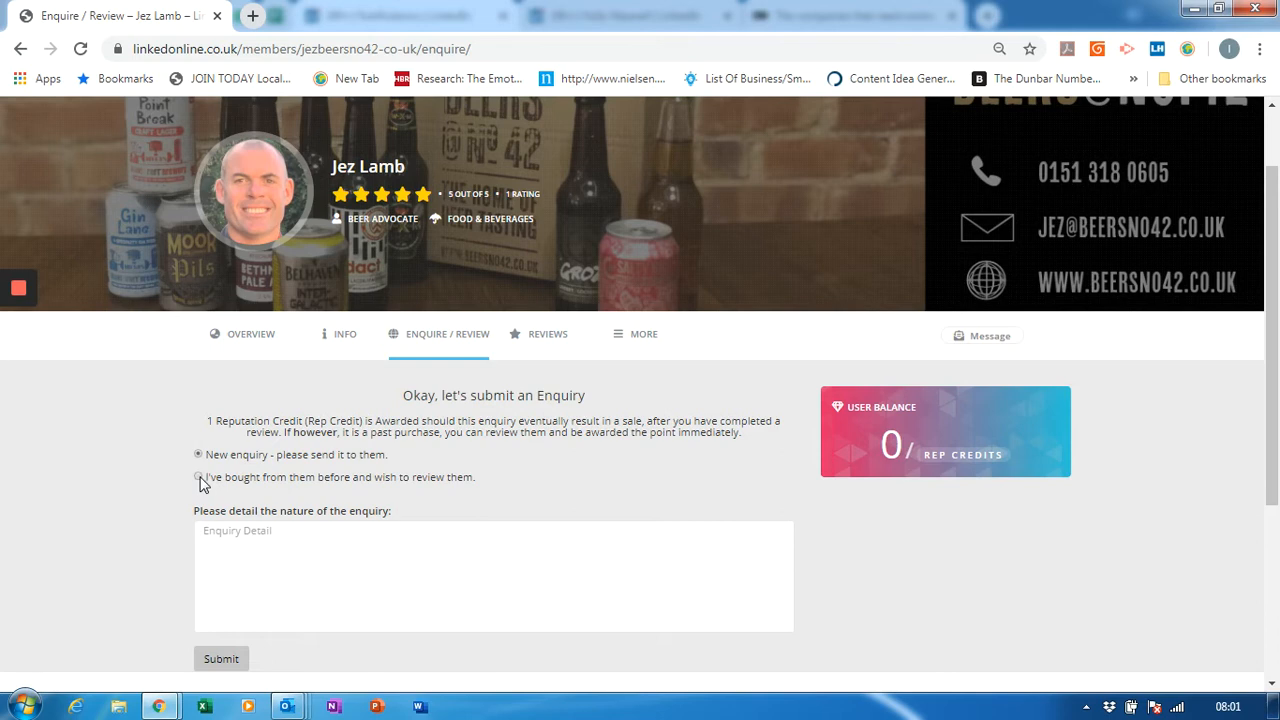
pyautogui.click(198, 477)
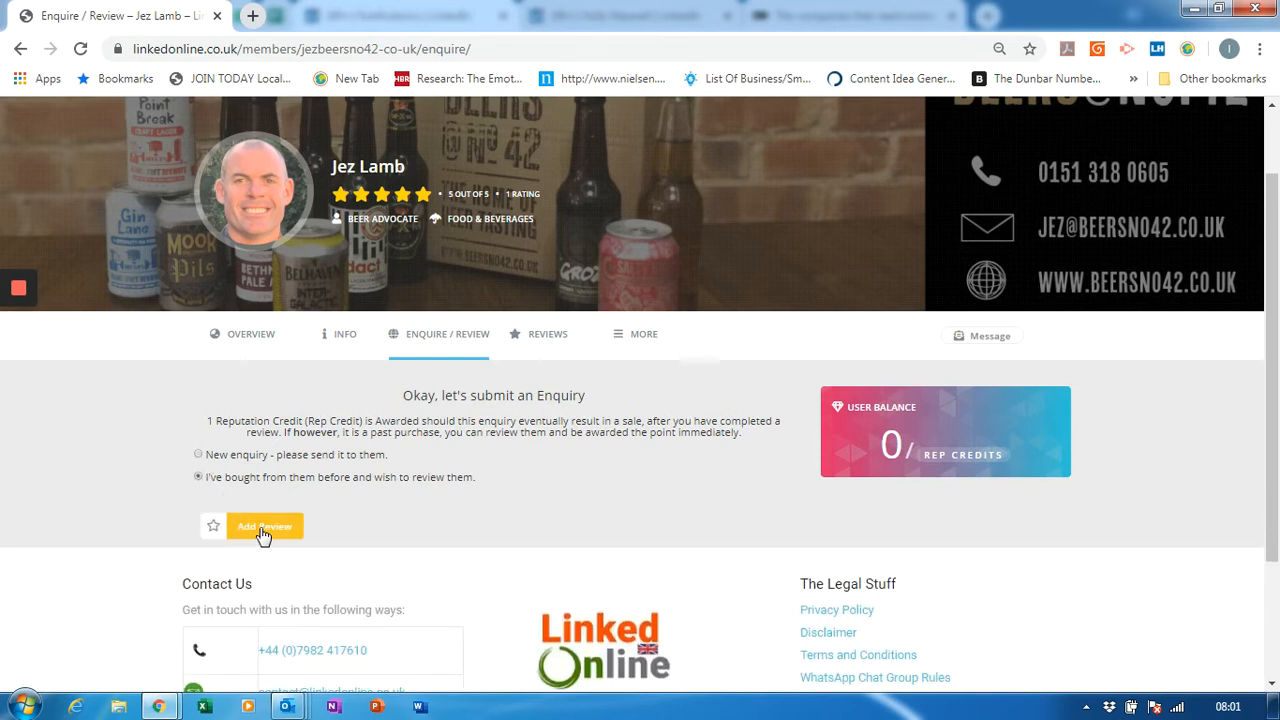
# - Open Add Review, give Beers @ No 42 a five-star rating, and begin the description
pyautogui.click(264, 526)
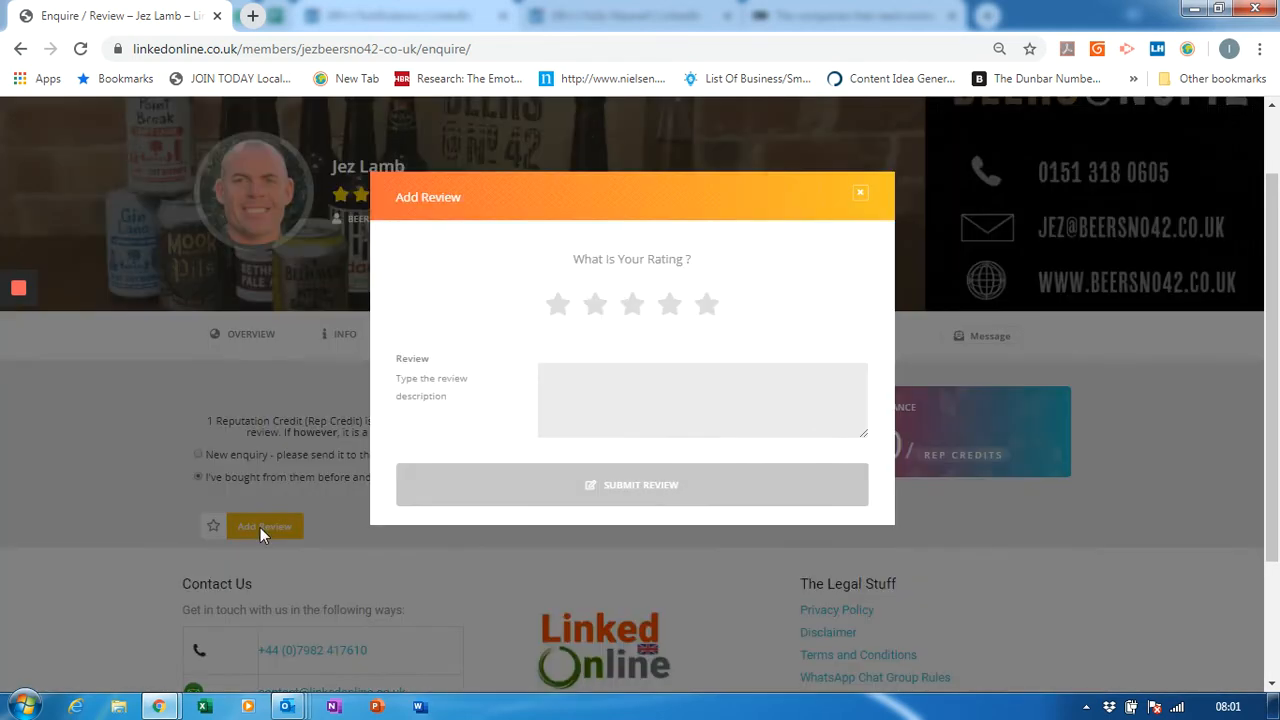
pyautogui.click(707, 304)
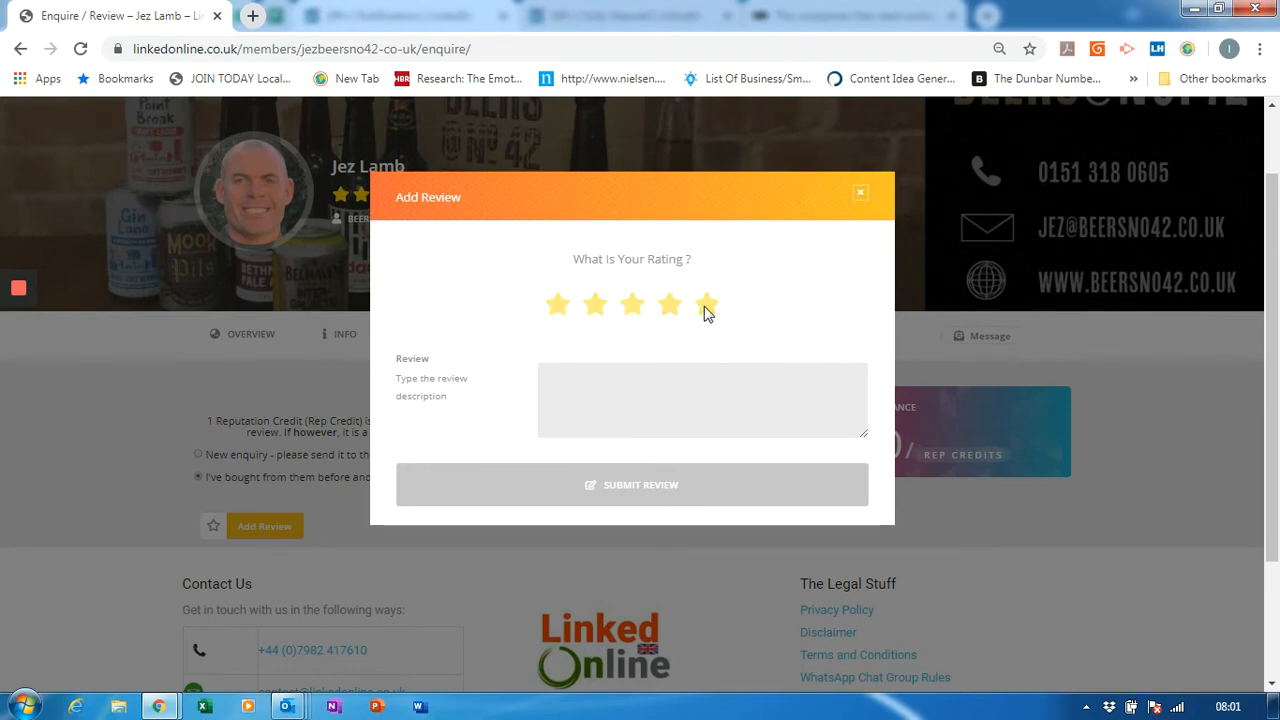
pyautogui.click(707, 305)
pyautogui.write('Je')
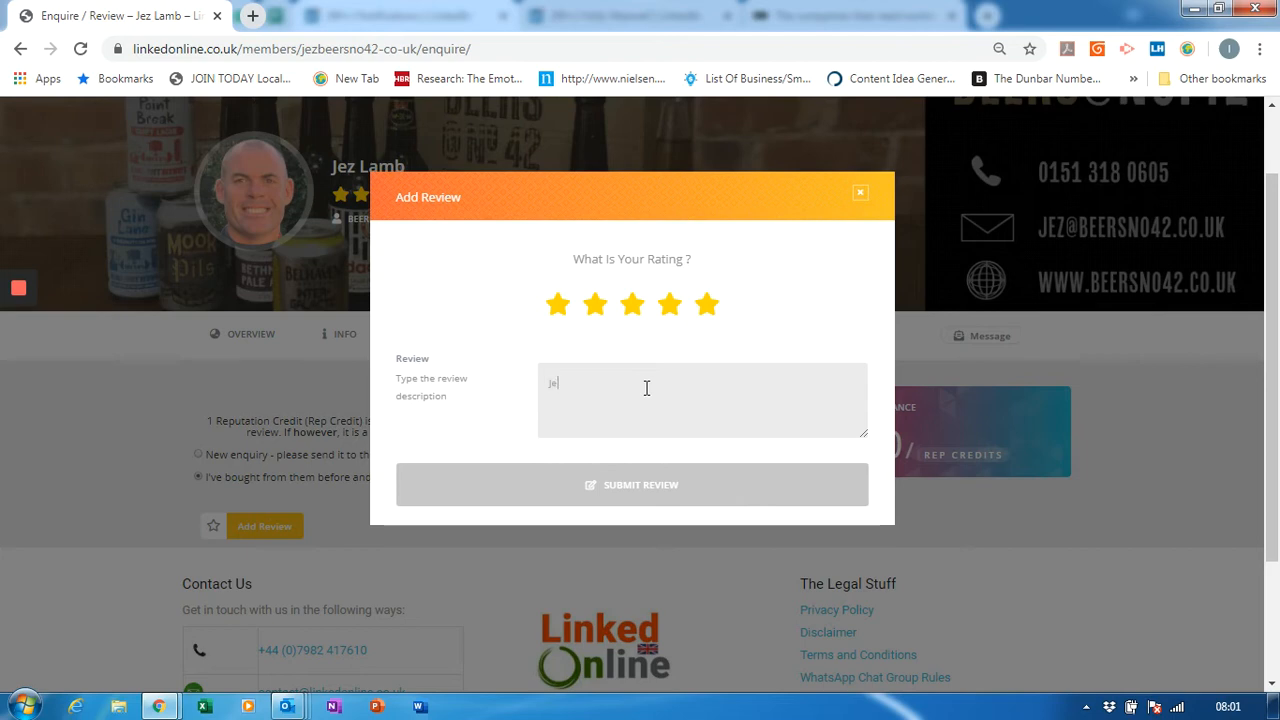
# - Write the review's opening about the delivered range of beers to celebrate Xmas, fixing a typo
pyautogui.write('delivered a fantastic sample')
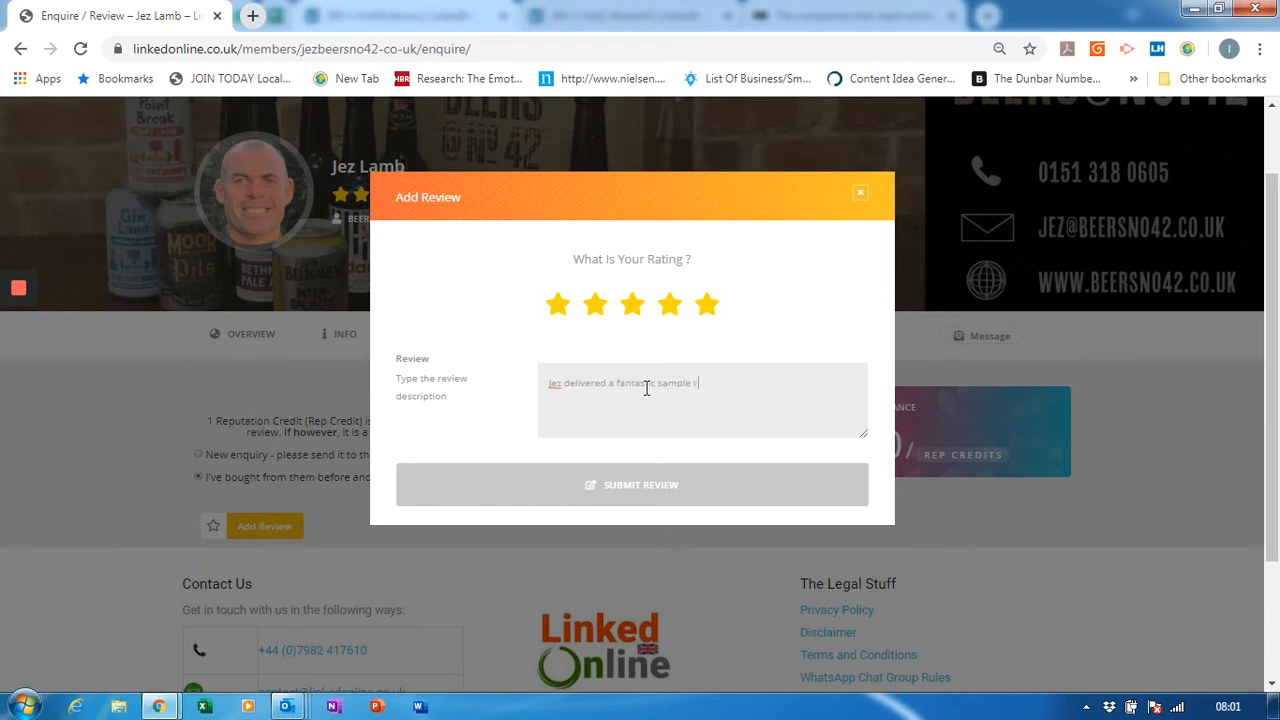
pyautogui.write('range of beers')
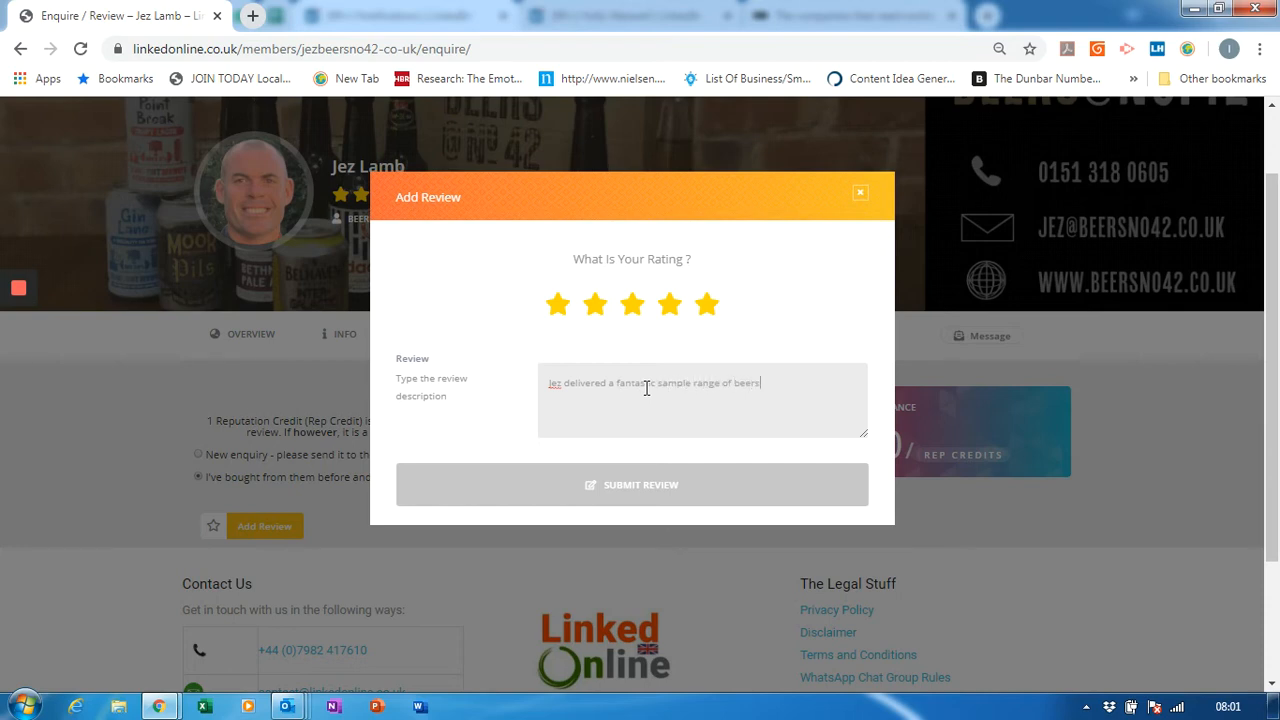
pyautogui.write('for both myhs')
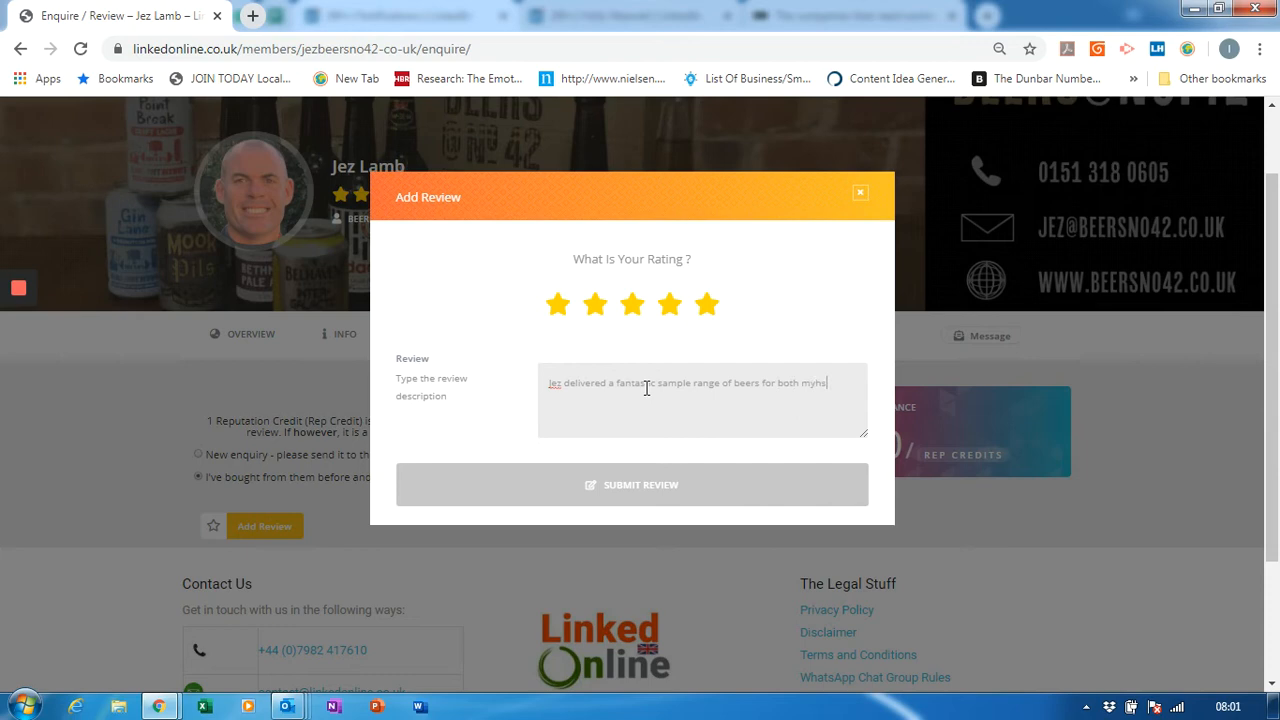
pyautogui.press('Backspace')
pyautogui.write('elf to ')
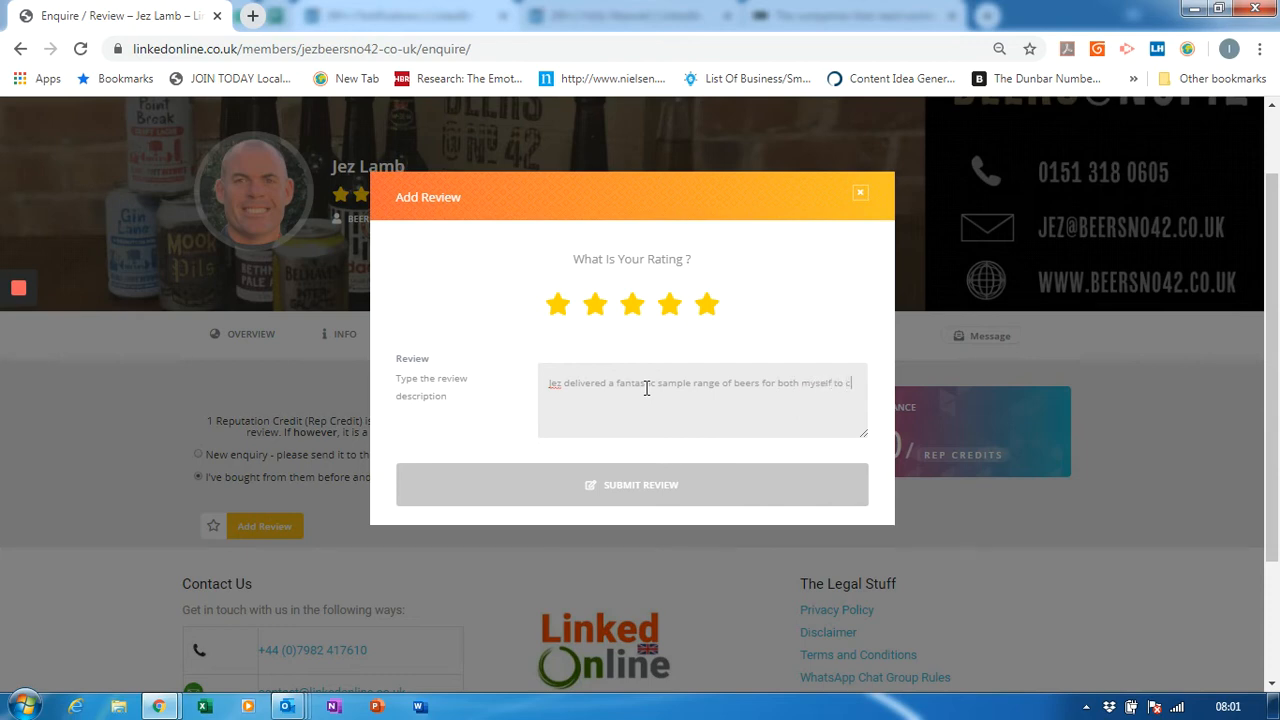
pyautogui.write('celebrate')
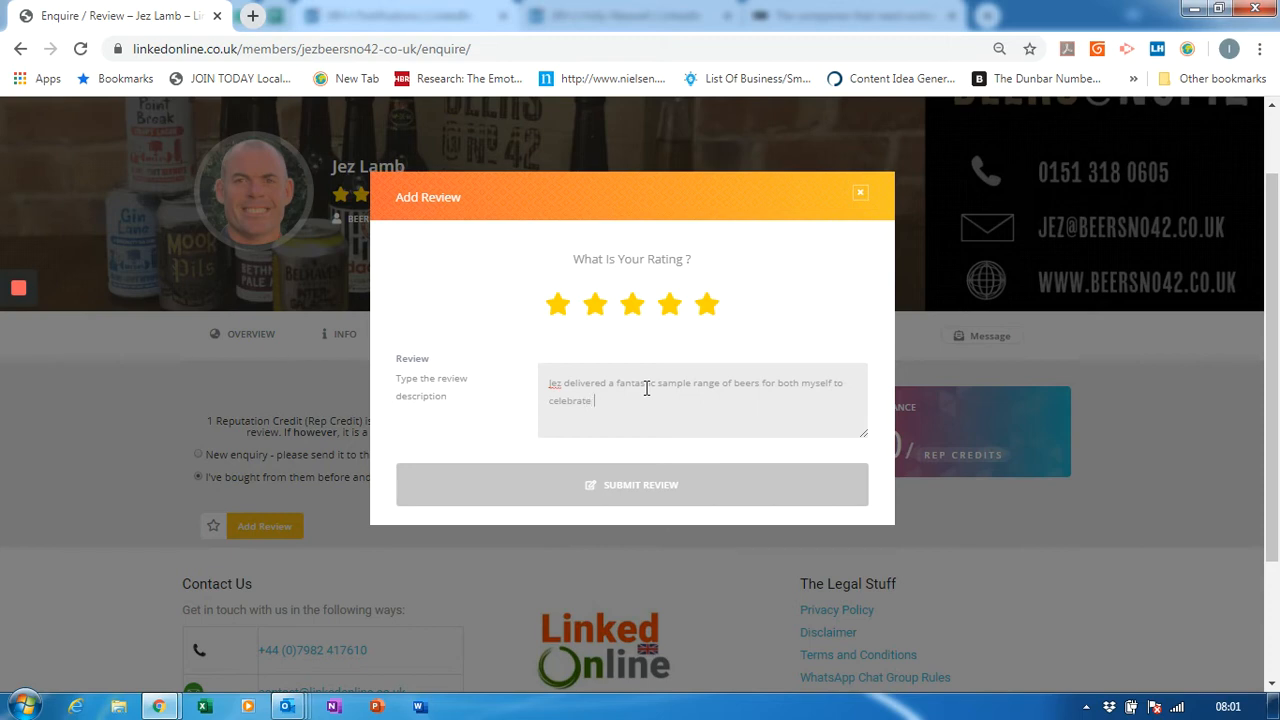
pyautogui.write('Xmas. I also took the opportunity to')
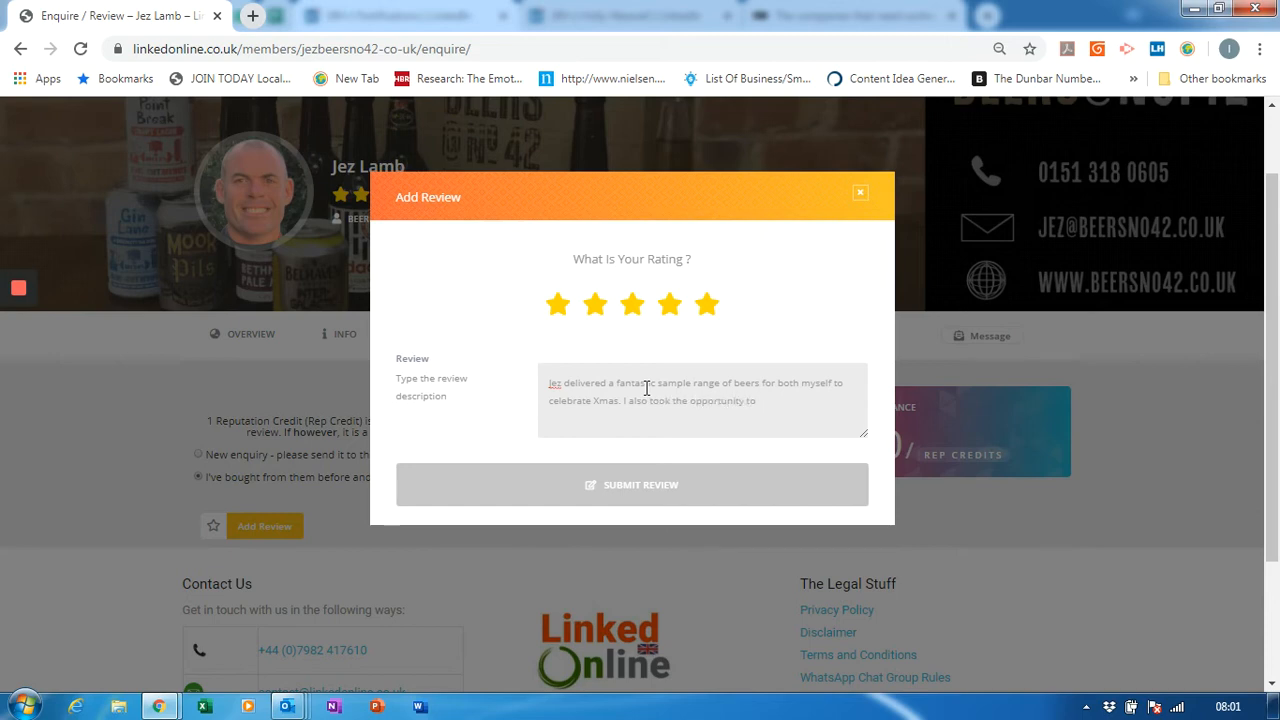
# - Add that the 3 gift boxes purchased were absolutely delicious and made Xmas much more fun
pyautogui.write('purchases')
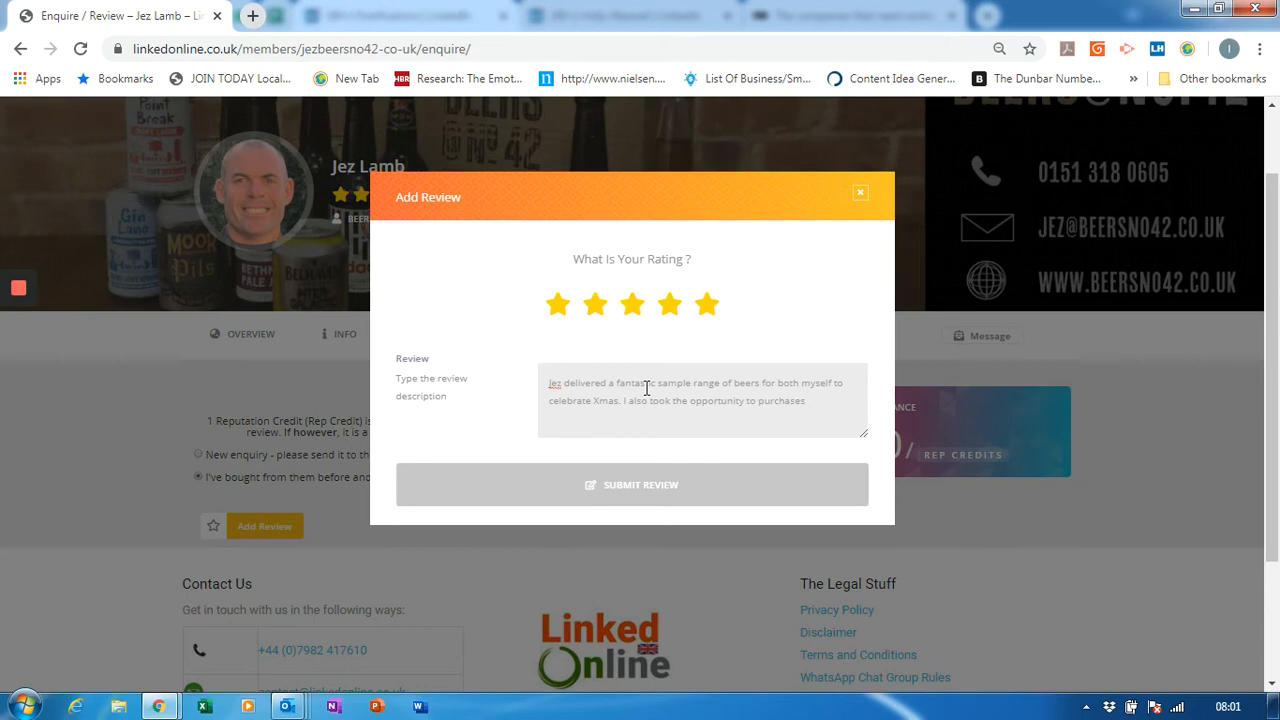
pyautogui.write('3 gift boxes')
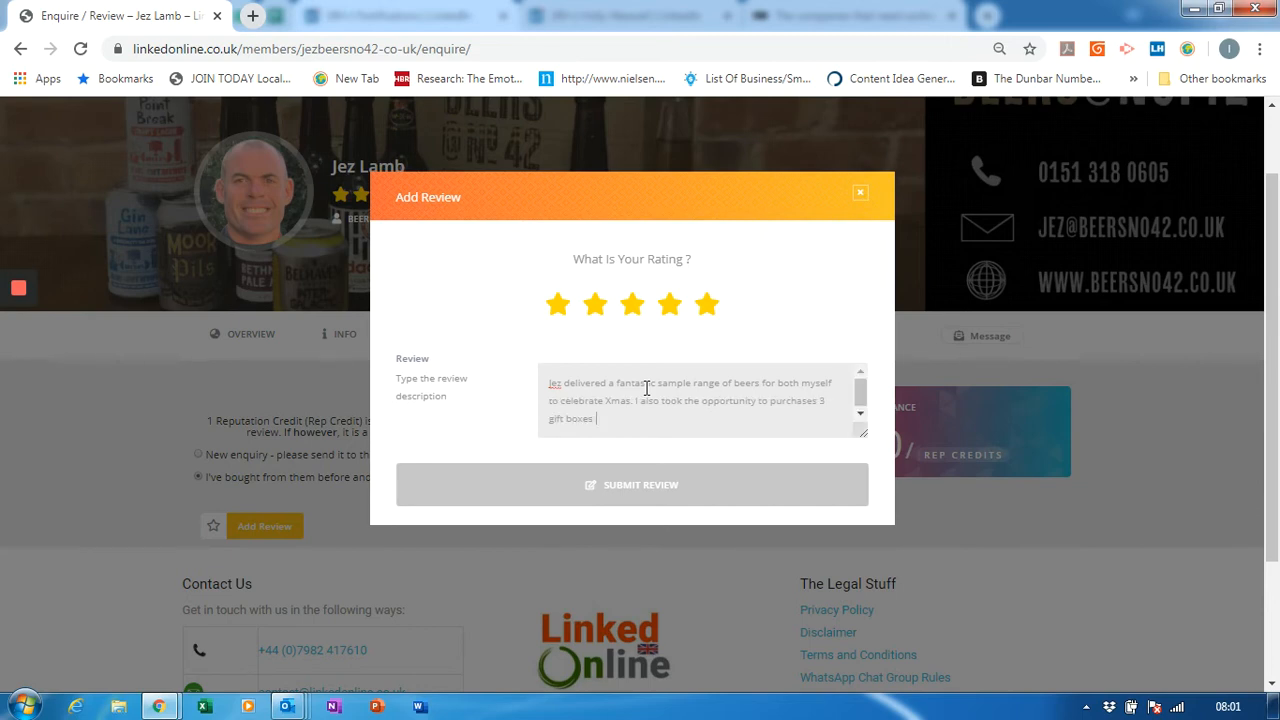
pyautogui.write('from him.')
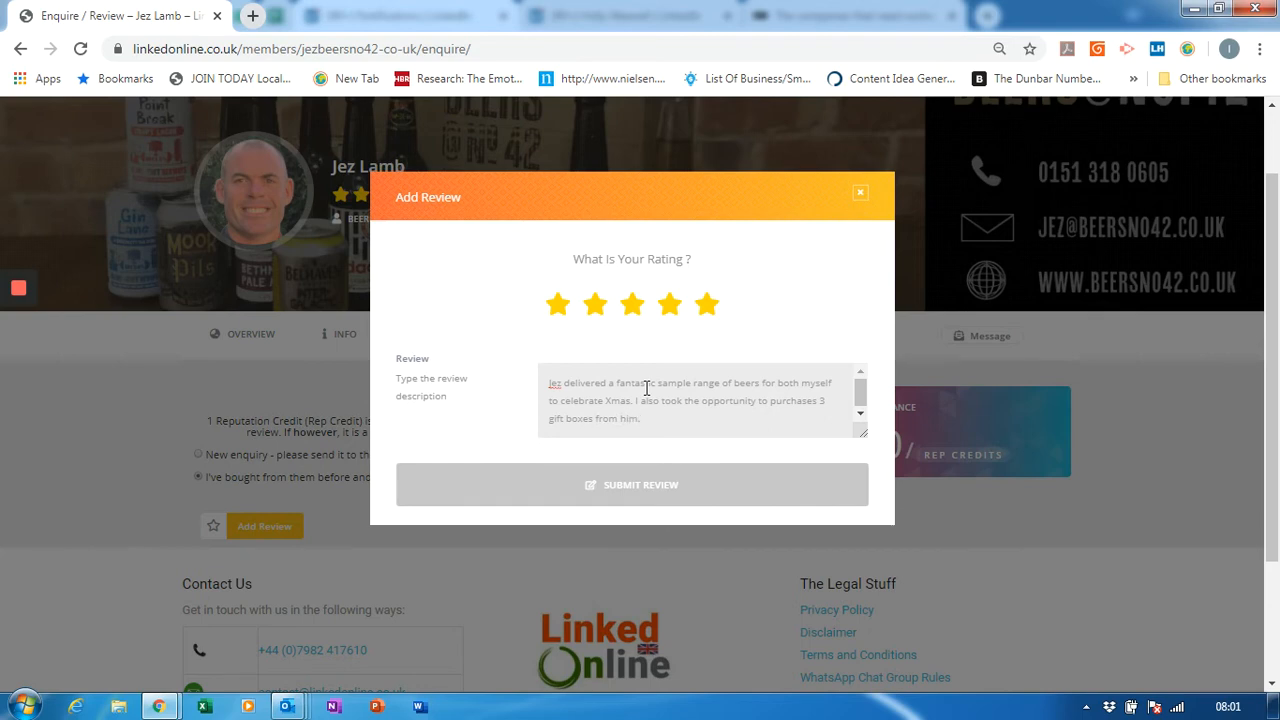
pyautogui.write('Absolutely')
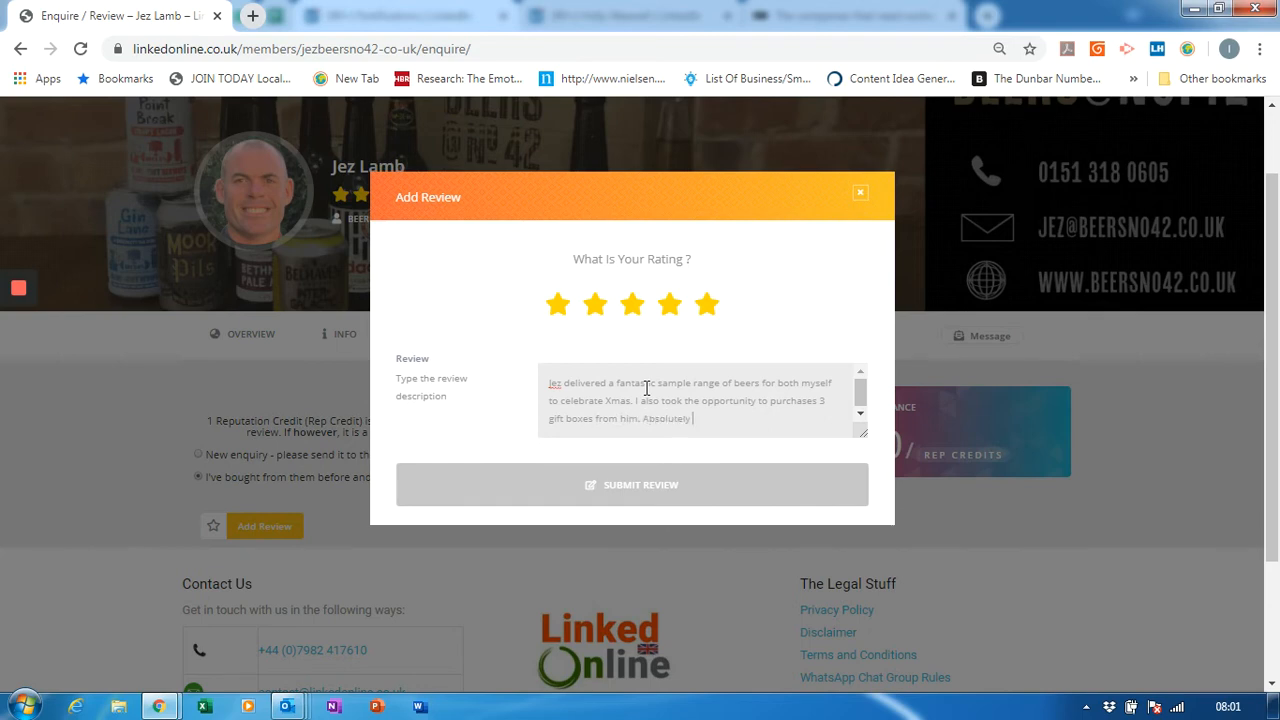
pyautogui.write('delicious! And')
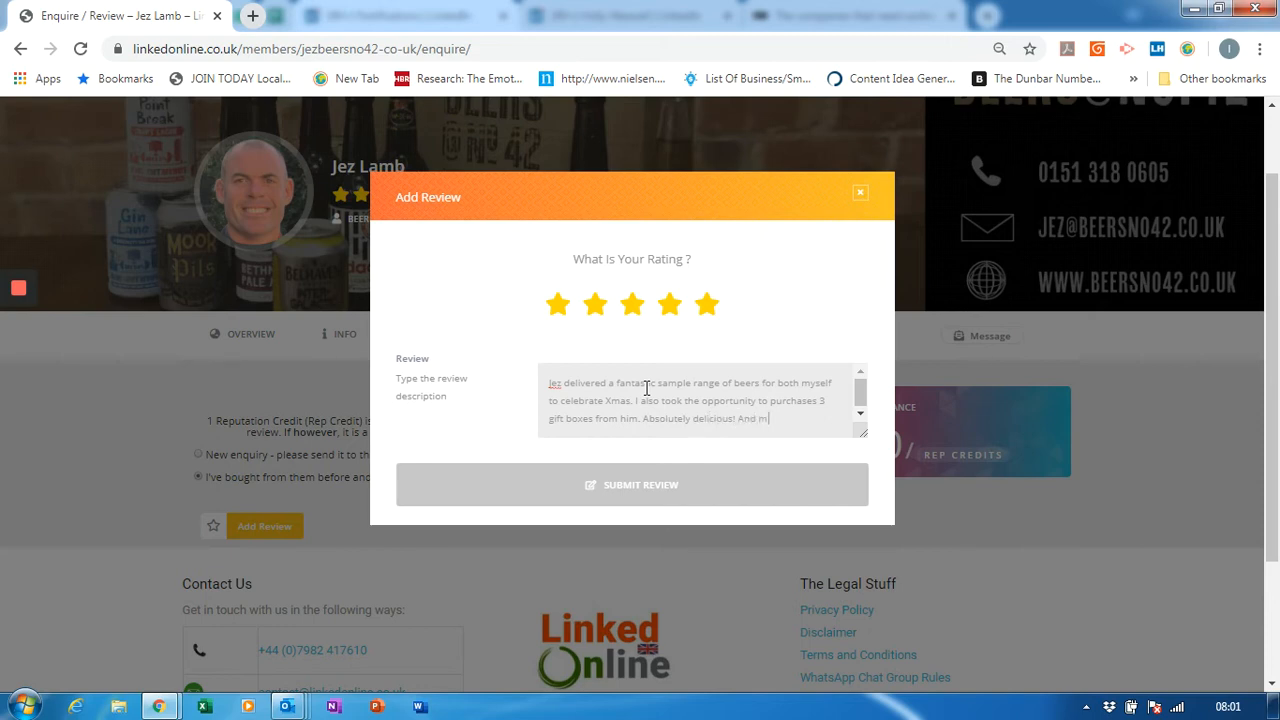
pyautogui.write('made Xmas')
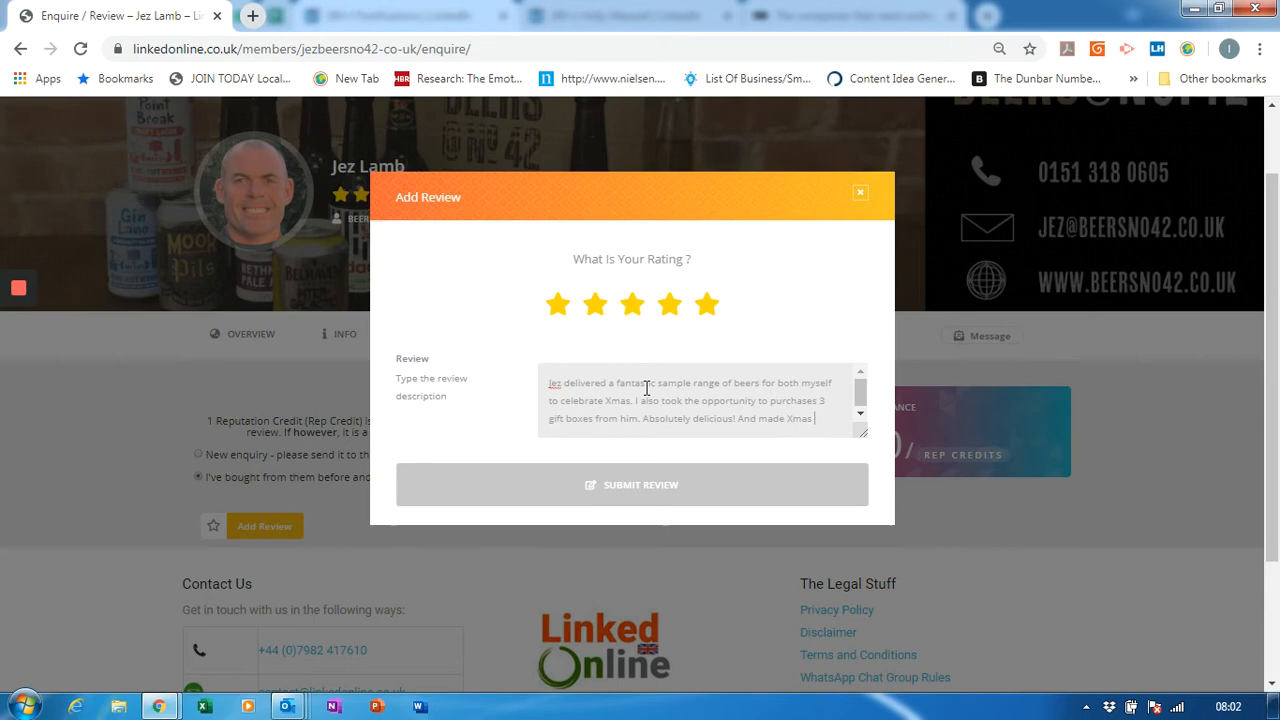
pyautogui.write('that much more fun.')
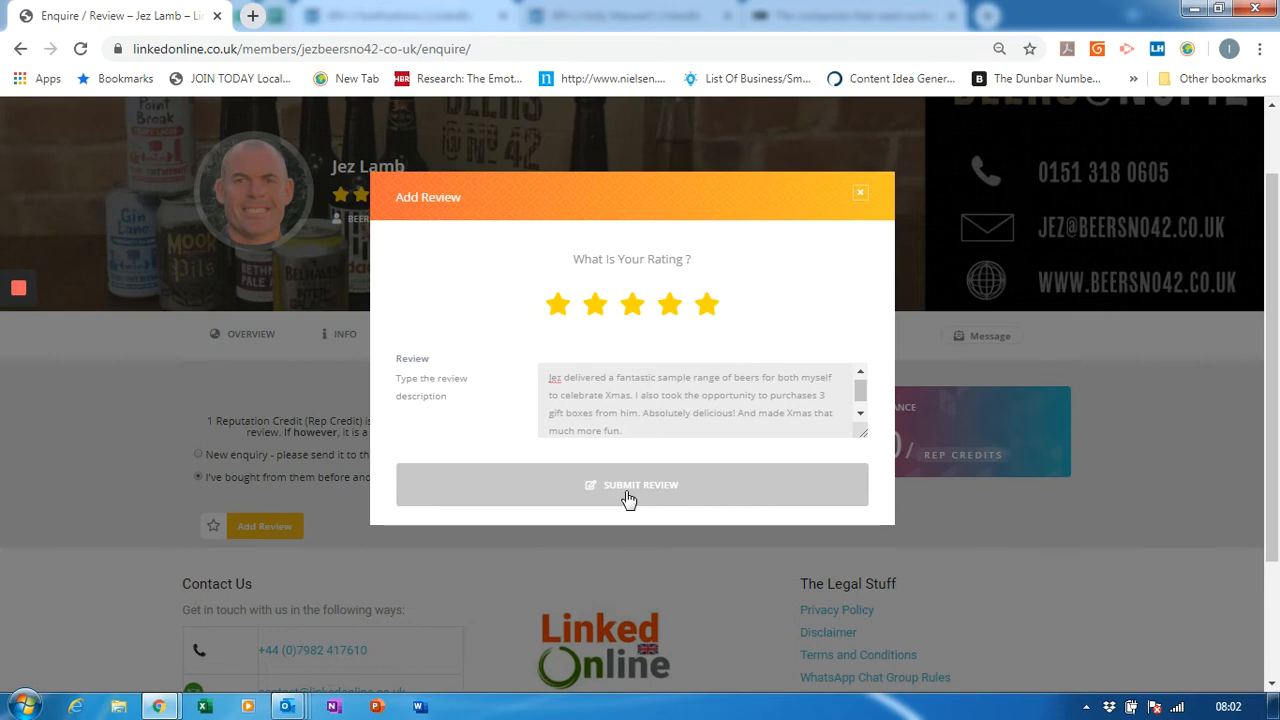
# - Submit the five-star review and dismiss the 'OK! Thanks' confirmation
pyautogui.click(631, 484)
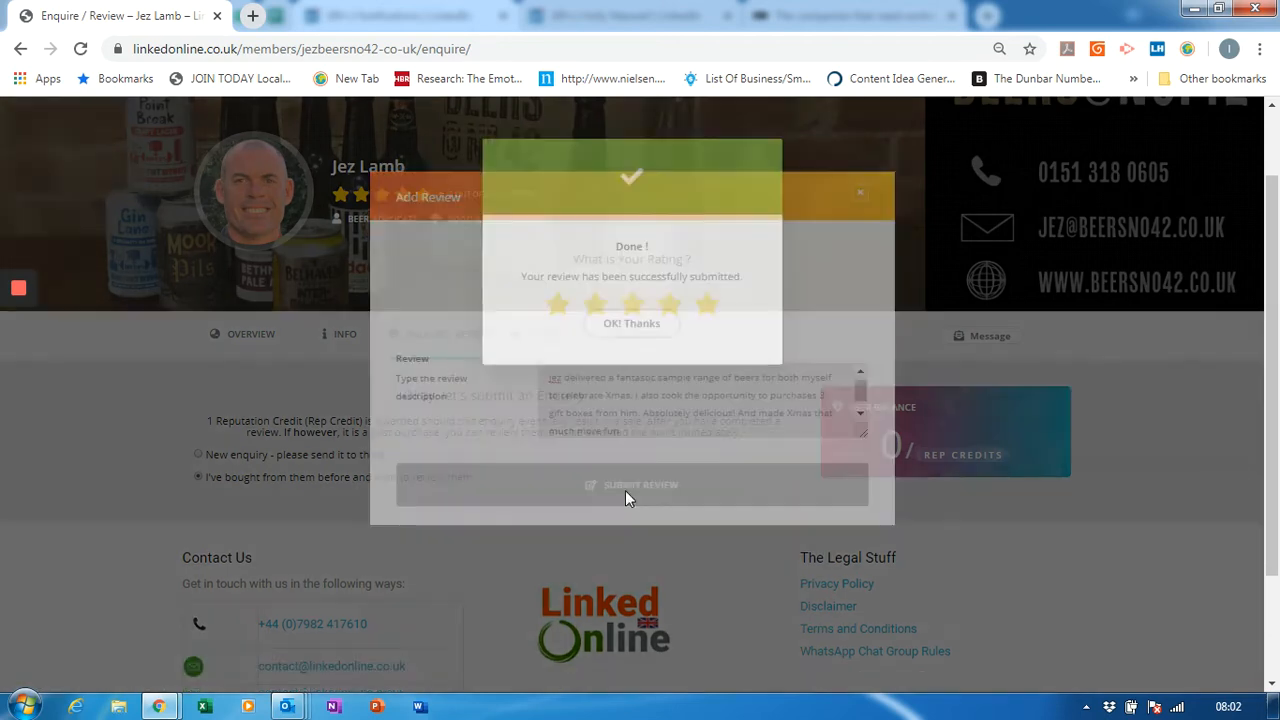
pyautogui.click(631, 322)
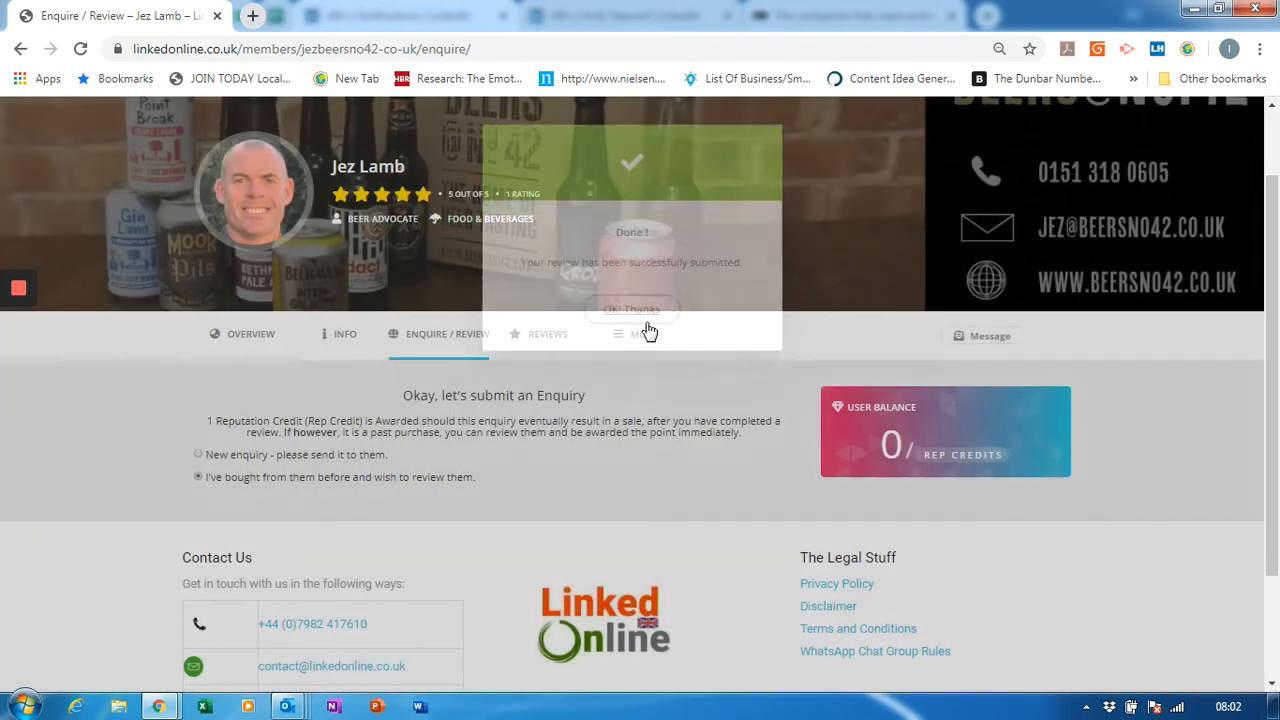
pyautogui.click(632, 308)
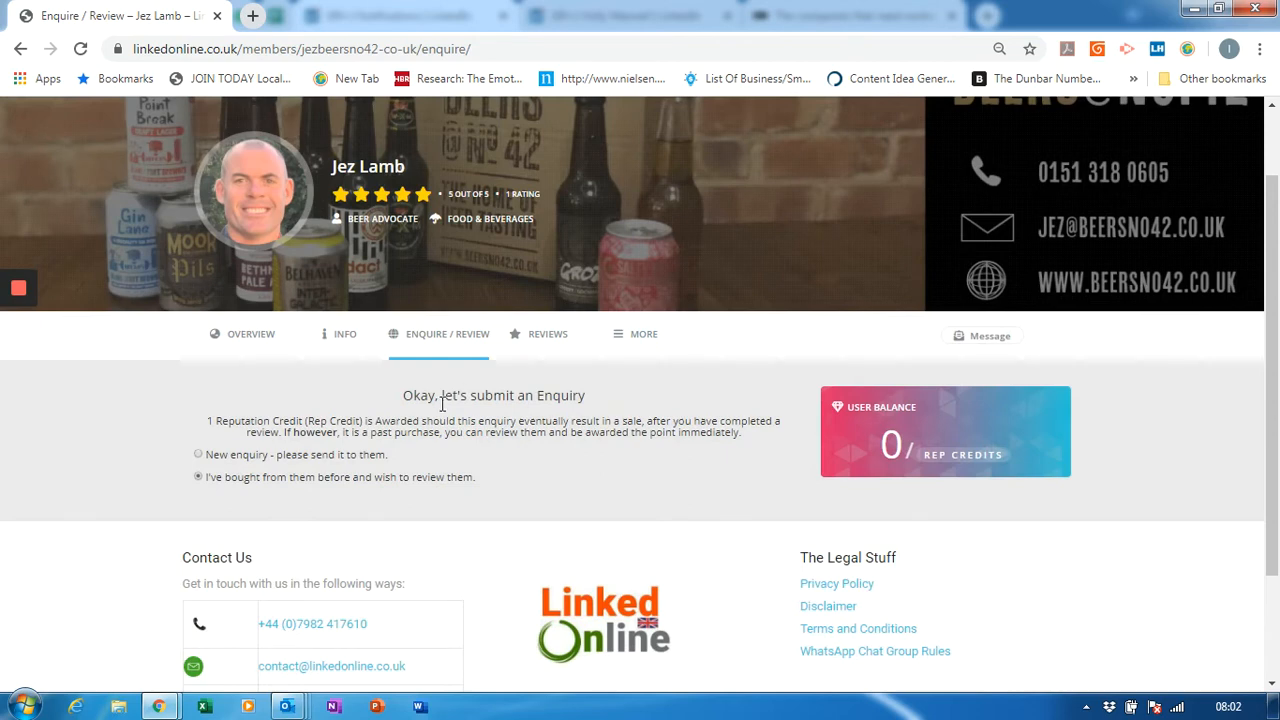
pyautogui.moveTo(547, 334)
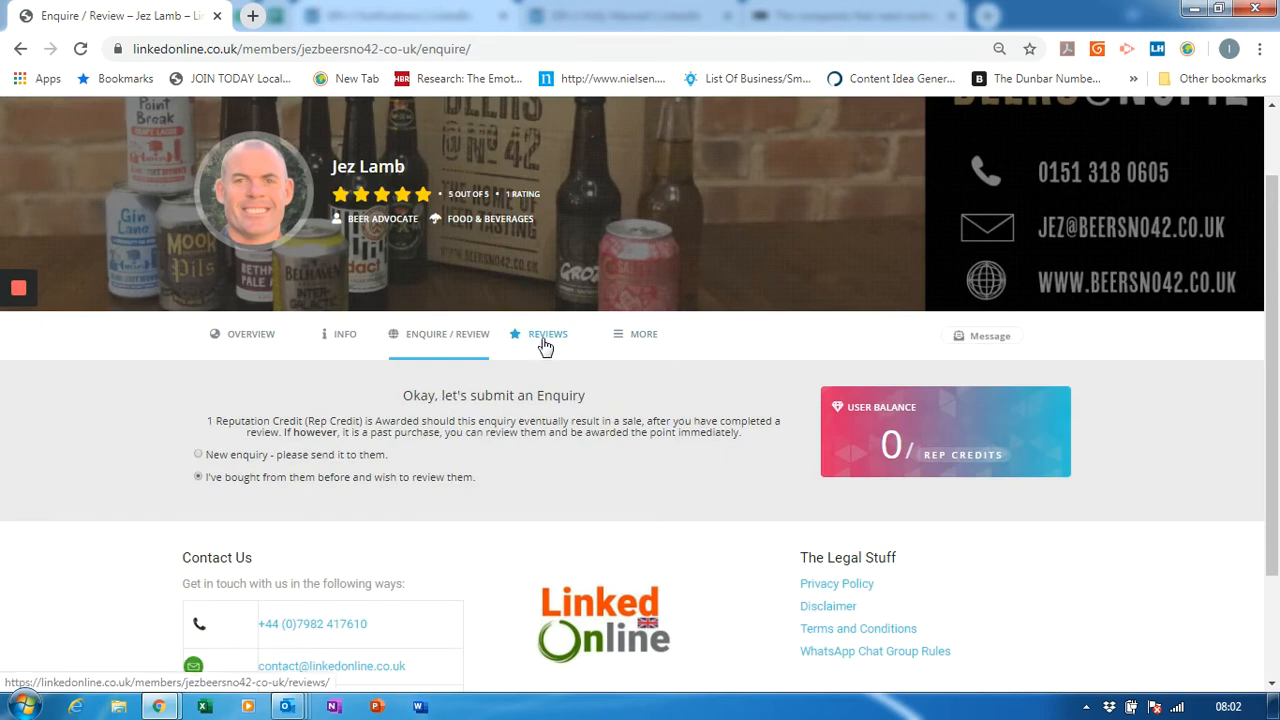
pyautogui.click(547, 334)
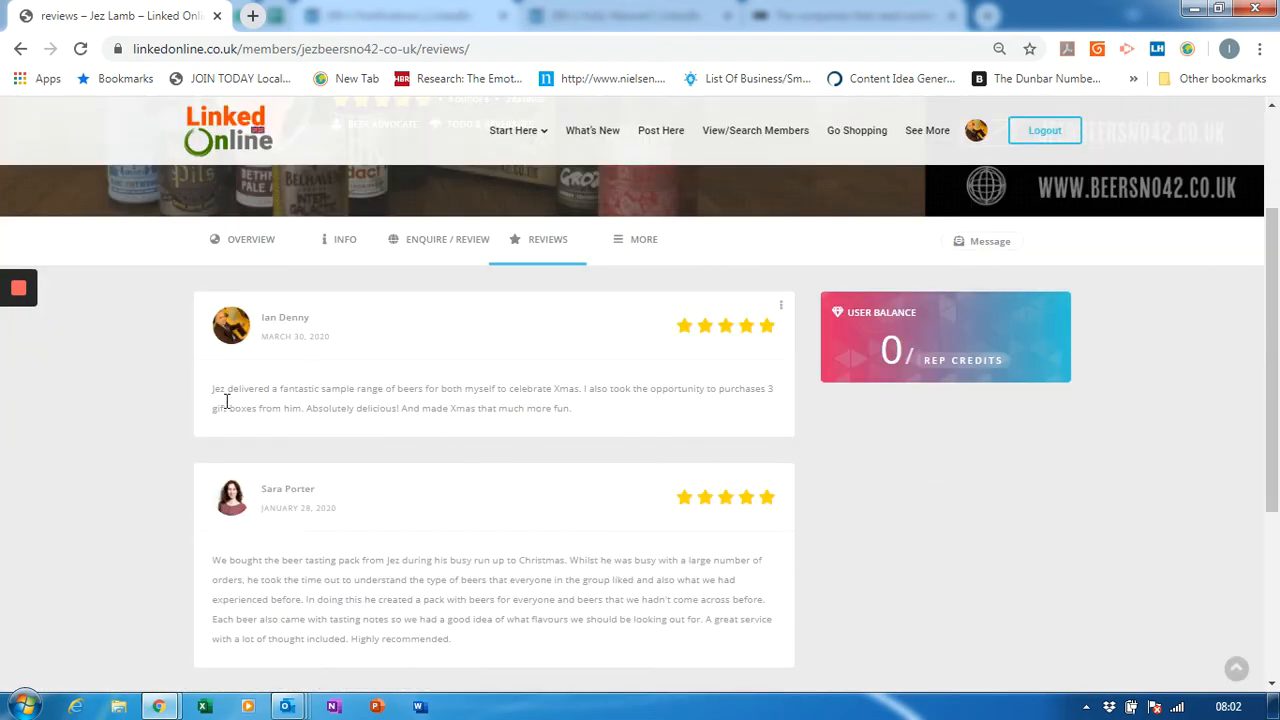
pyautogui.scroll(-3)
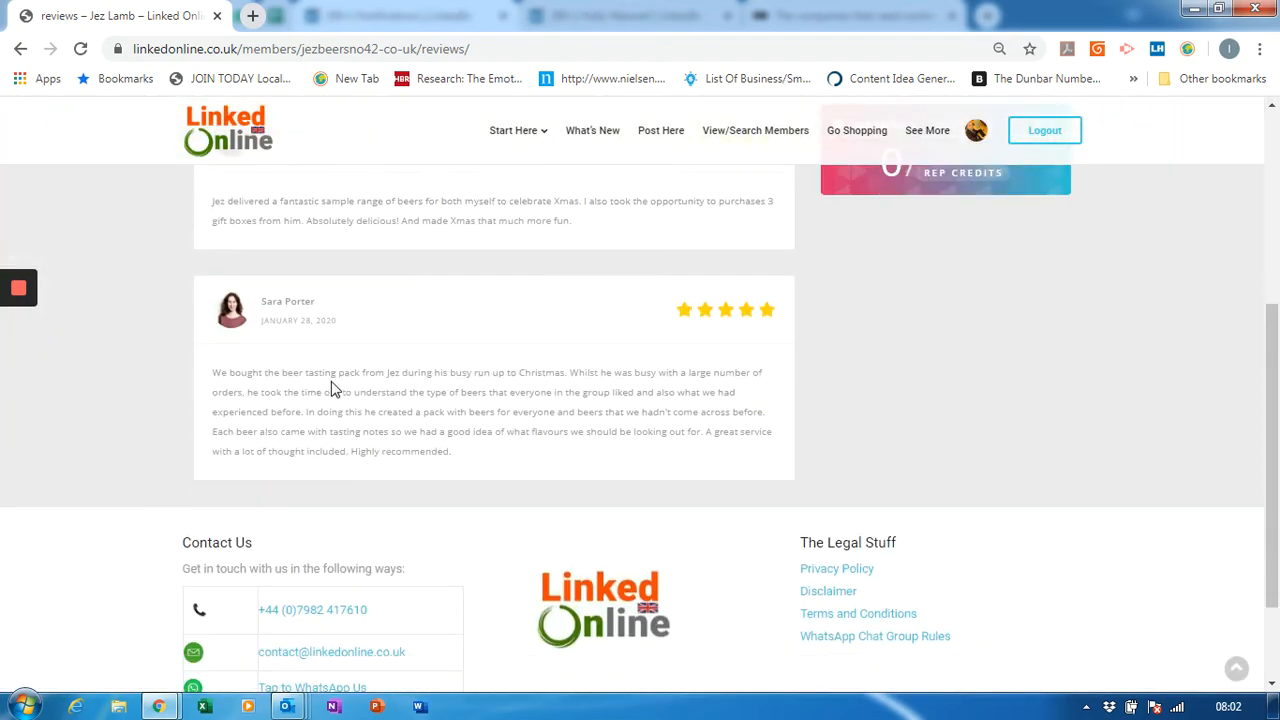
pyautogui.scroll(-3)
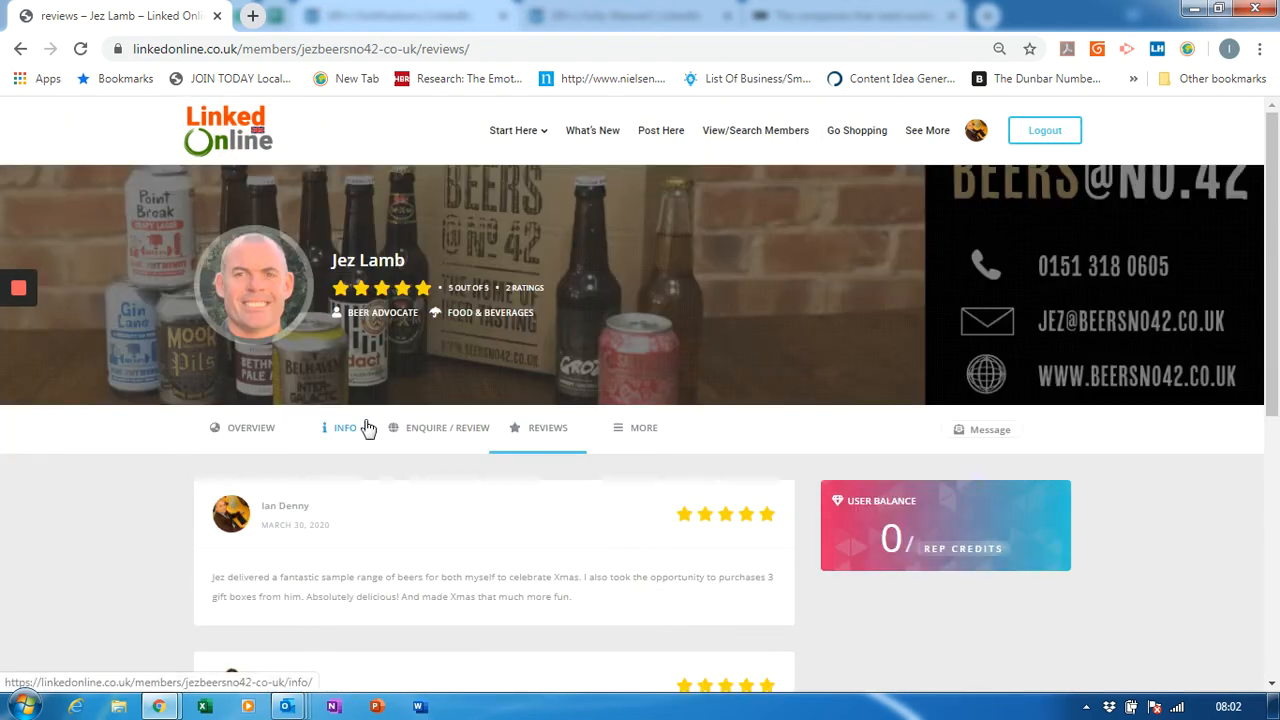
# - Go to Ian Denny's own profile, check his 4 rep credits, and open See More
pyautogui.click(975, 130)
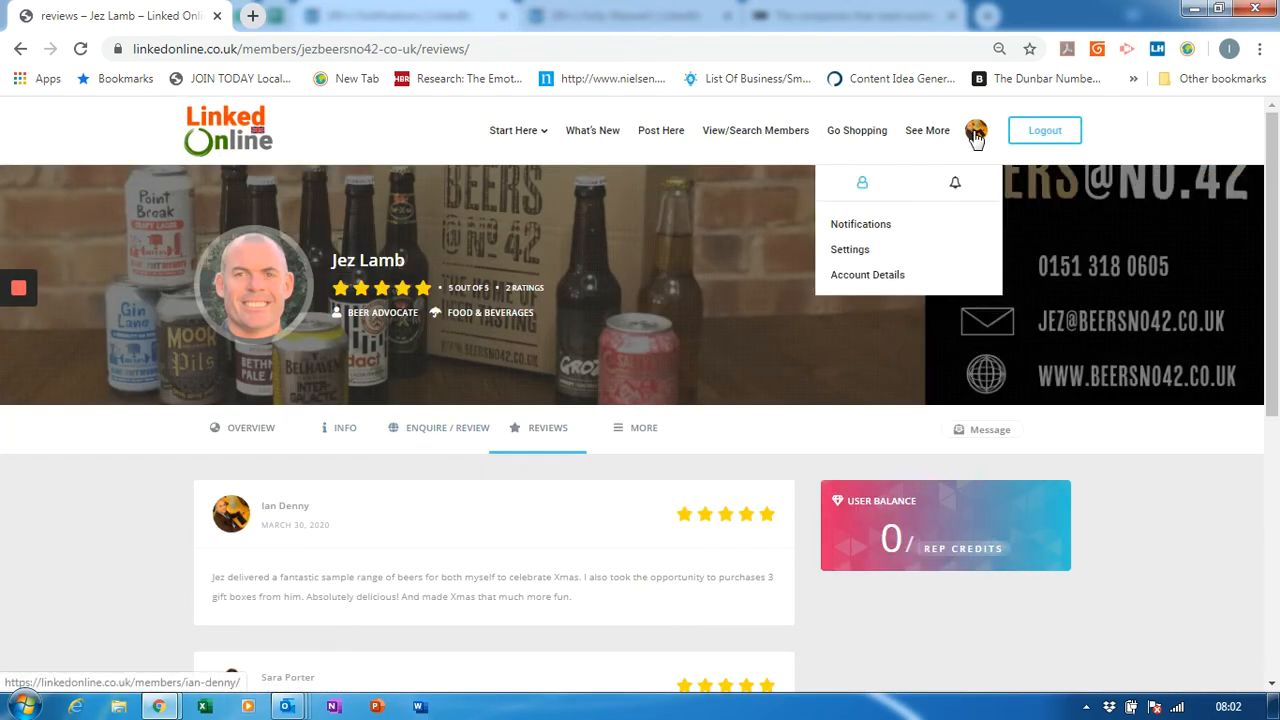
pyautogui.click(285, 505)
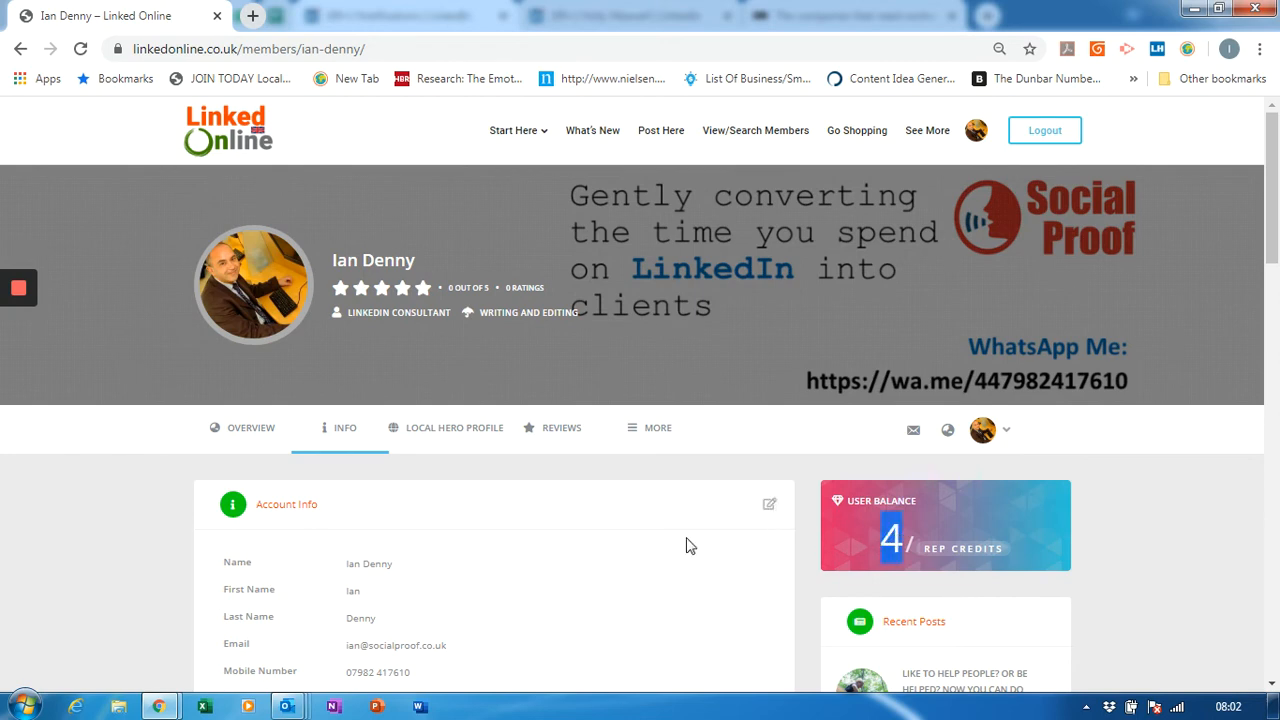
pyautogui.scroll(-3)
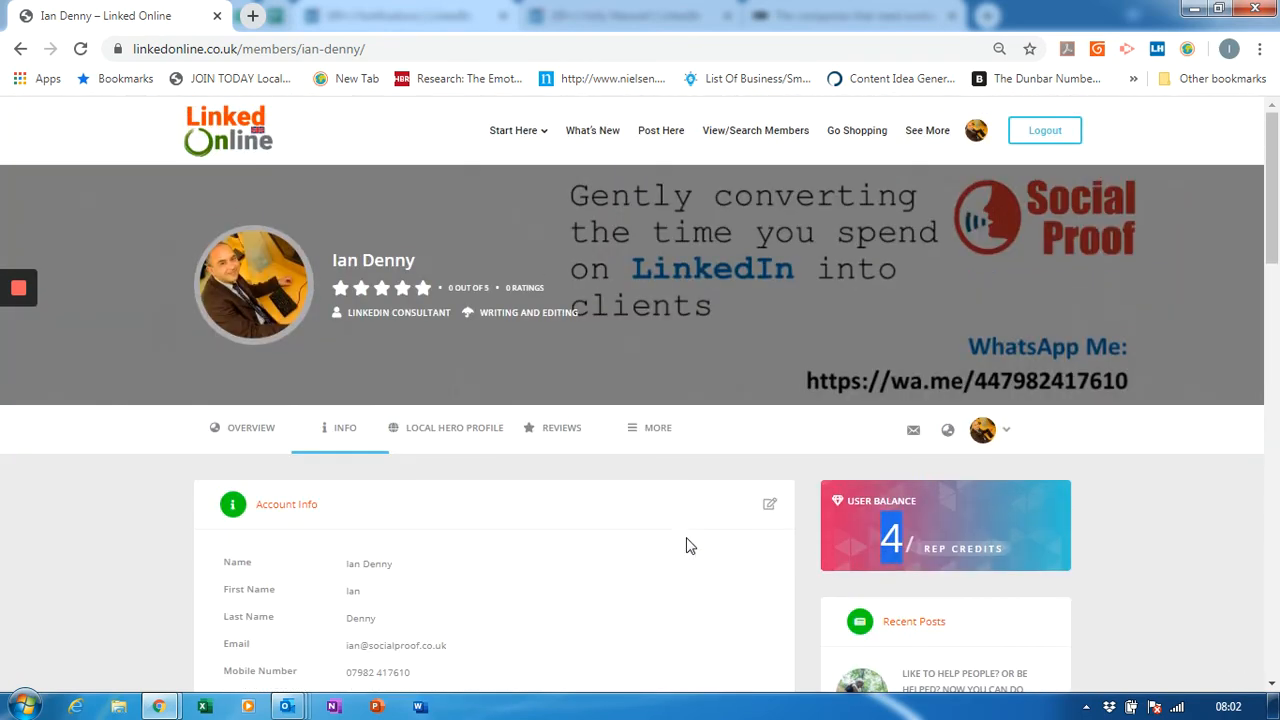
pyautogui.click(927, 130)
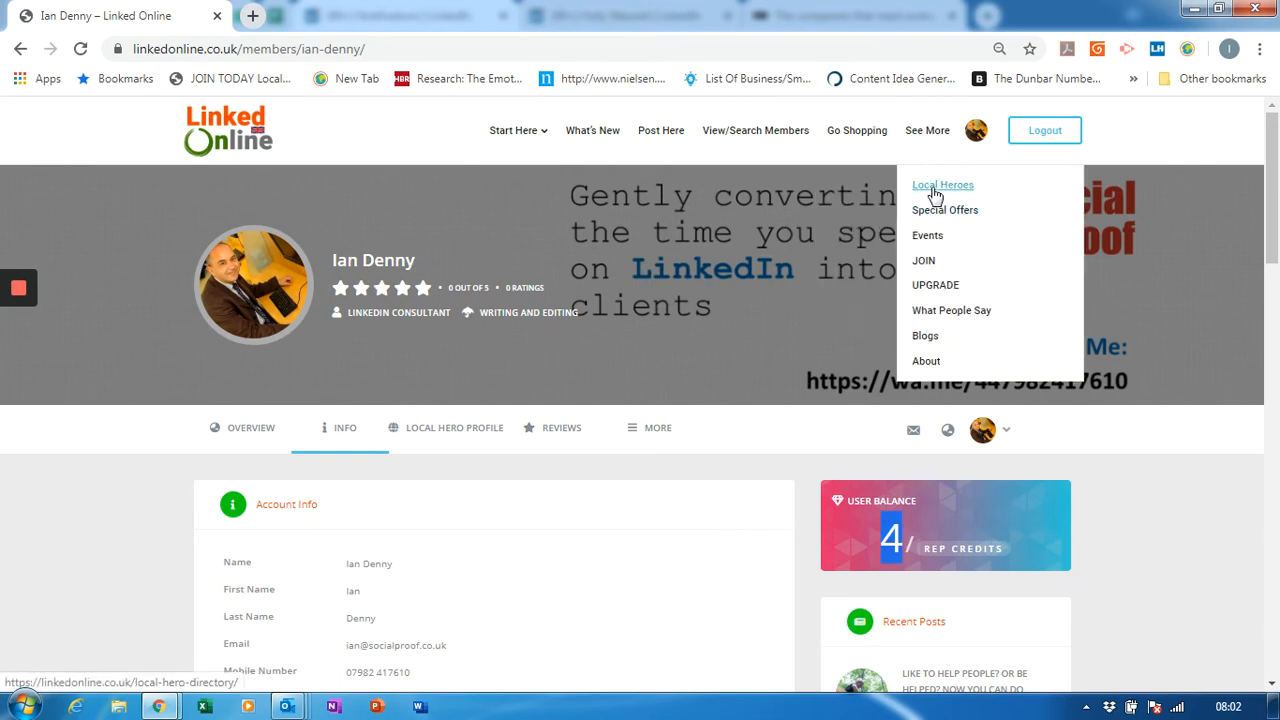
# - Open Local Heroes, confirm Ian Denny is listed first with 4 rep credits, and dismiss the email alert
pyautogui.click(942, 185)
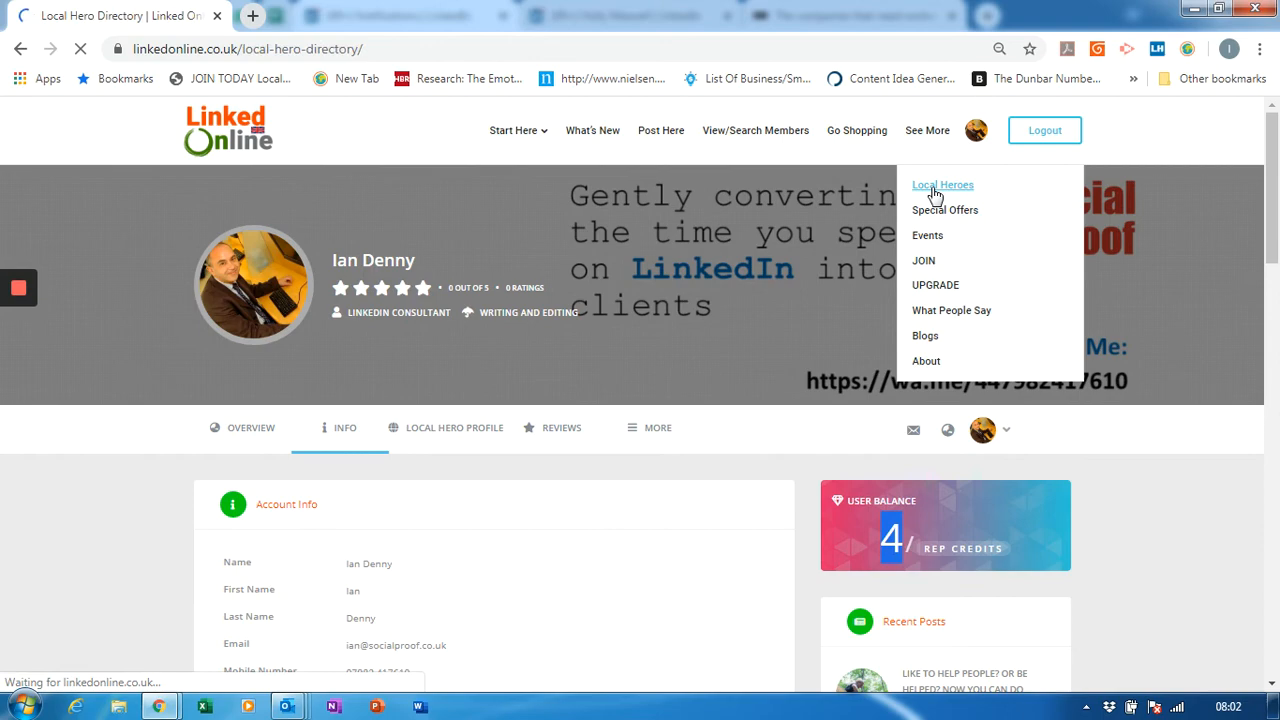
pyautogui.click(942, 184)
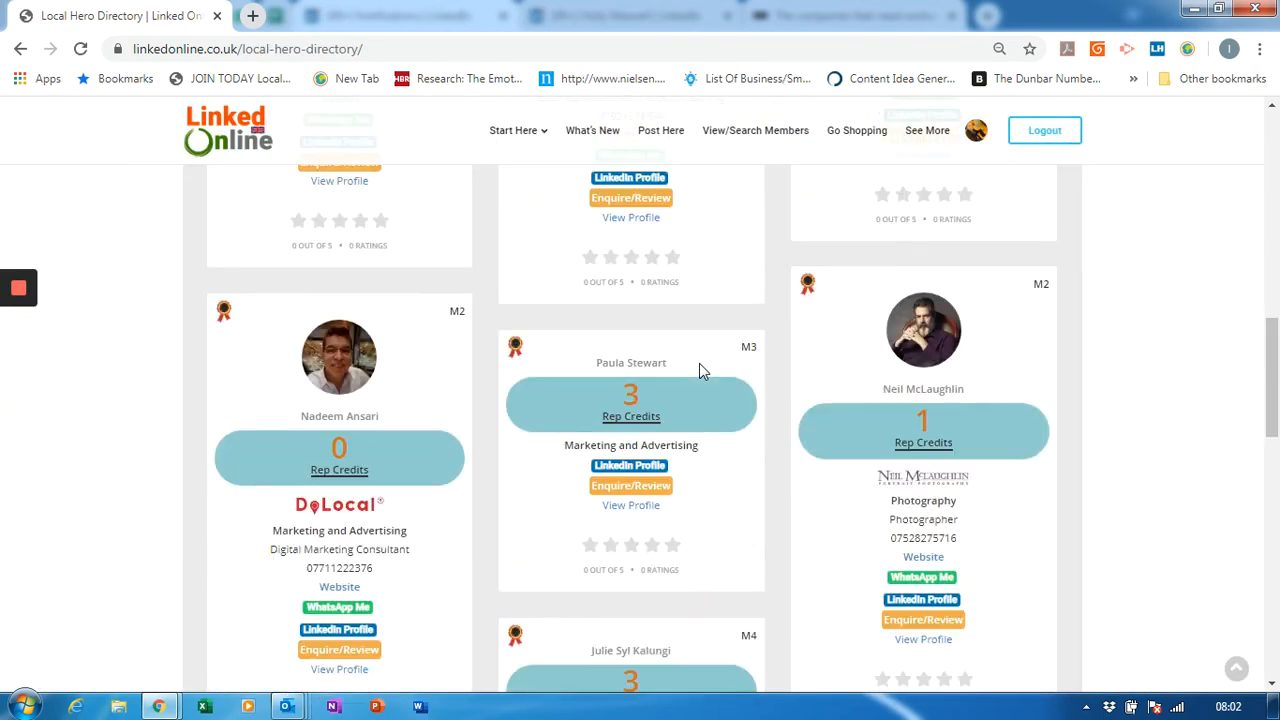
pyautogui.scroll(-3)
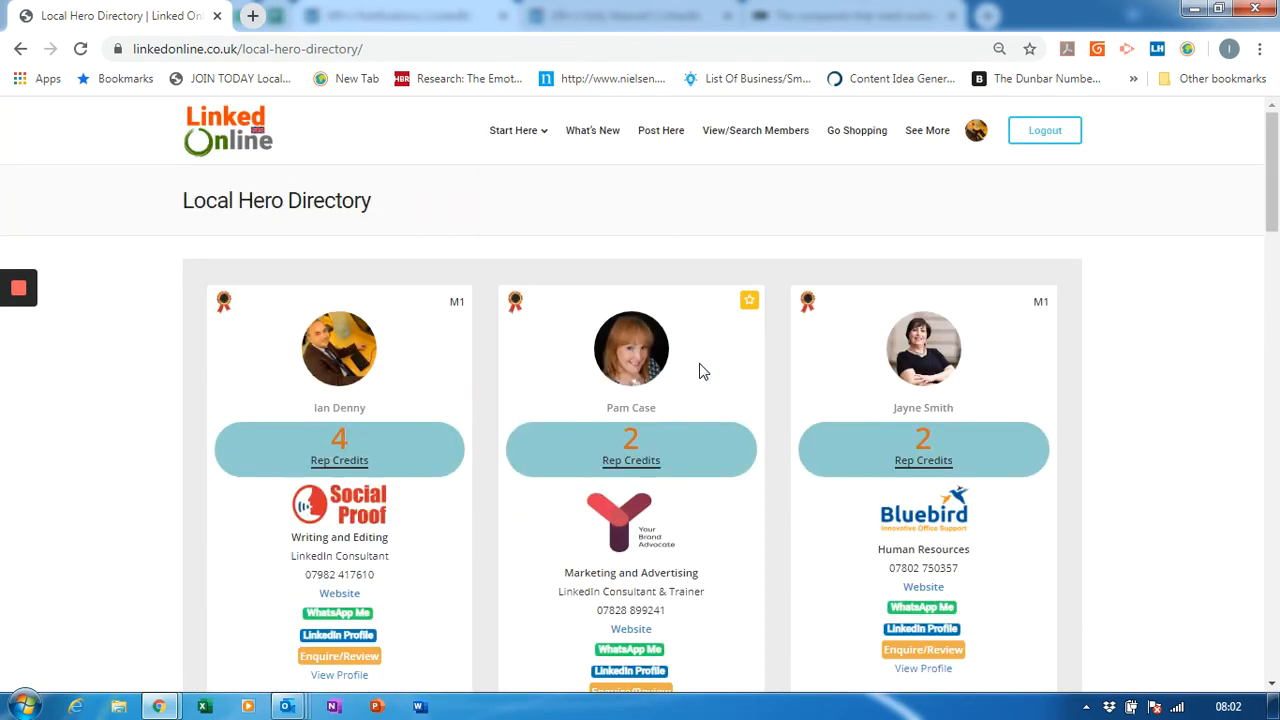
pyautogui.scroll(-3)
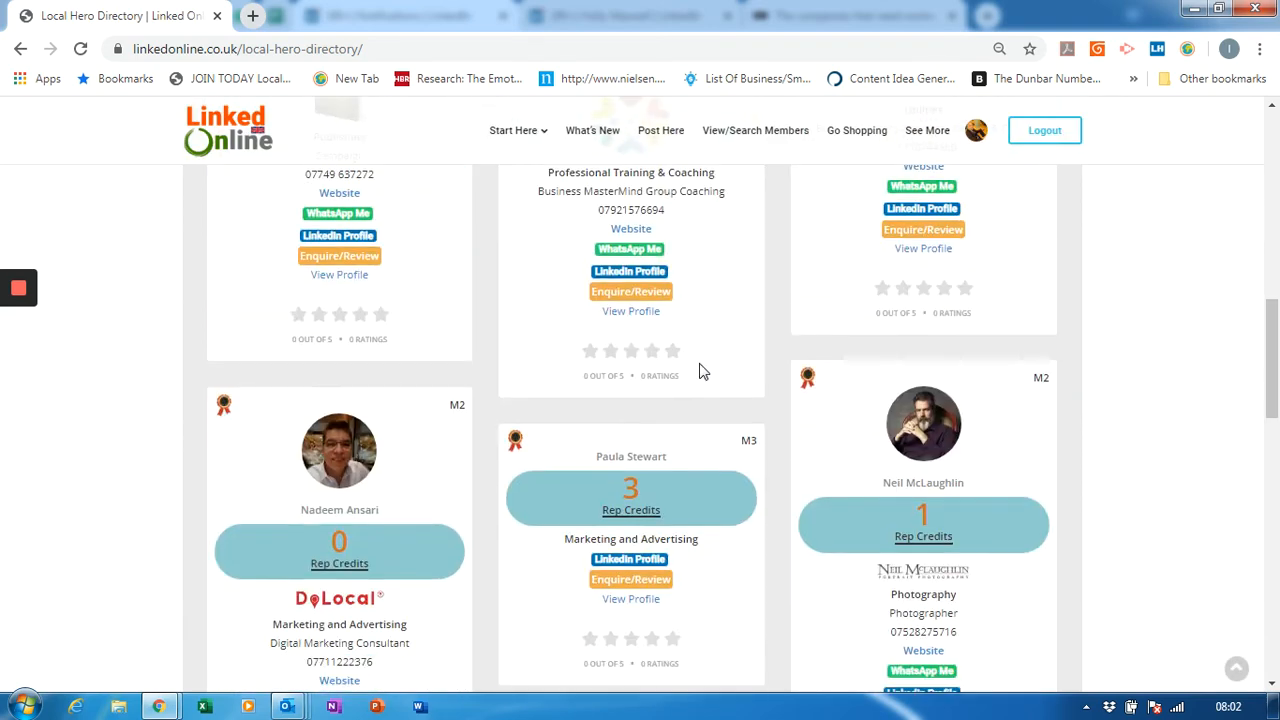
pyautogui.scroll(-3)
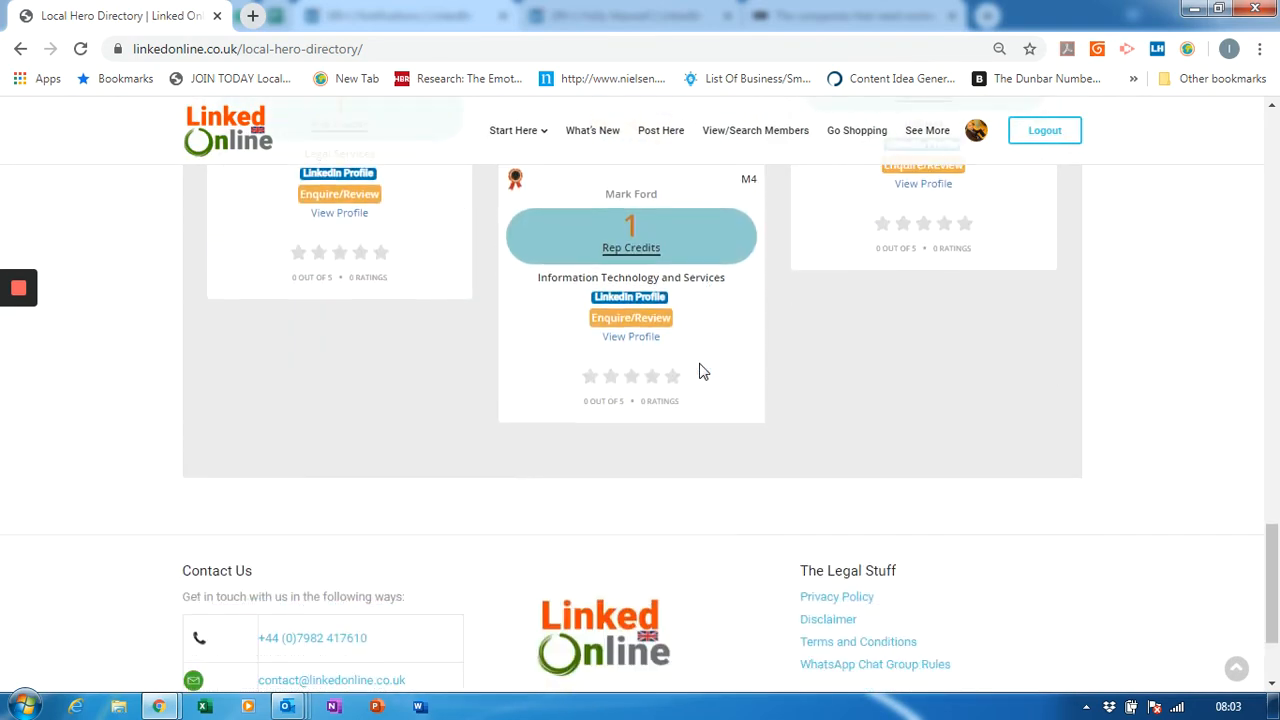
pyautogui.scroll(-3)
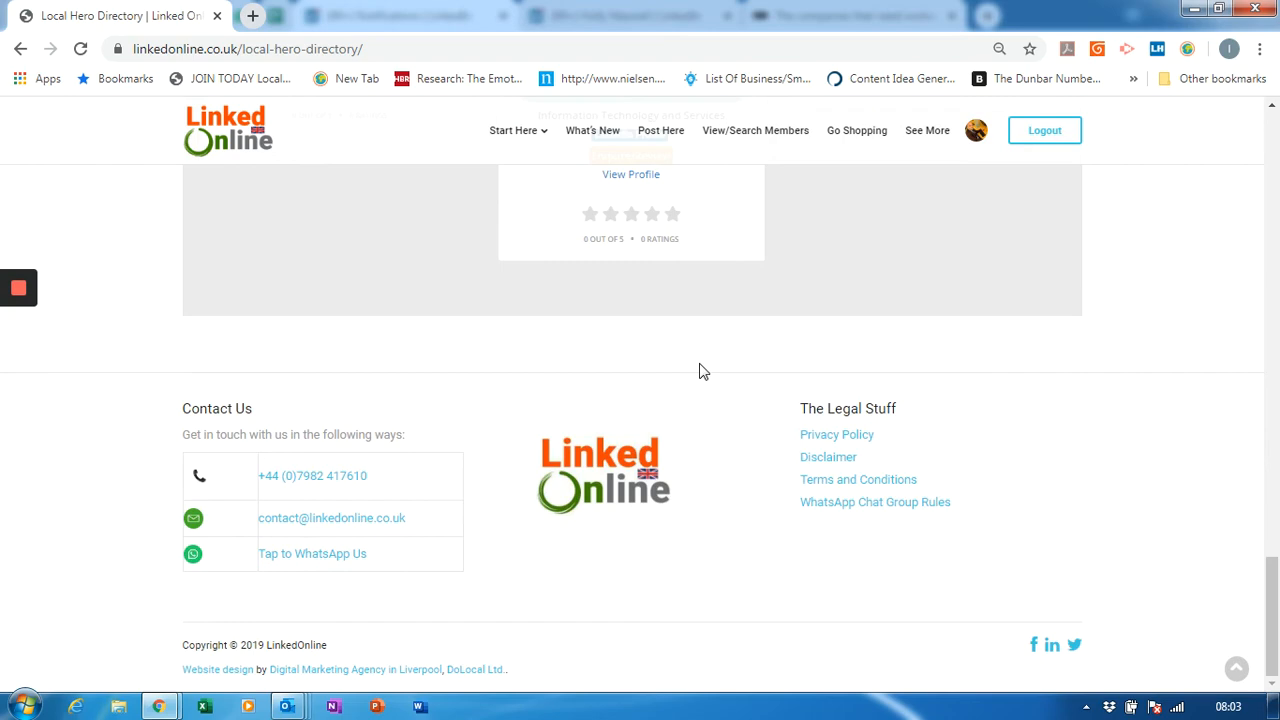
pyautogui.scroll(3)
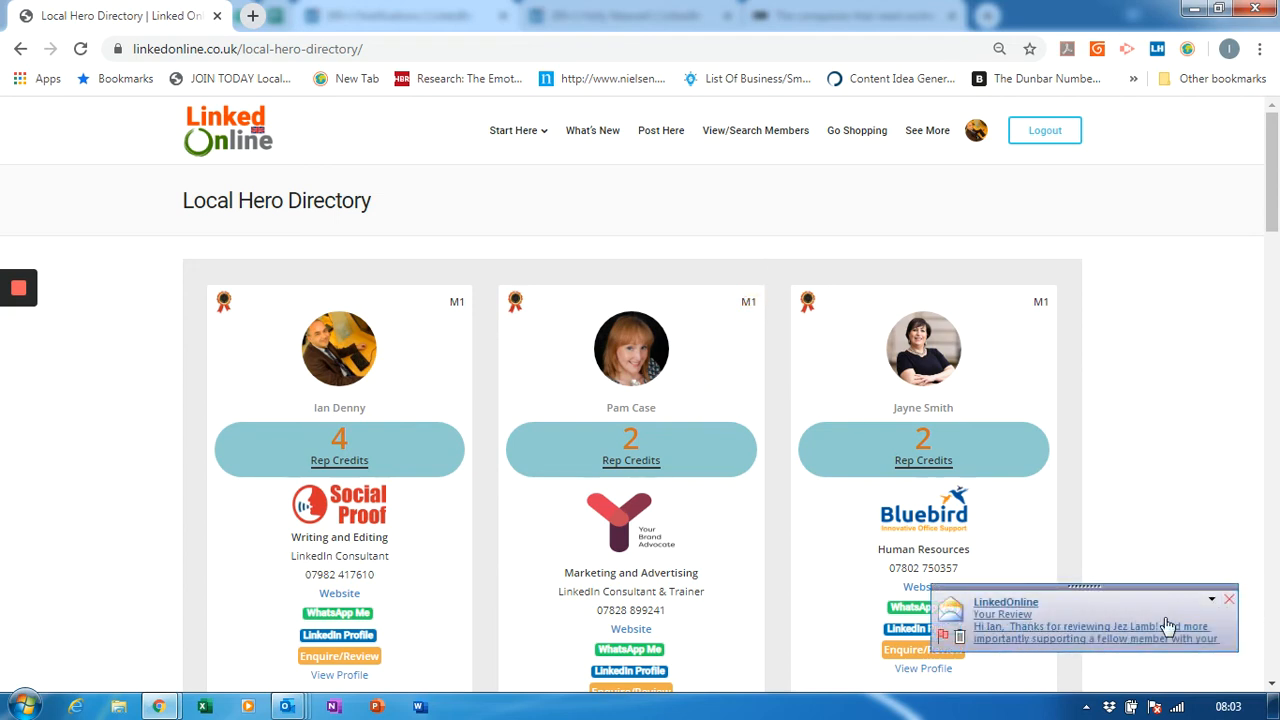
pyautogui.click(1229, 599)
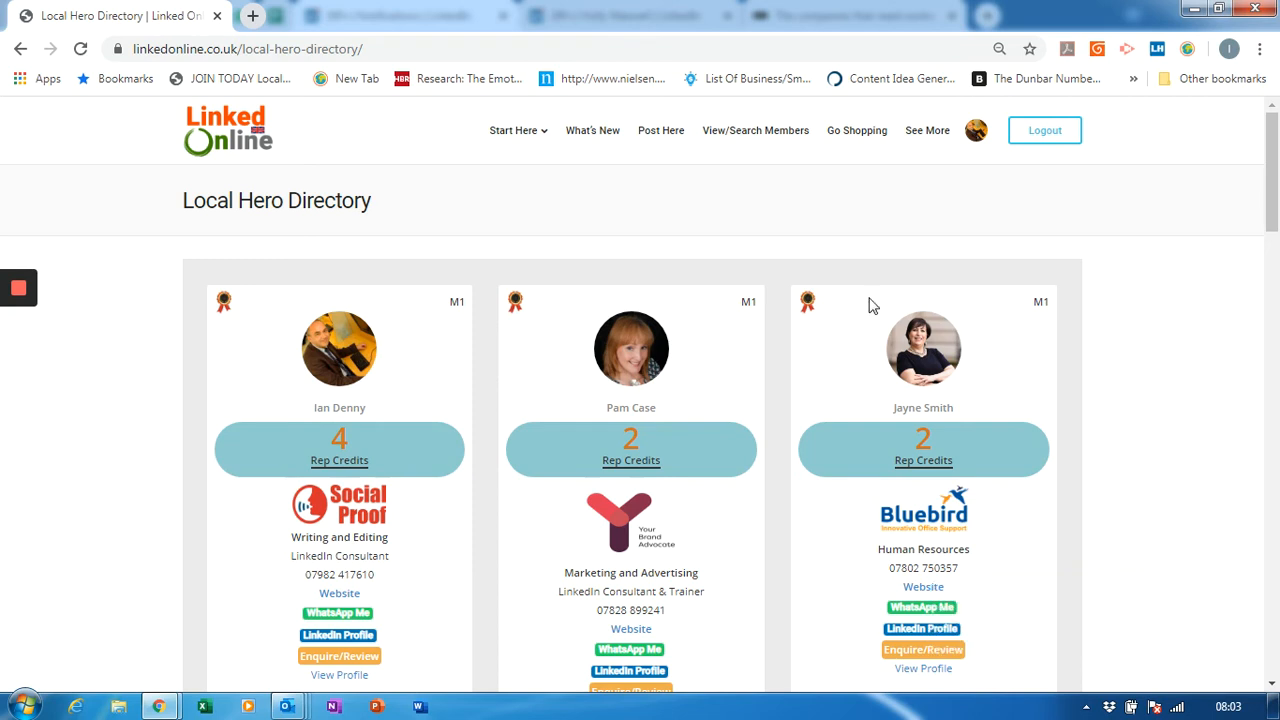
pyautogui.click(927, 130)
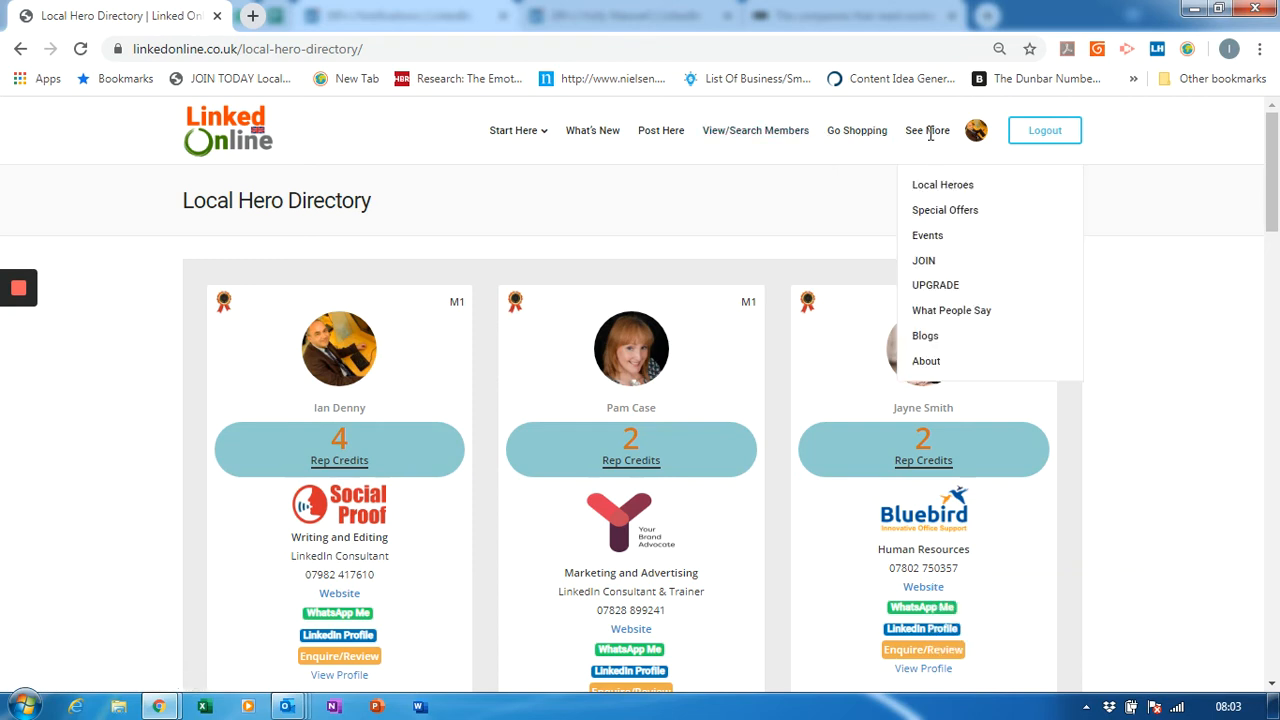
pyautogui.click(975, 130)
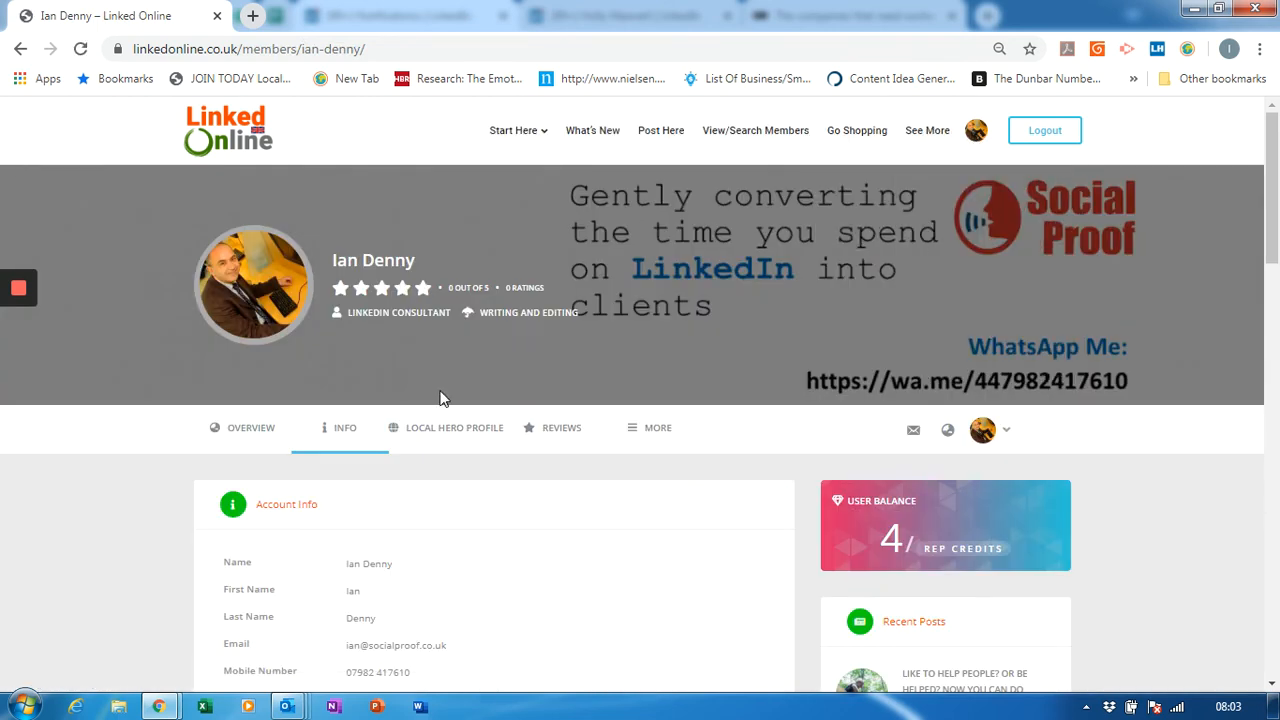
pyautogui.moveTo(454, 427)
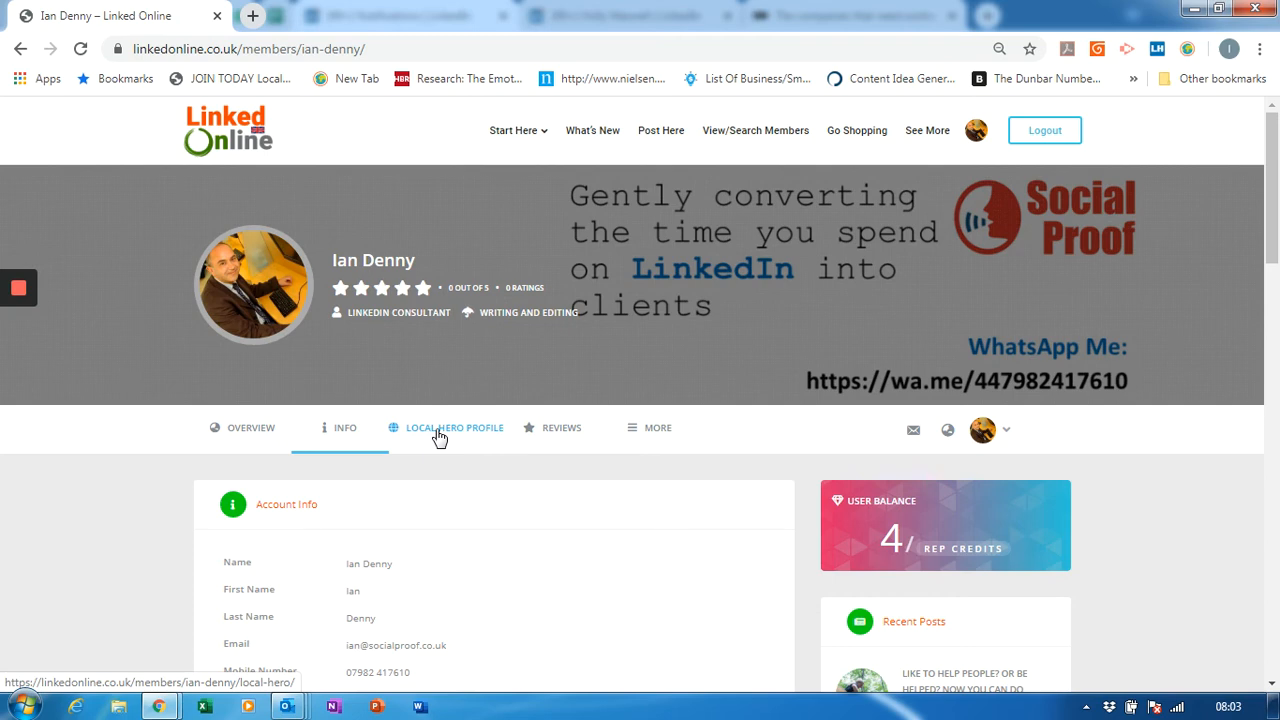
pyautogui.click(454, 428)
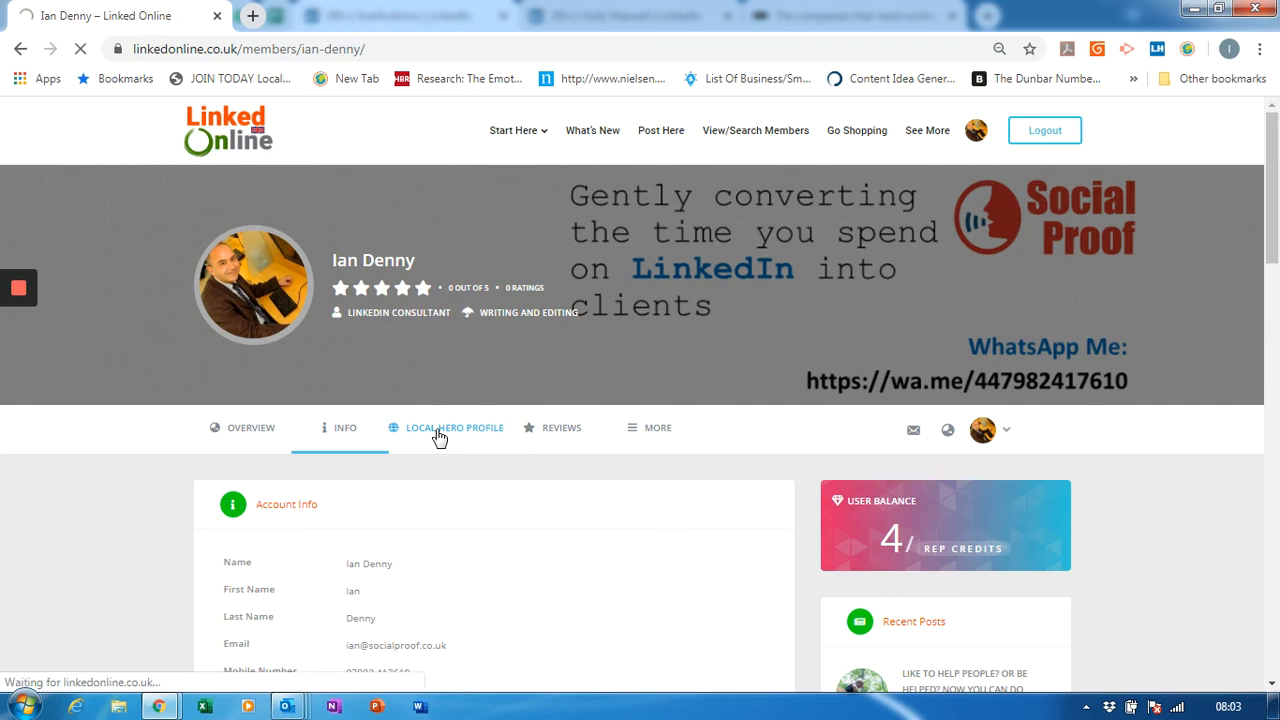
pyautogui.click(454, 427)
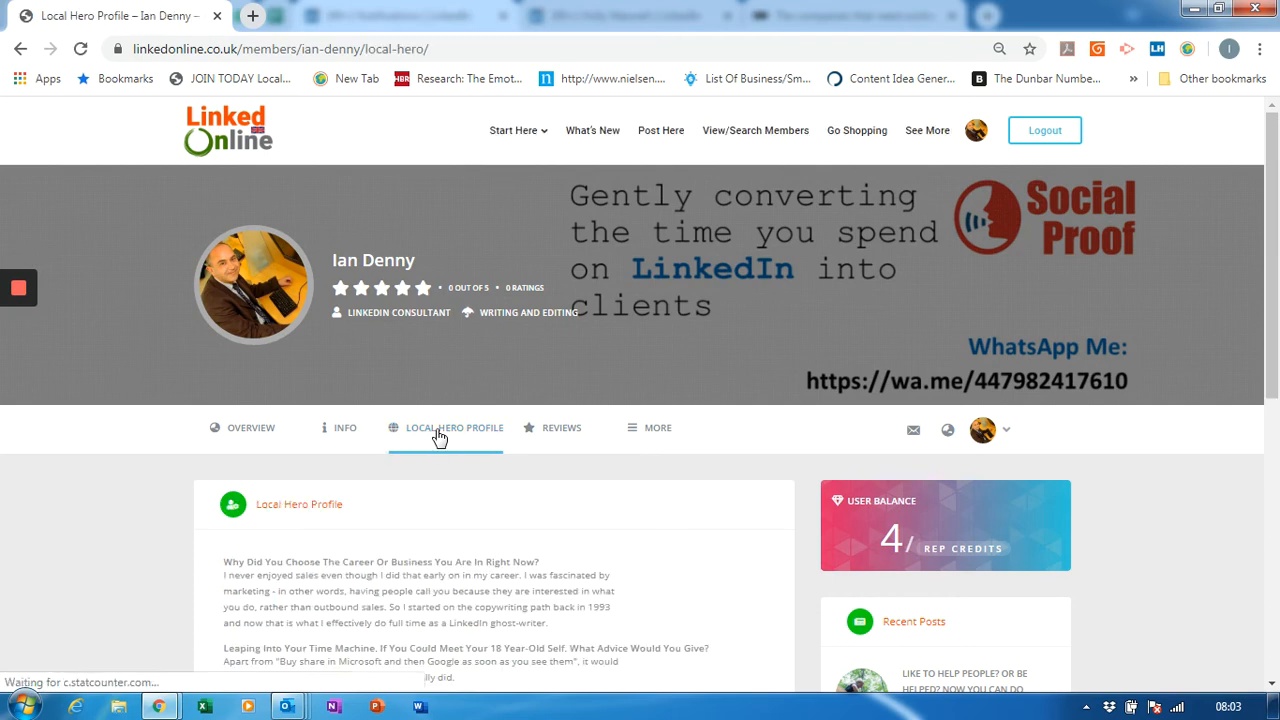
pyautogui.scroll(-3)
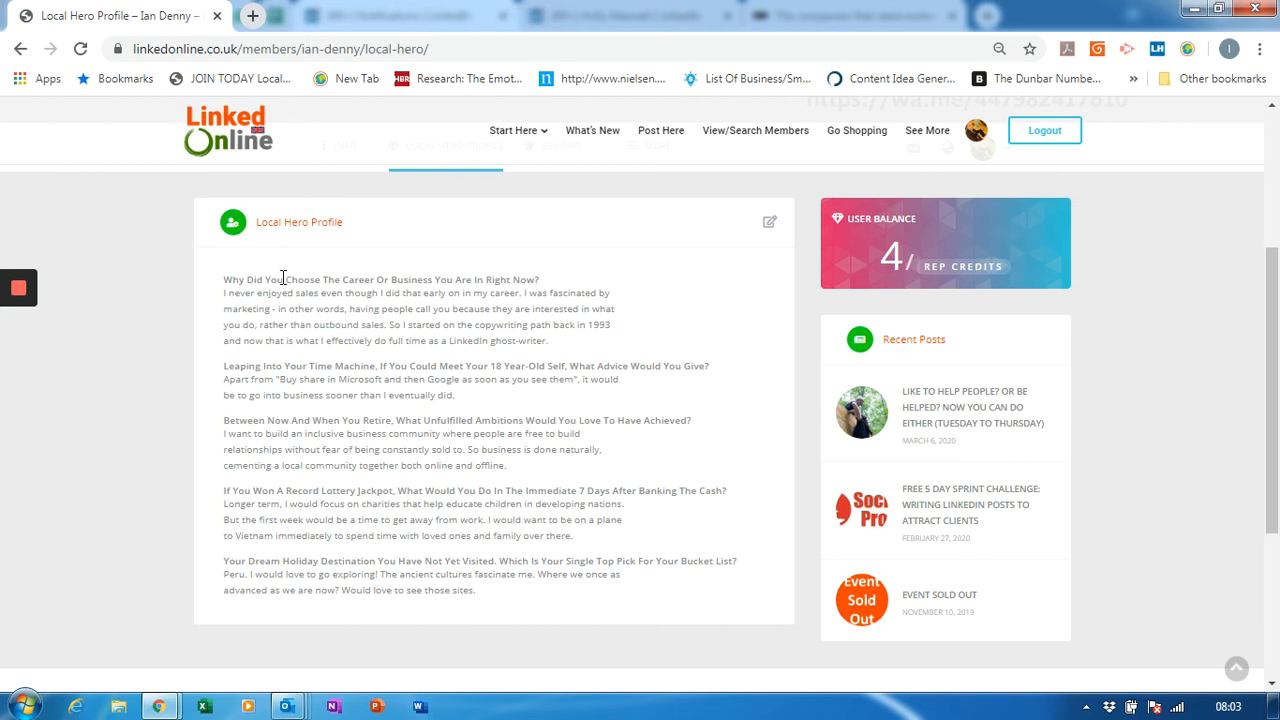
pyautogui.moveTo(257, 370)
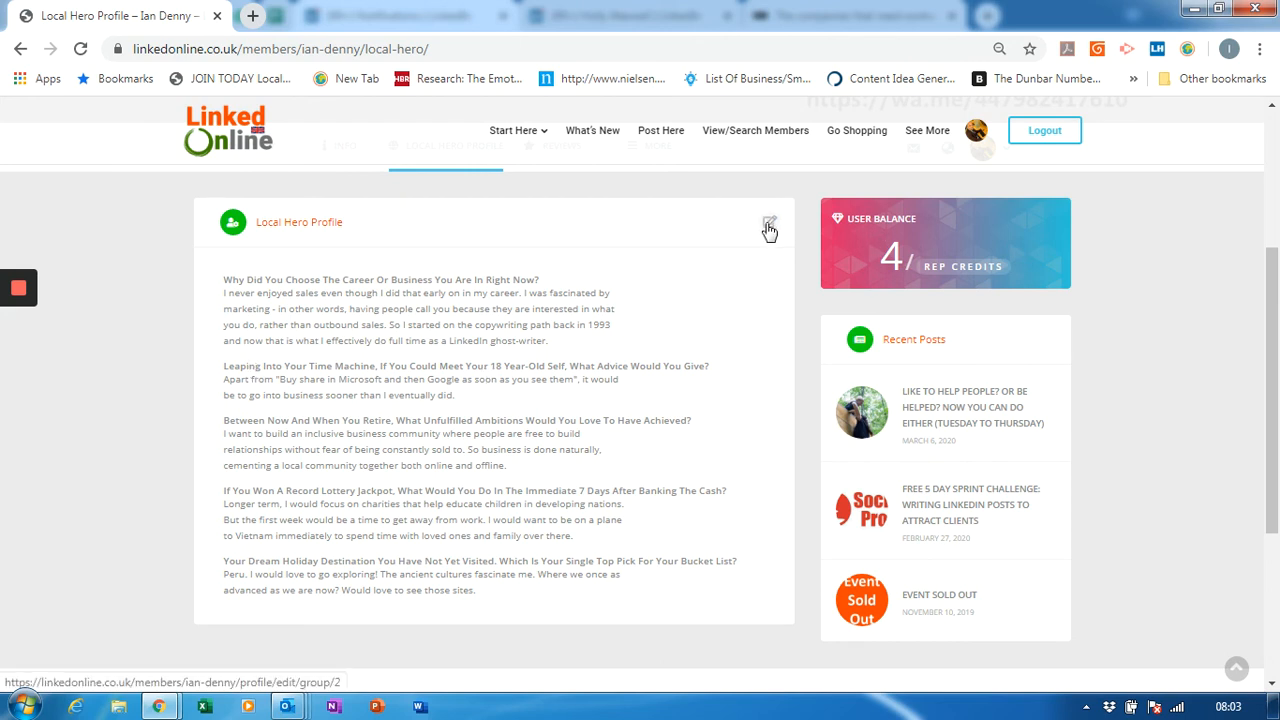
pyautogui.moveTo(712, 279)
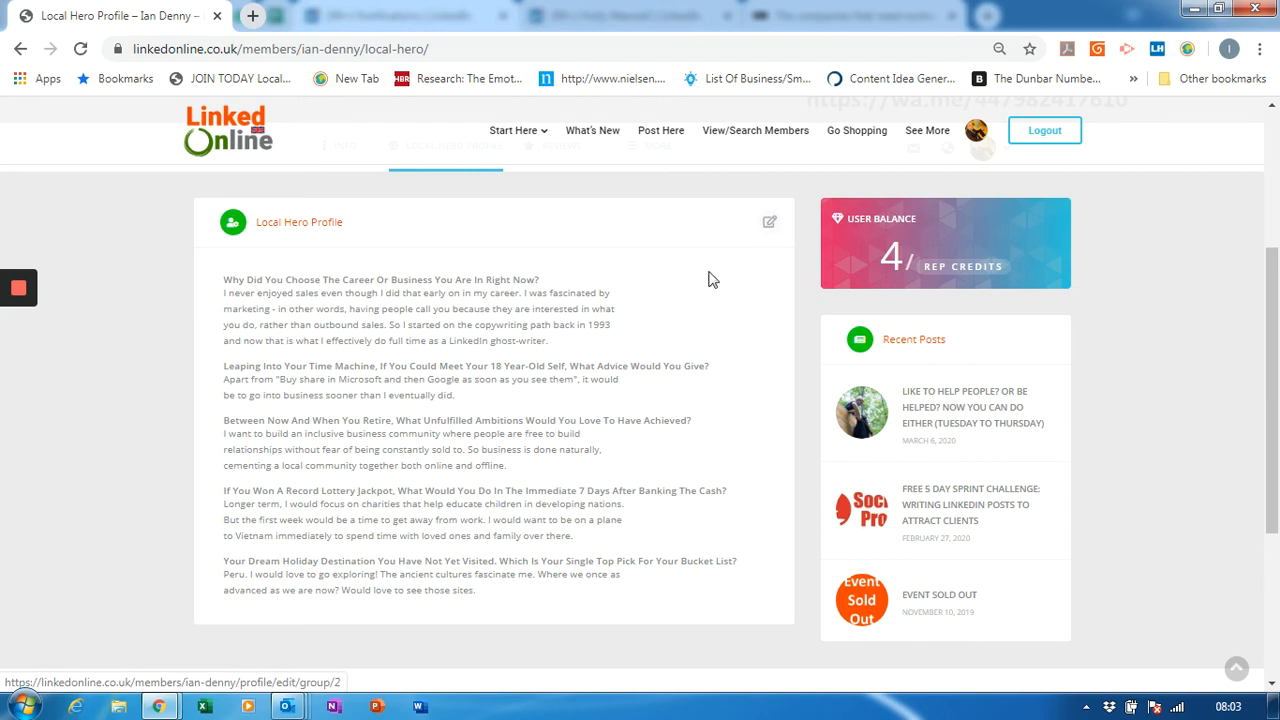
pyautogui.scroll(-3)
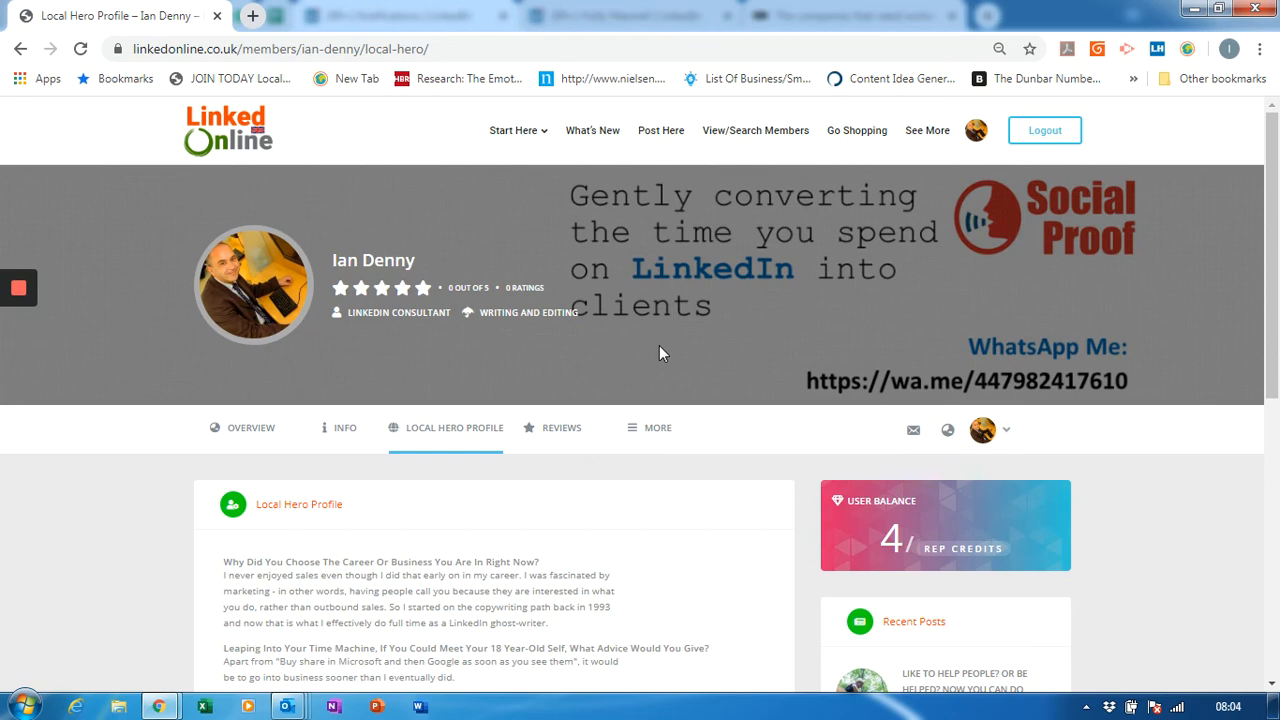
pyautogui.moveTo(696, 316)
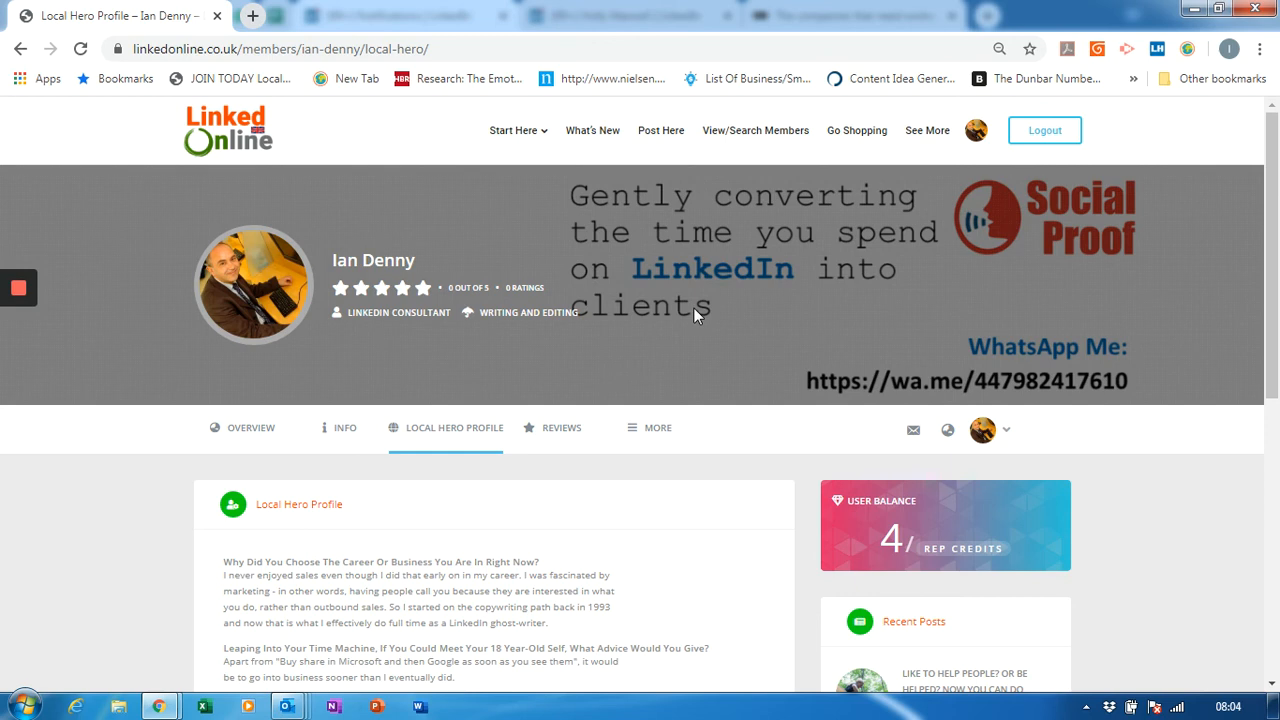
pyautogui.moveTo(755, 130)
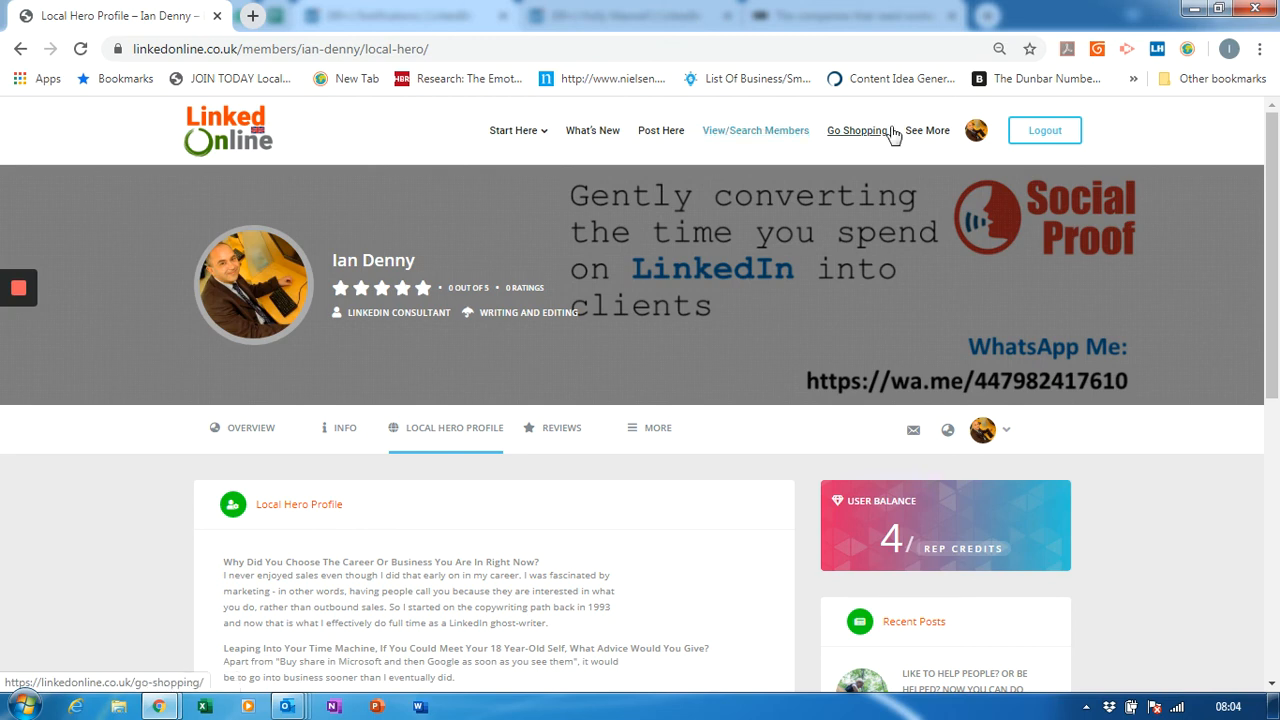
pyautogui.click(975, 130)
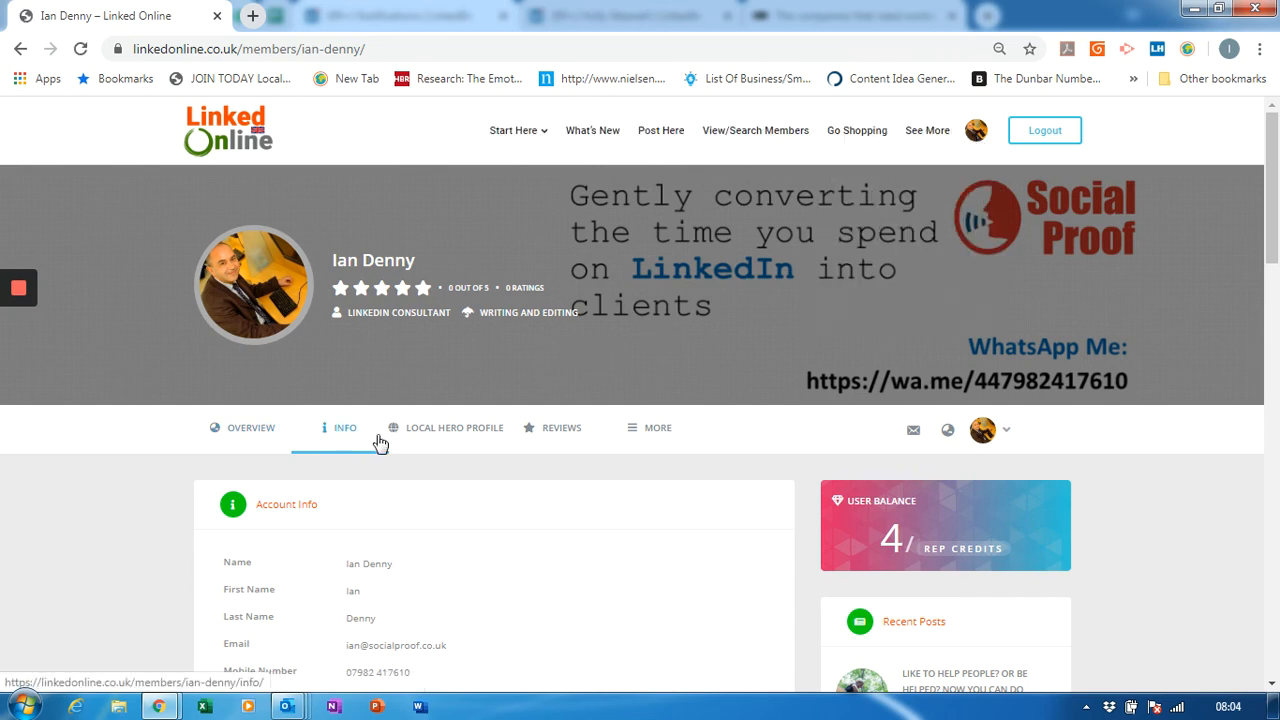
pyautogui.click(250, 427)
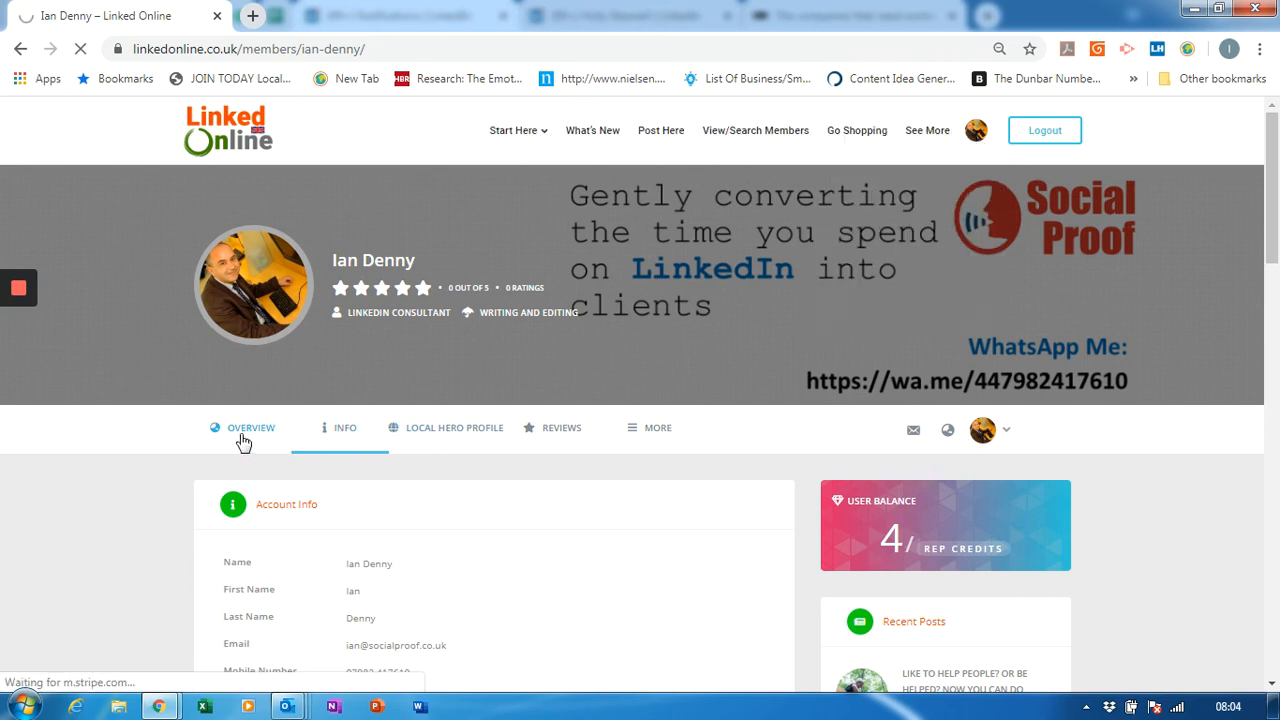
pyautogui.click(250, 428)
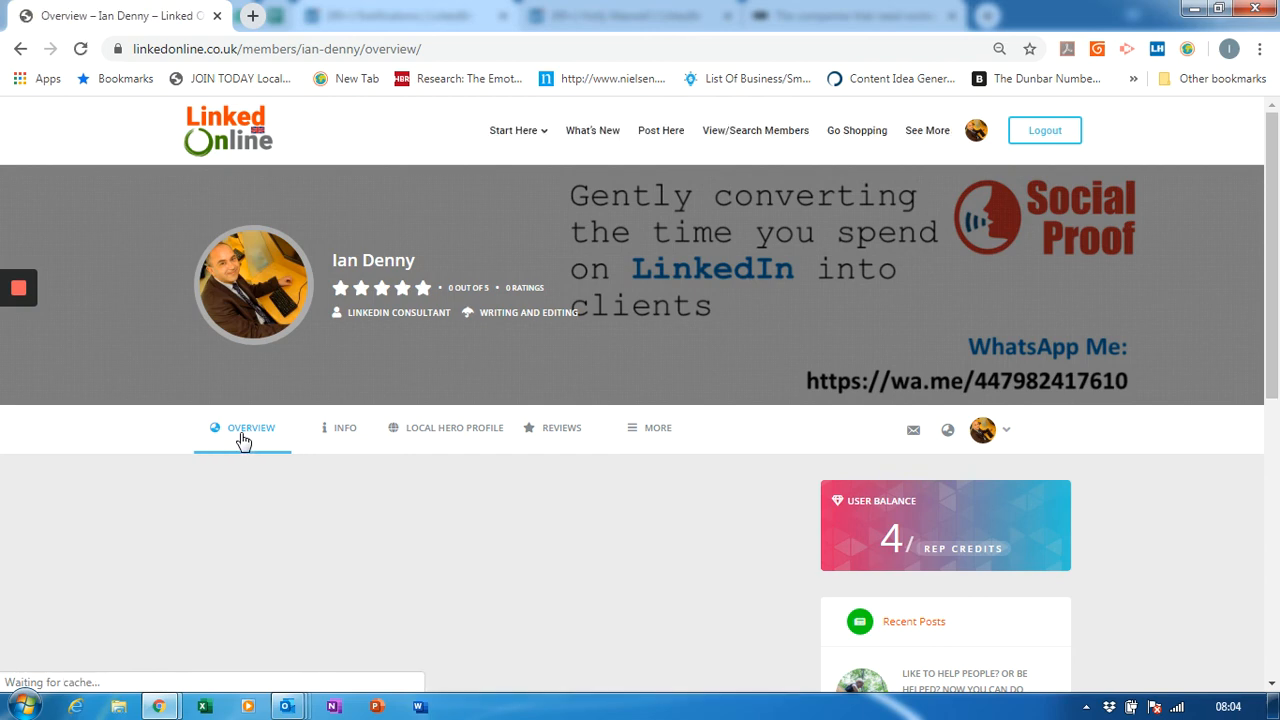
pyautogui.moveTo(345, 427)
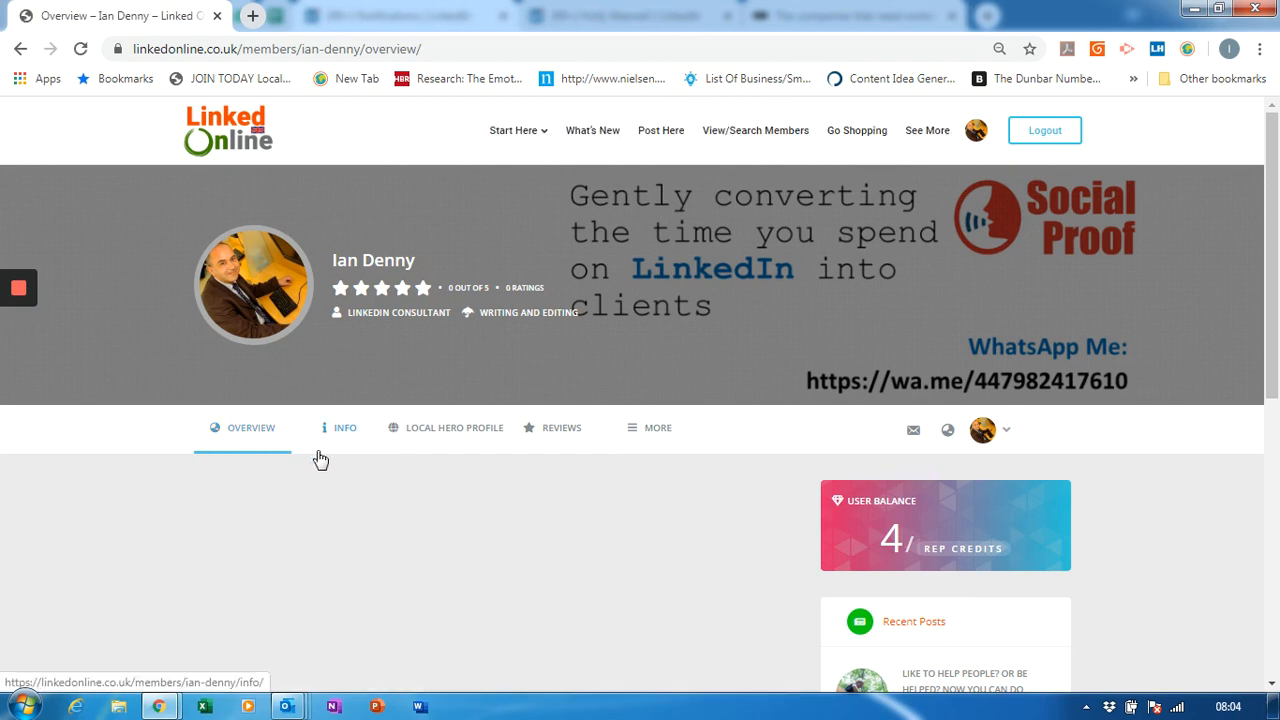